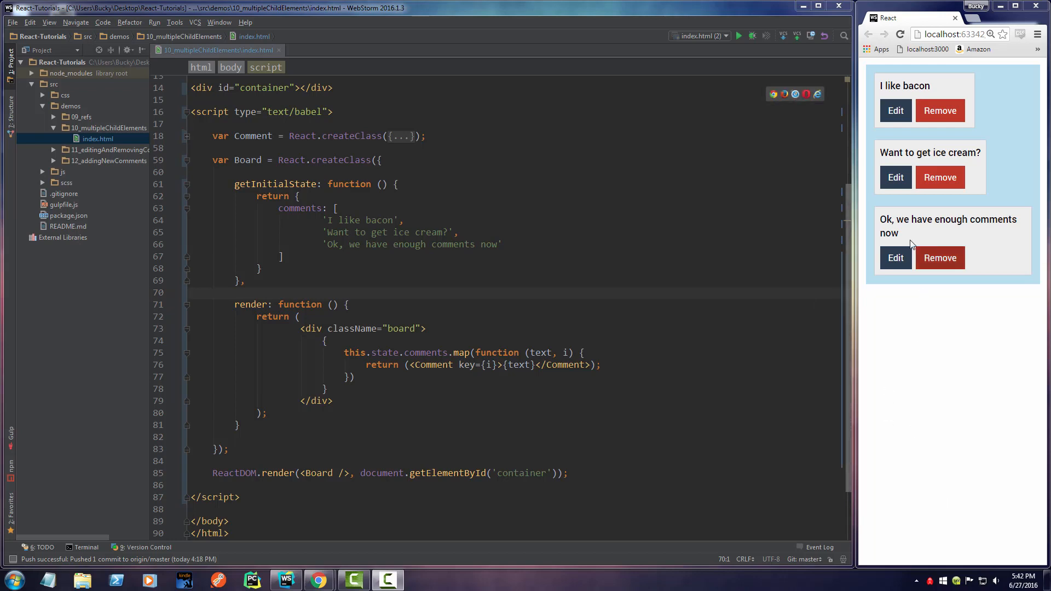
mouse_move(940, 177)
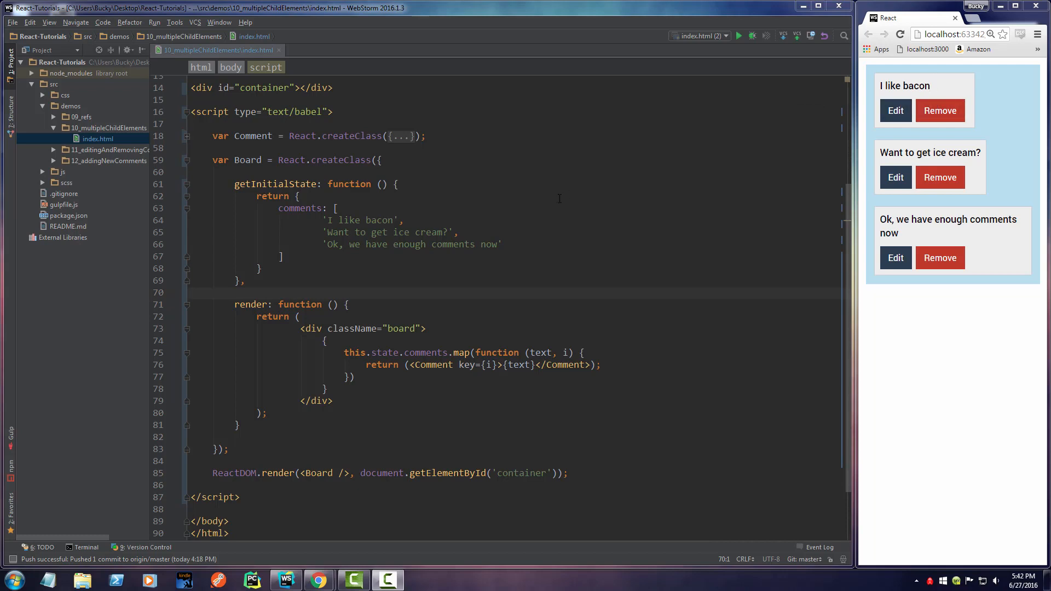
mouse_move(914, 172)
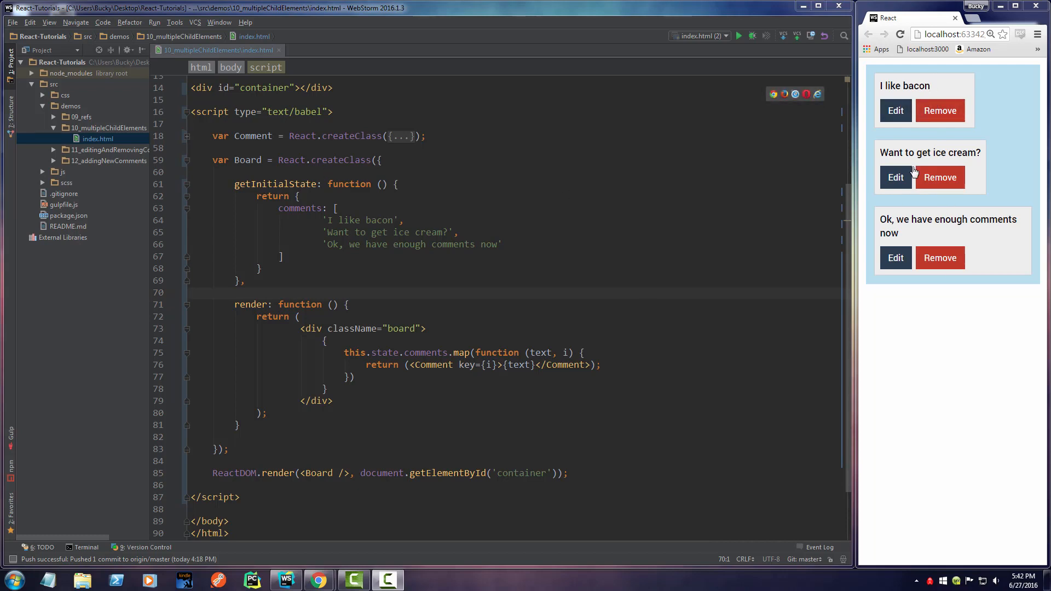
mouse_move(911, 72)
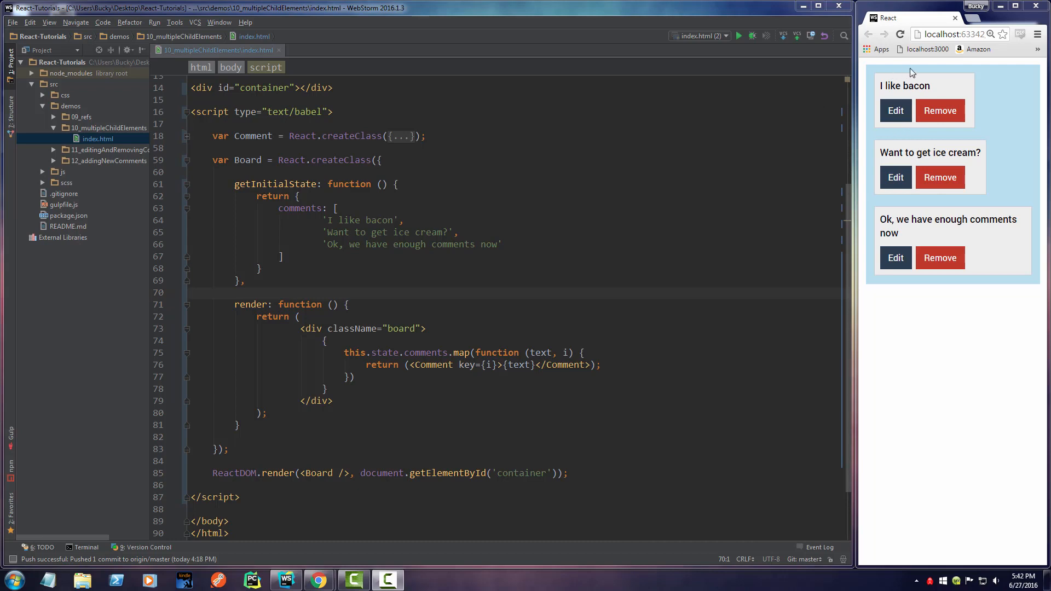
Edit the 'I like bacon' comment in the browser to 'gfdg' and save it
left_click(896, 111)
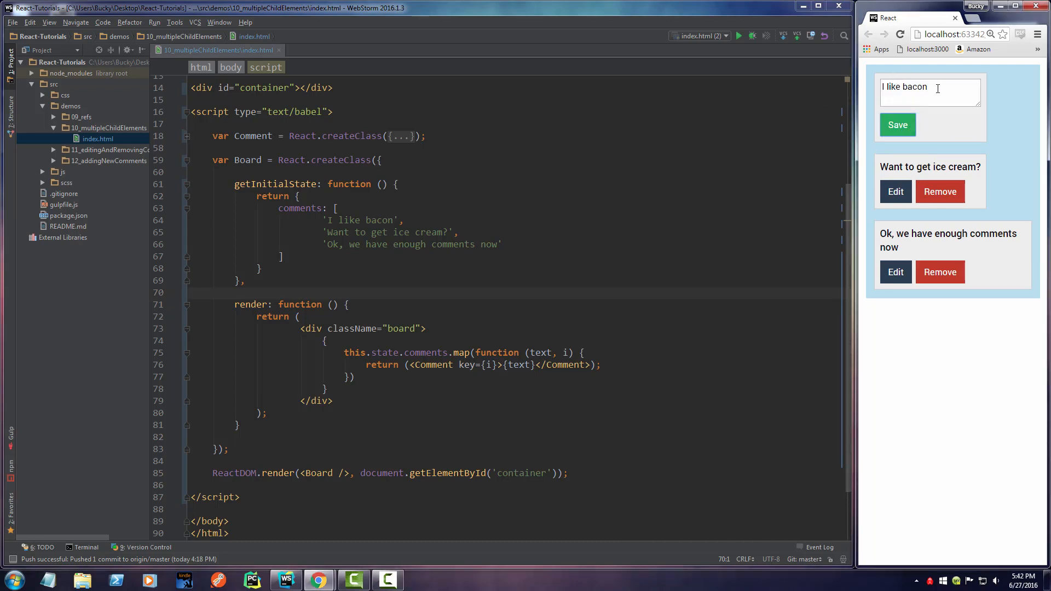
triple_click(929, 87)
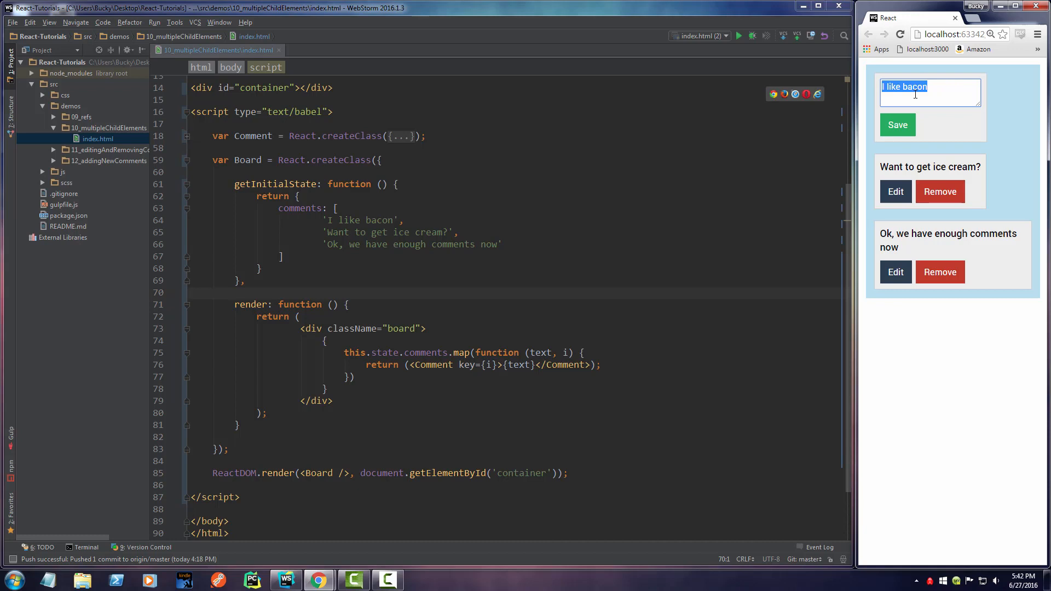
type("gfdg")
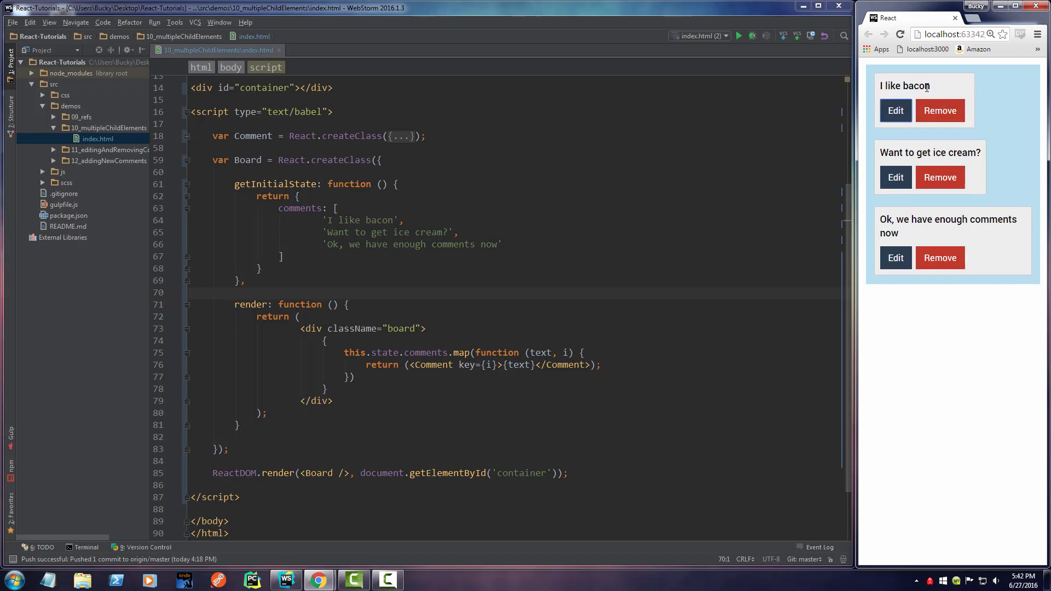
mouse_move(895, 110)
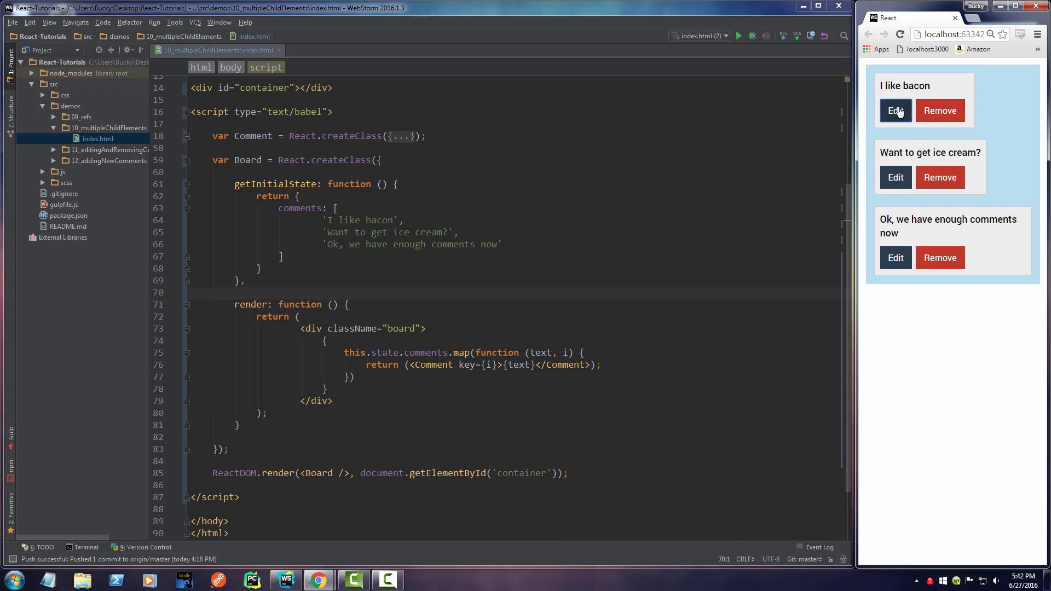
left_click(895, 110)
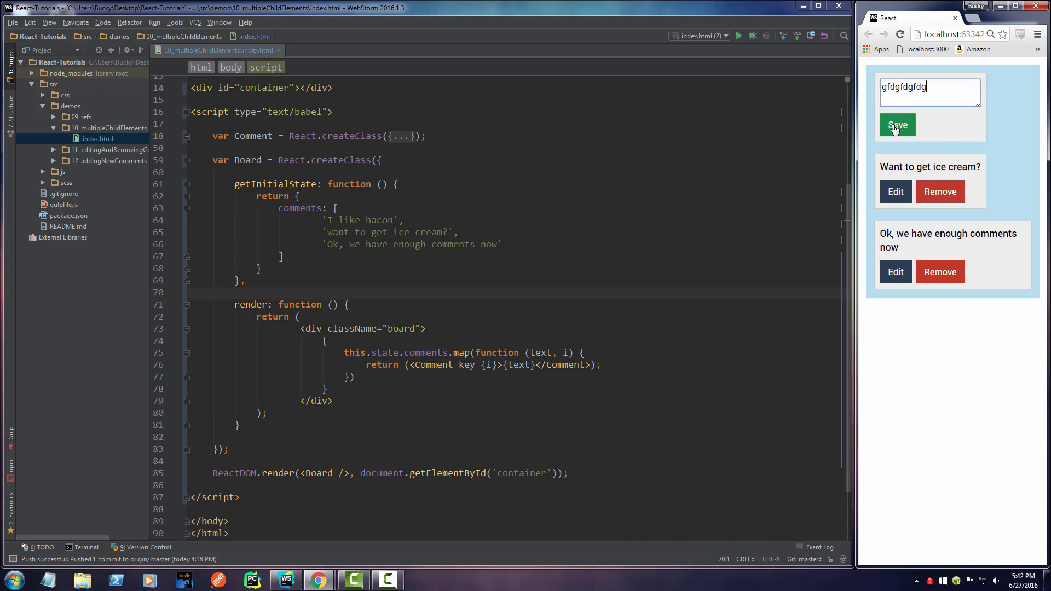
left_click(897, 126)
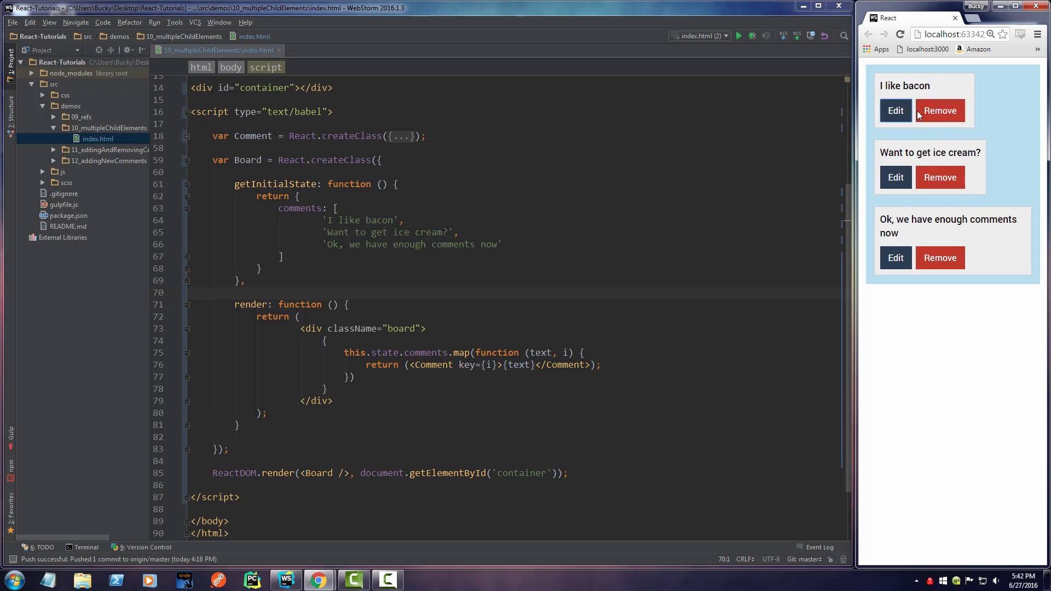
mouse_move(940, 113)
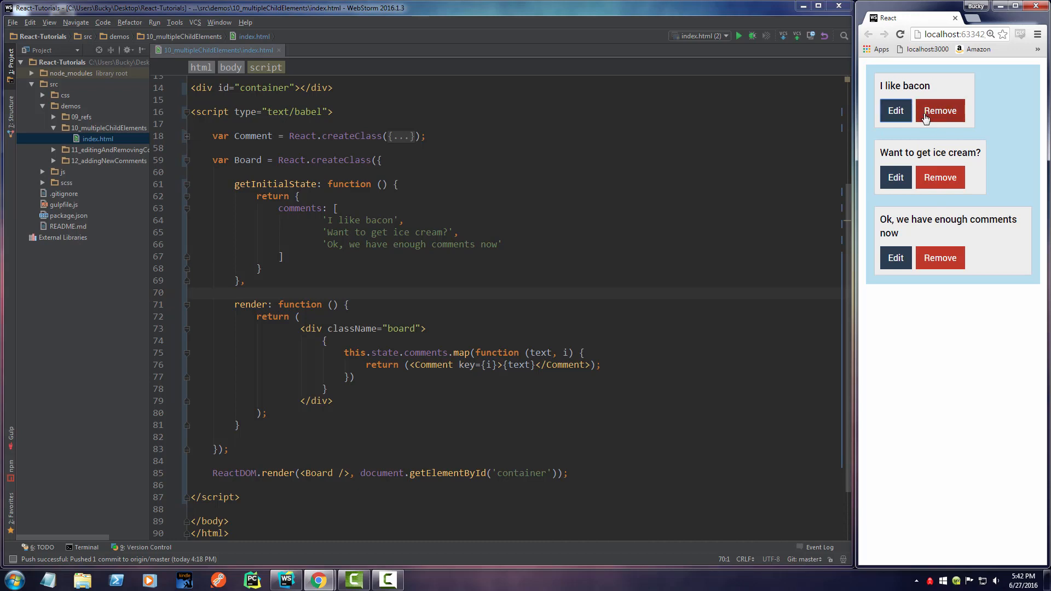
mouse_move(947, 116)
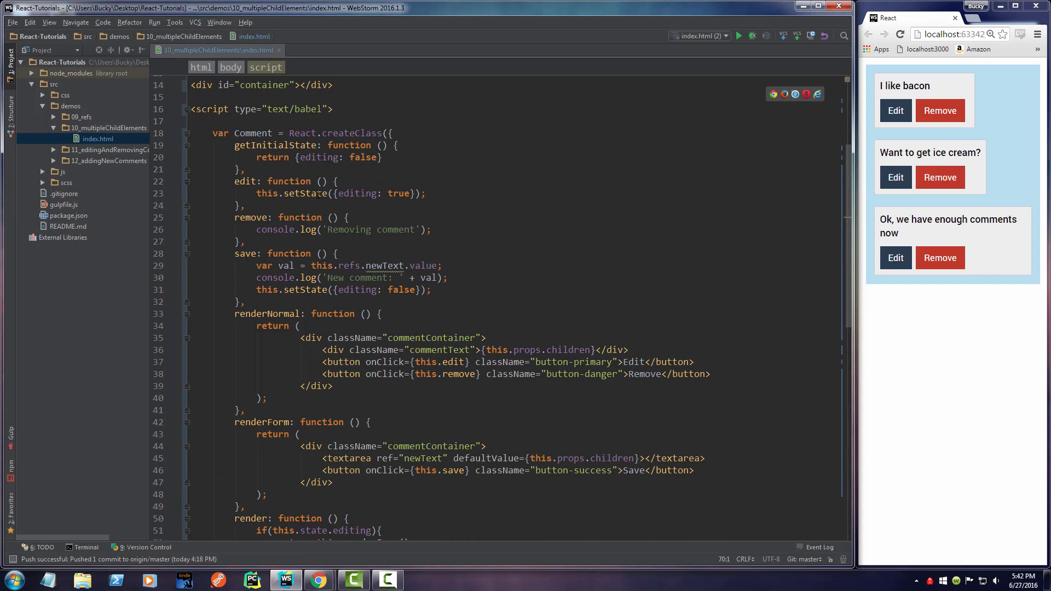
Fold the Comment class and position the cursor after getInitialState in Board
left_click(244, 206)
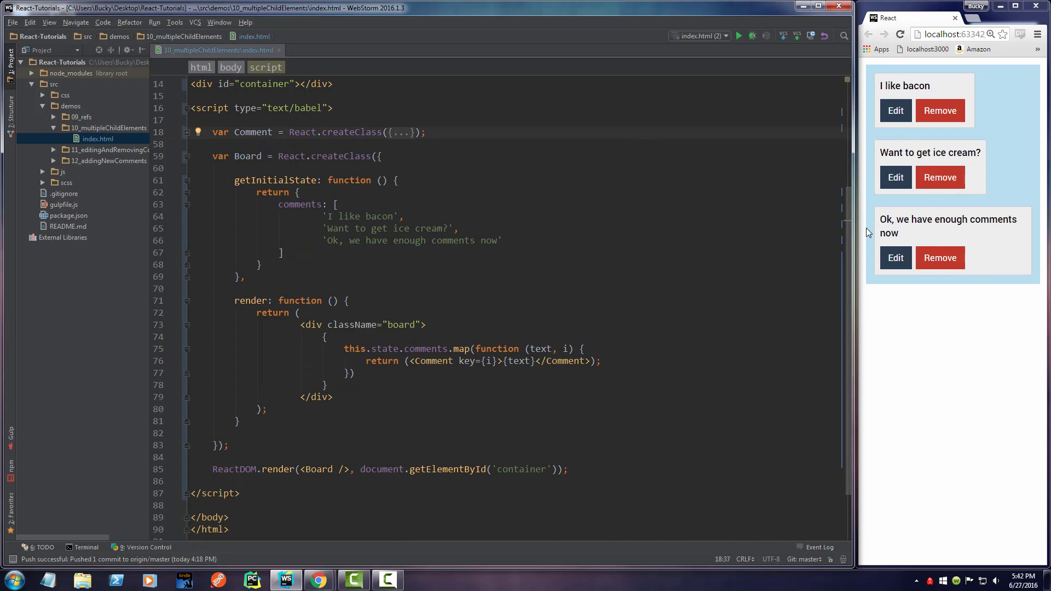
mouse_move(414, 263)
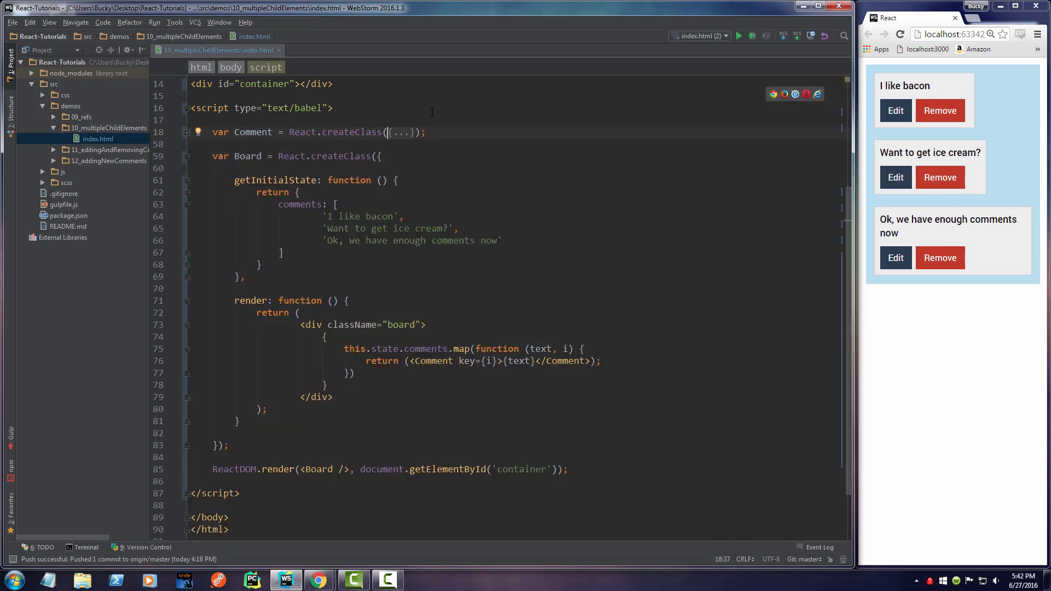
left_click(193, 120)
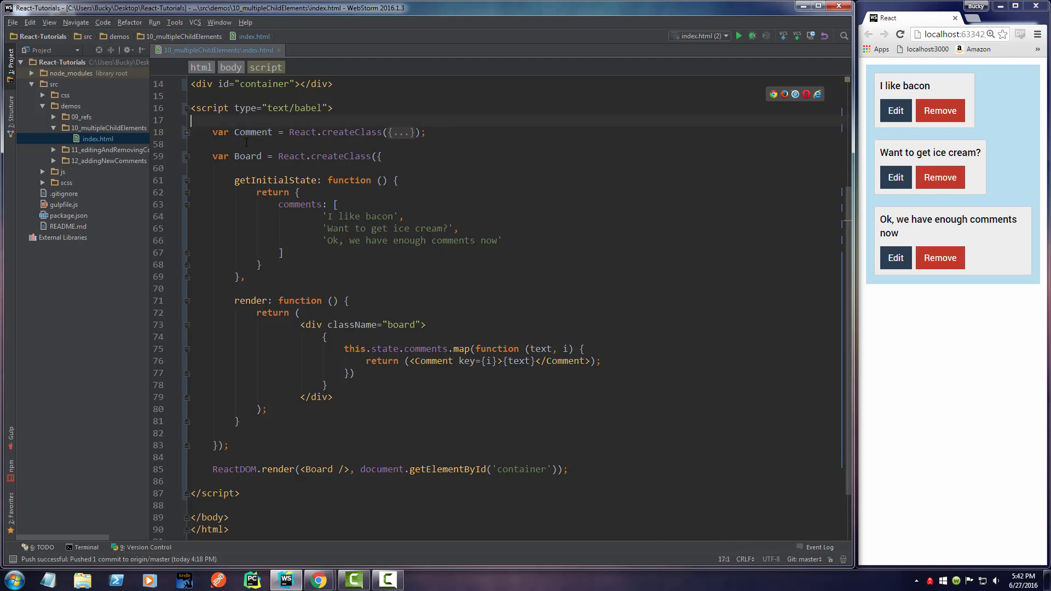
left_click(228, 445)
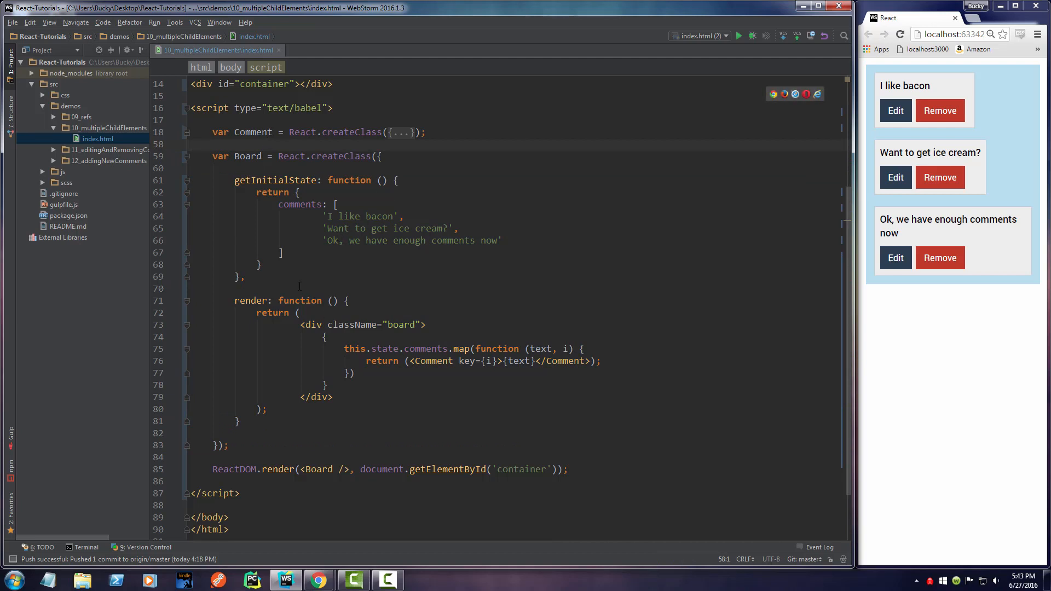
left_click(238, 421)
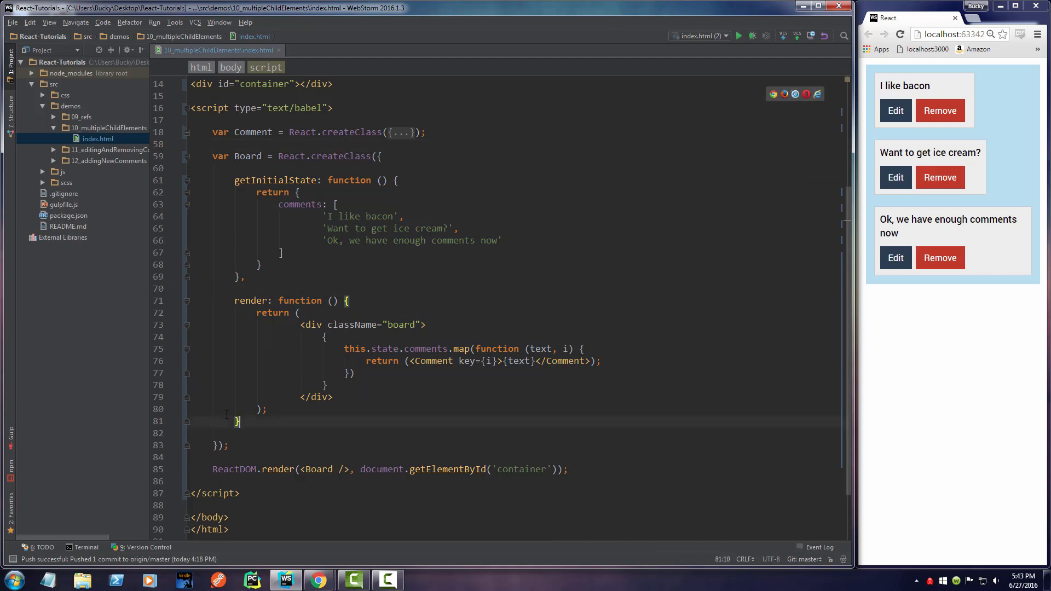
left_click(245, 277)
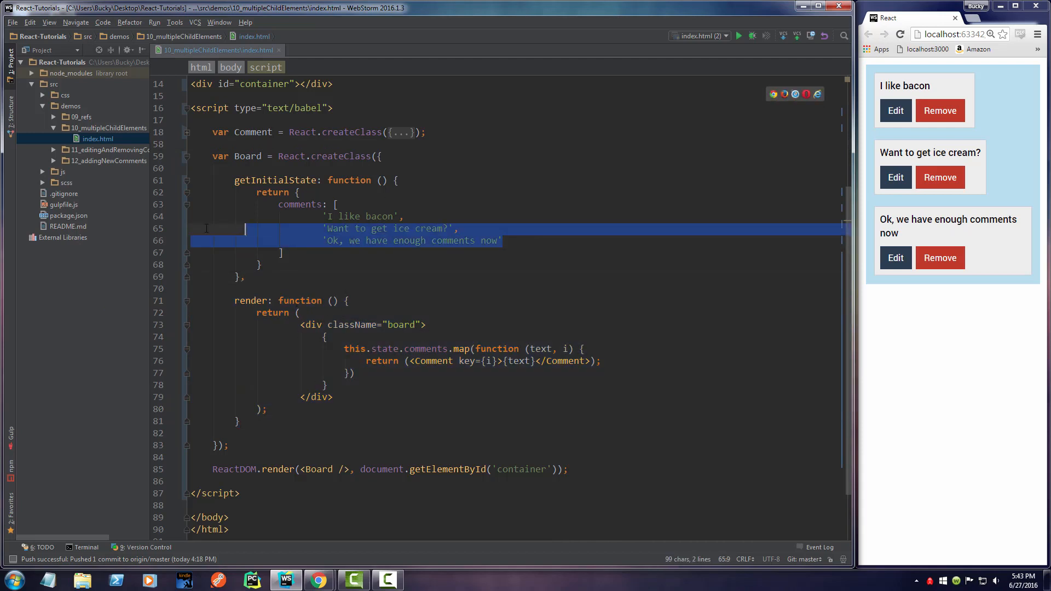
left_click(299, 192)
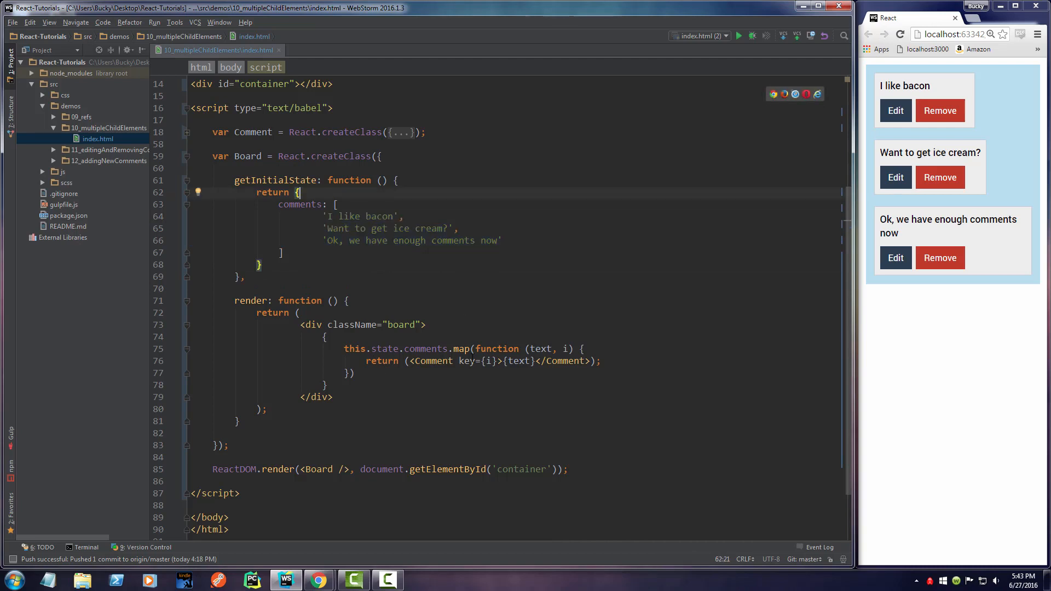
mouse_move(365, 373)
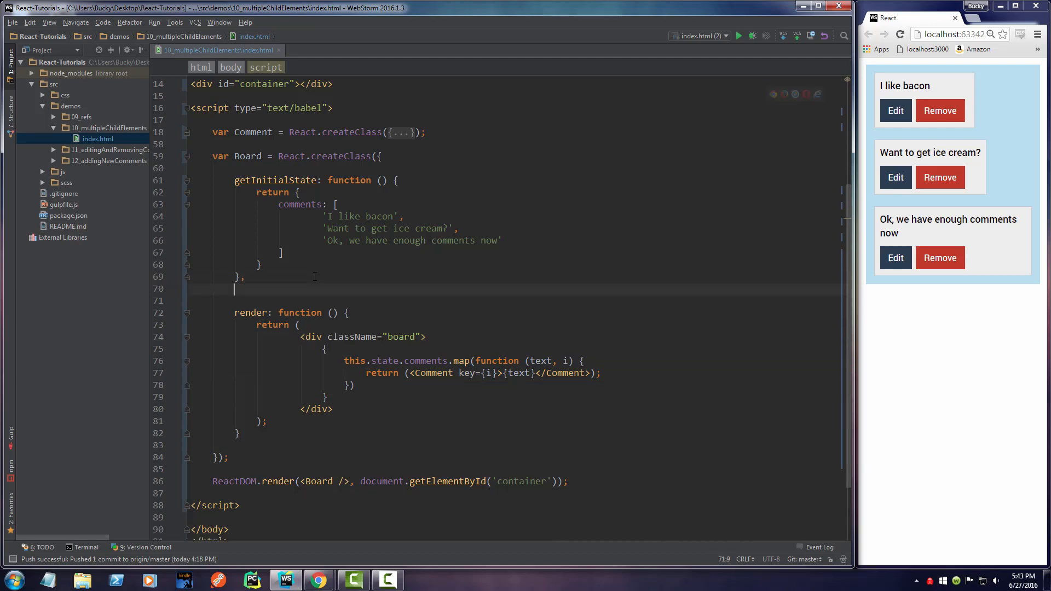
key("enter")
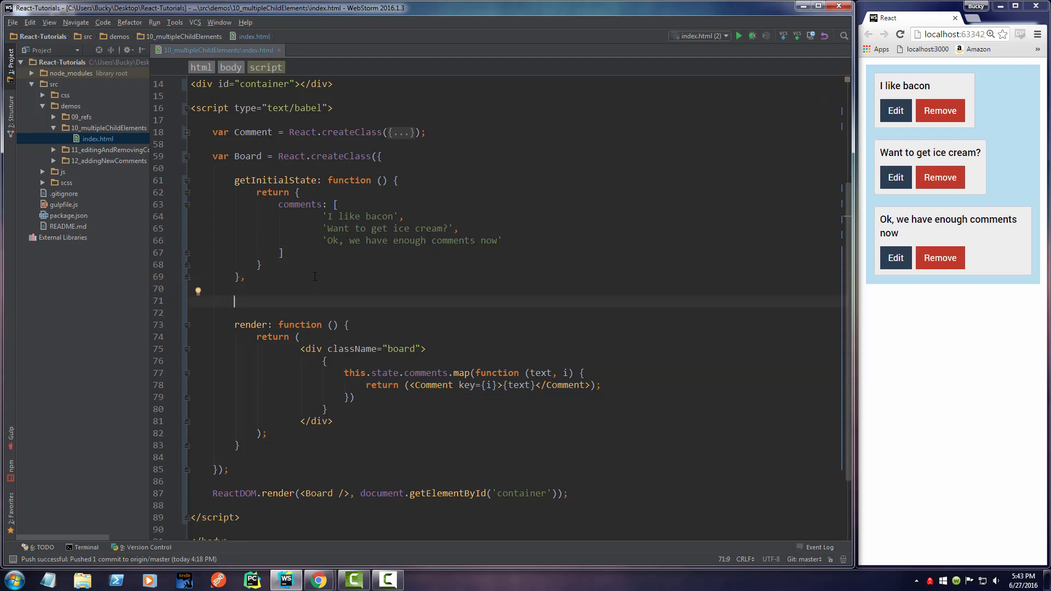
type("eachCo")
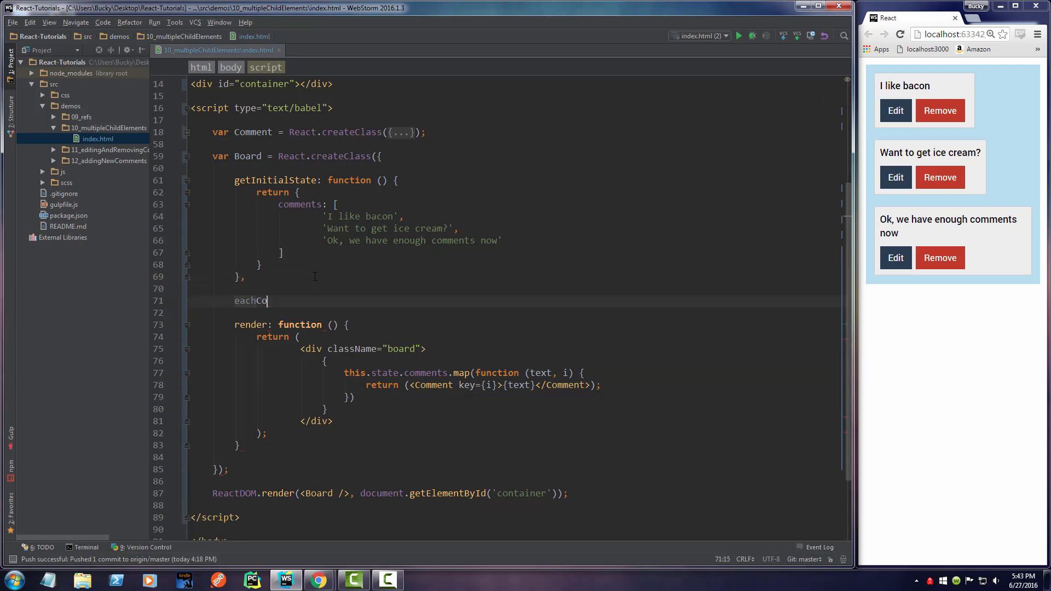
type("mment:")
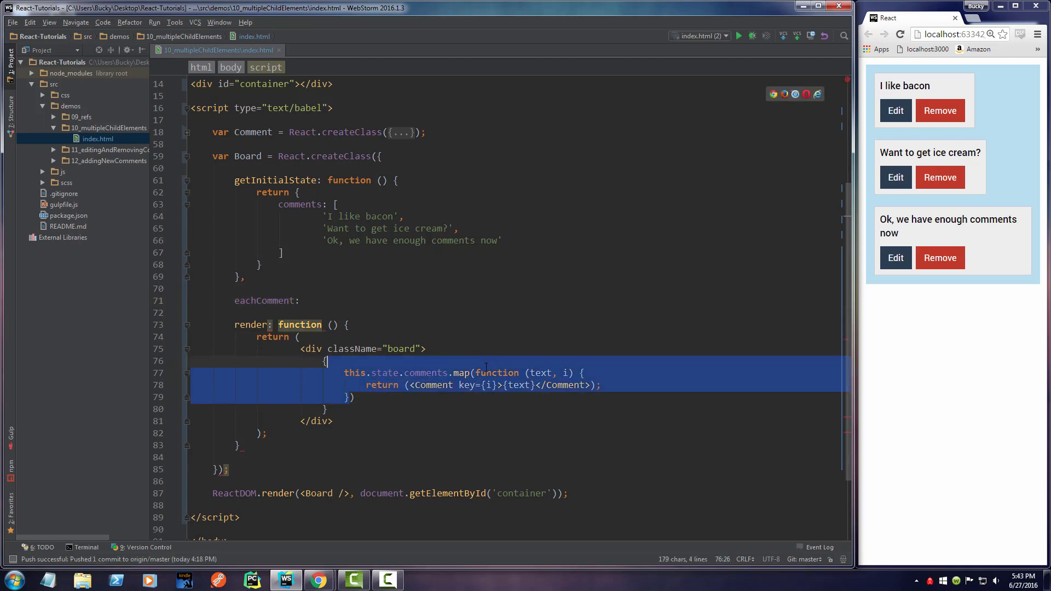
left_click(358, 401)
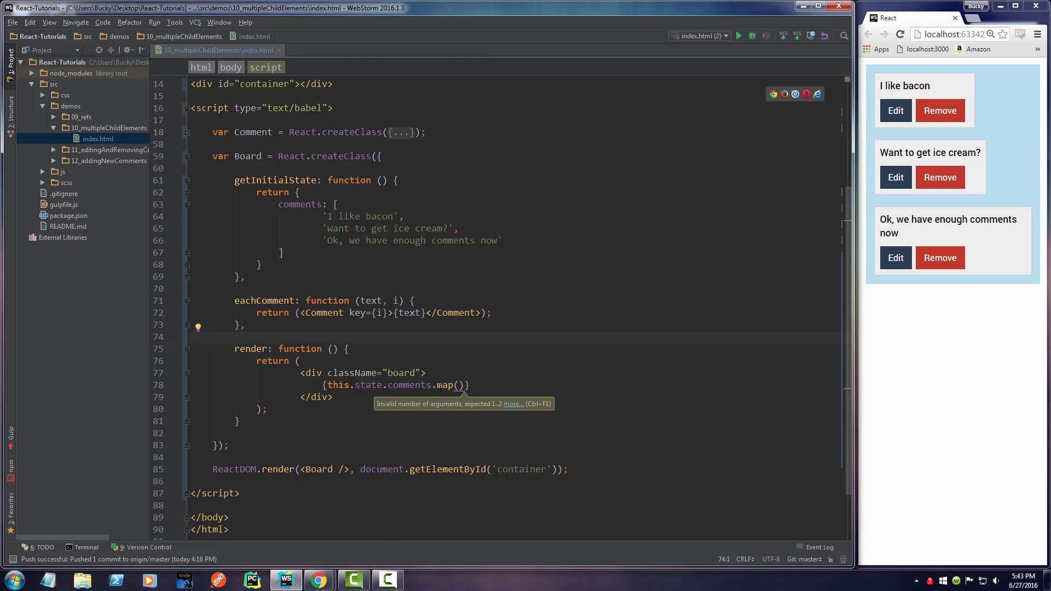
mouse_move(453, 361)
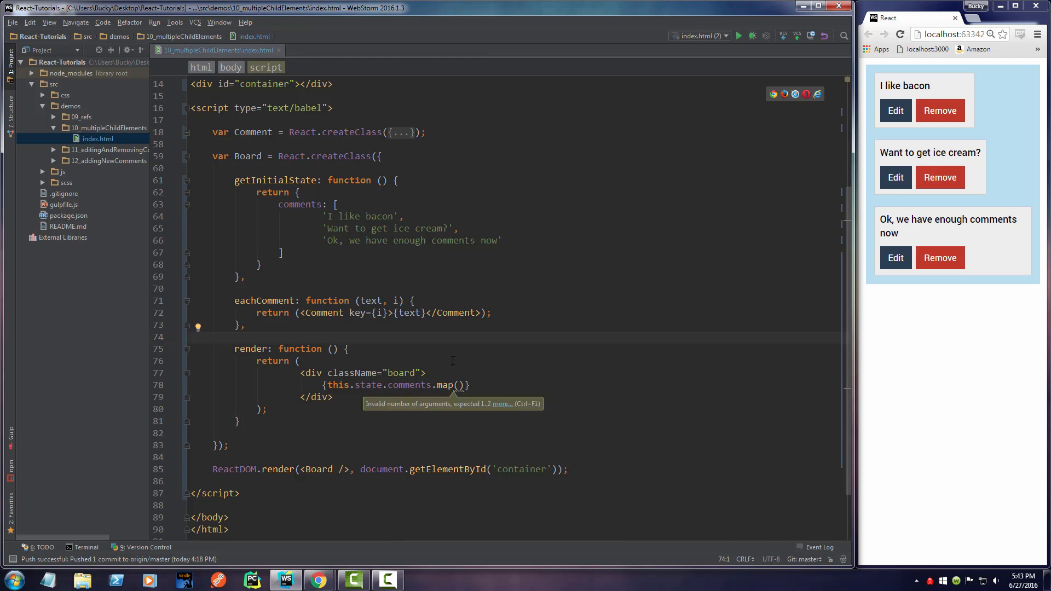
mouse_move(453, 360)
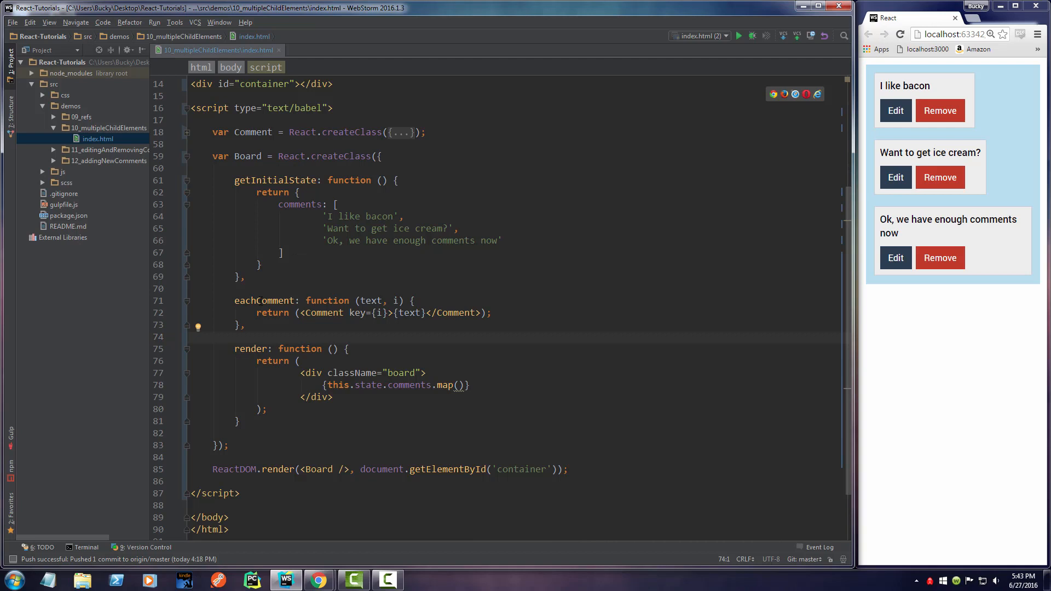
double_click(264, 301)
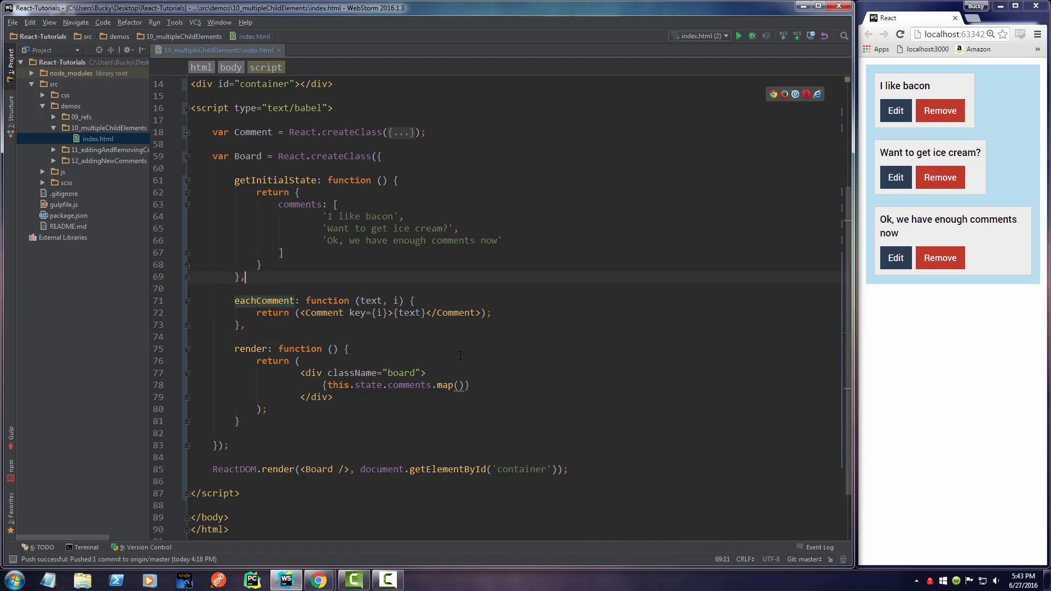
type("this.eachComment")
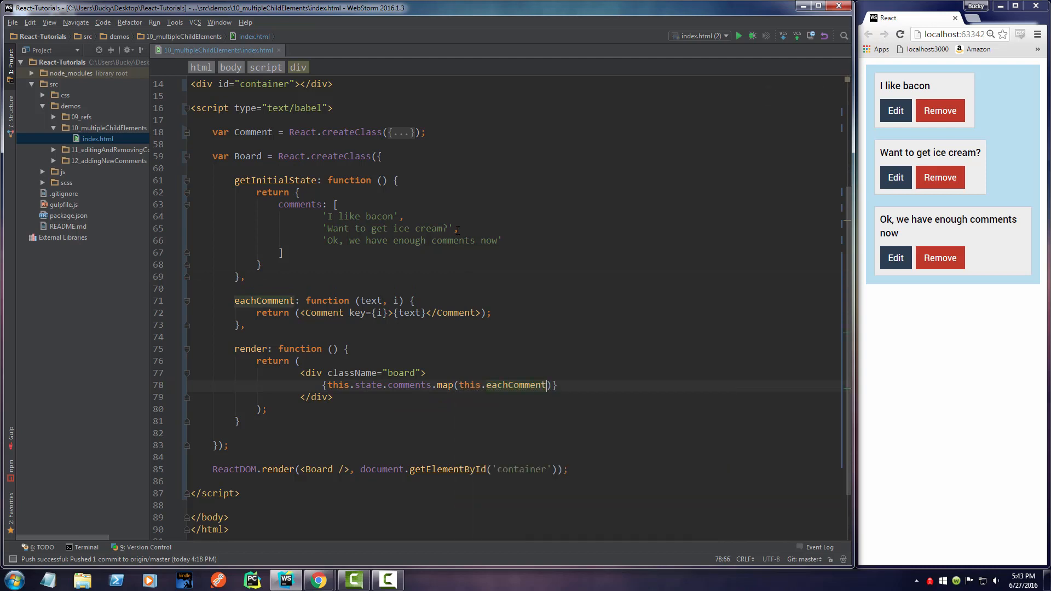
left_click(269, 324)
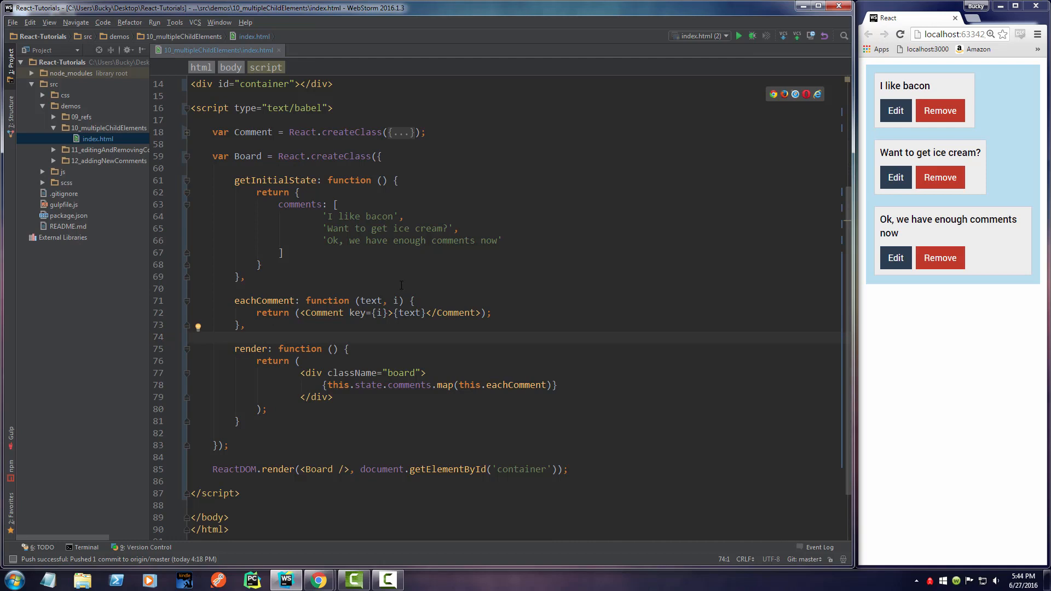
left_click(903, 34)
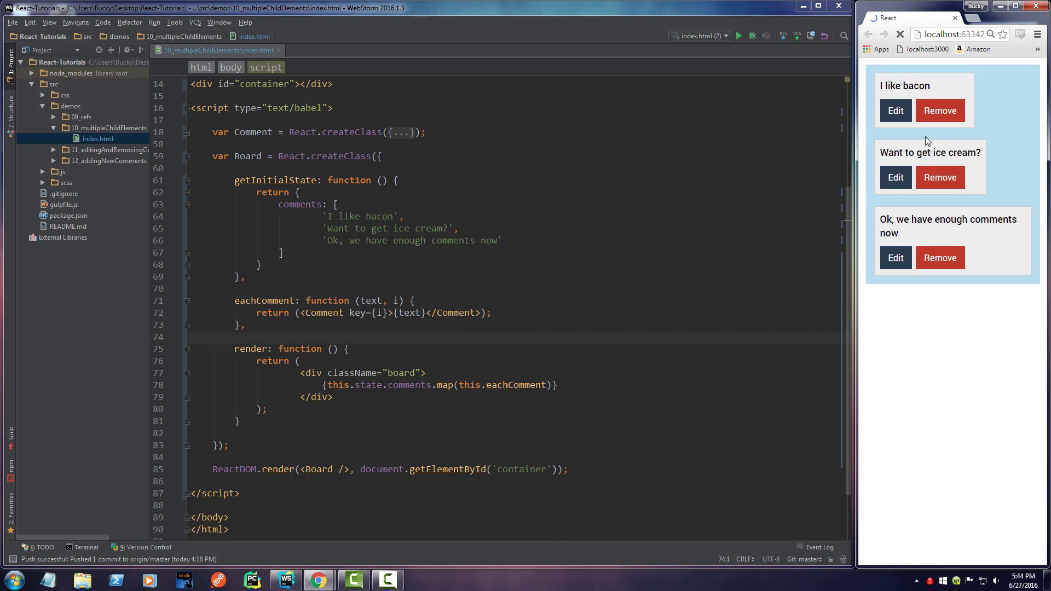
left_click(247, 325)
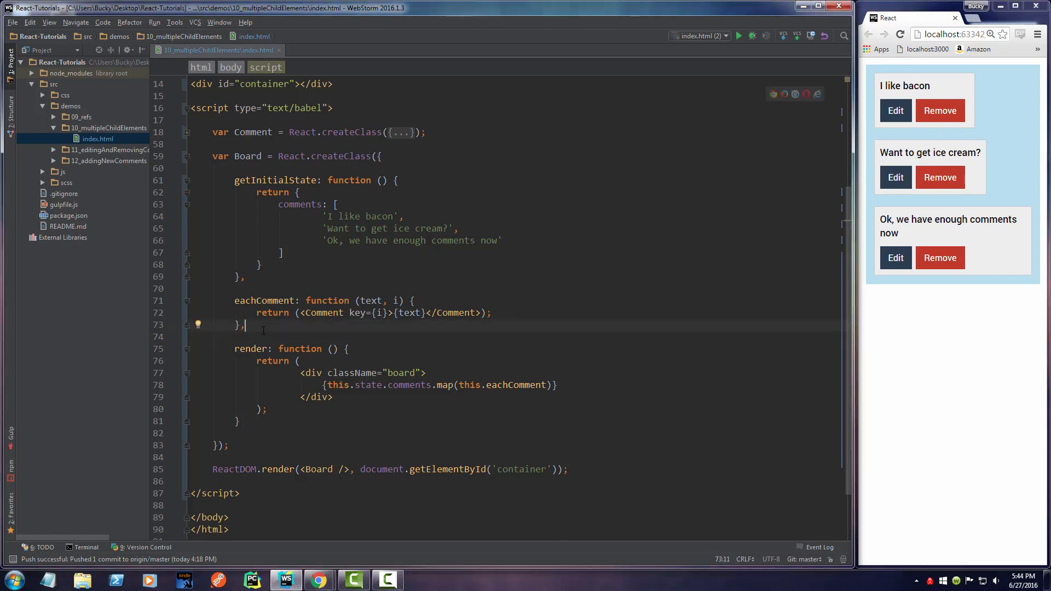
left_click(201, 288)
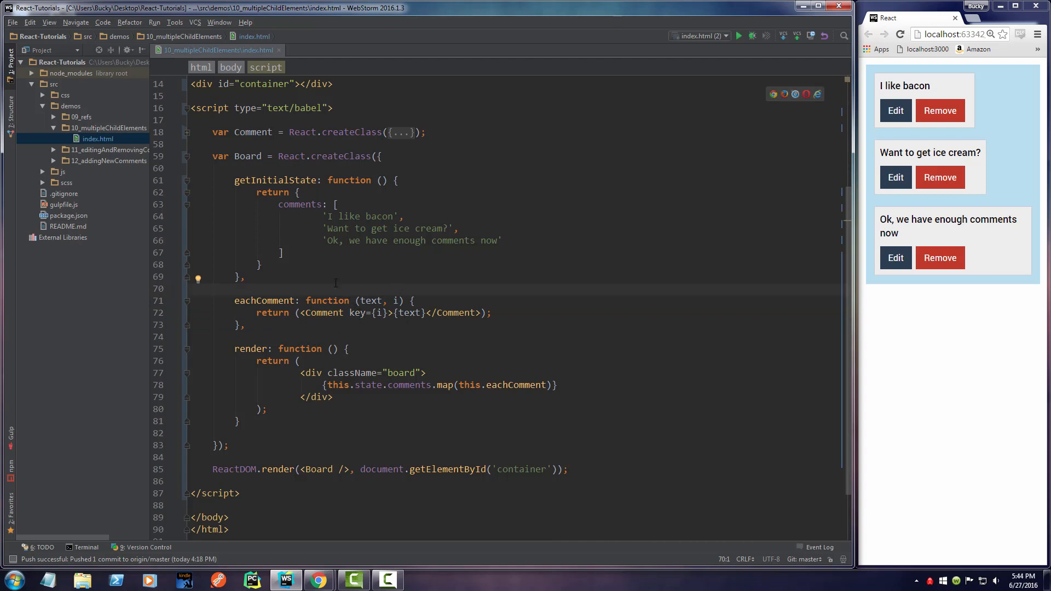
Break eachComment's returned <Comment> JSX across multiple lines, re-indenting the closing parenthesis
left_click(392, 313)
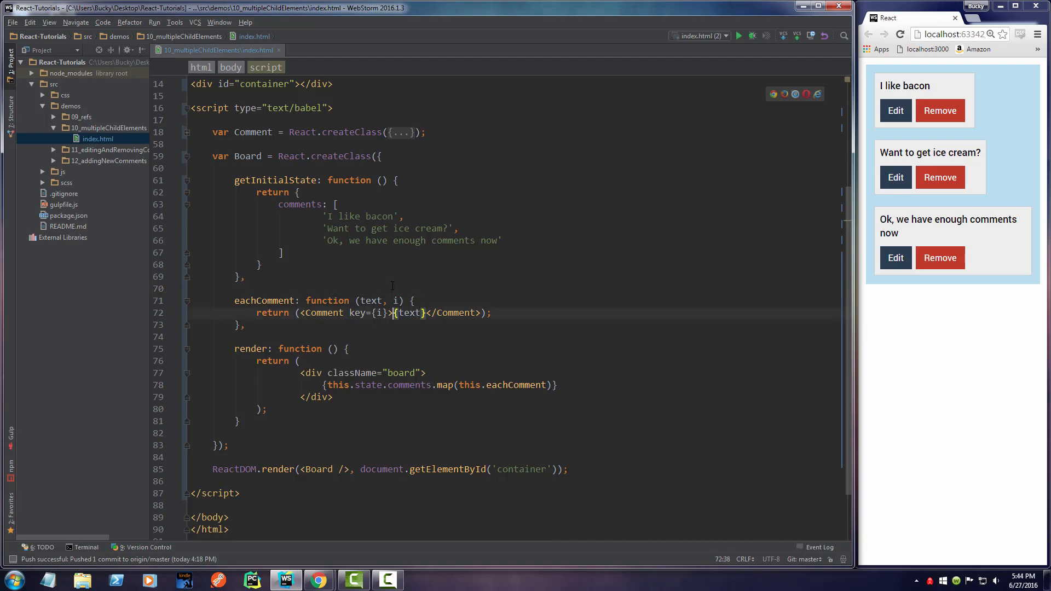
left_click(302, 313)
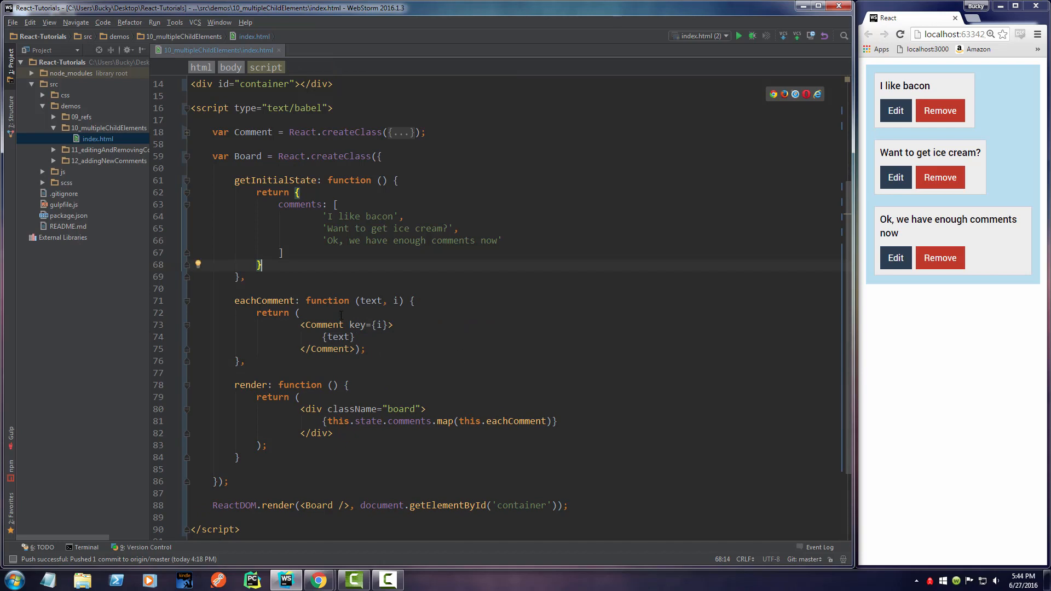
left_click(331, 349)
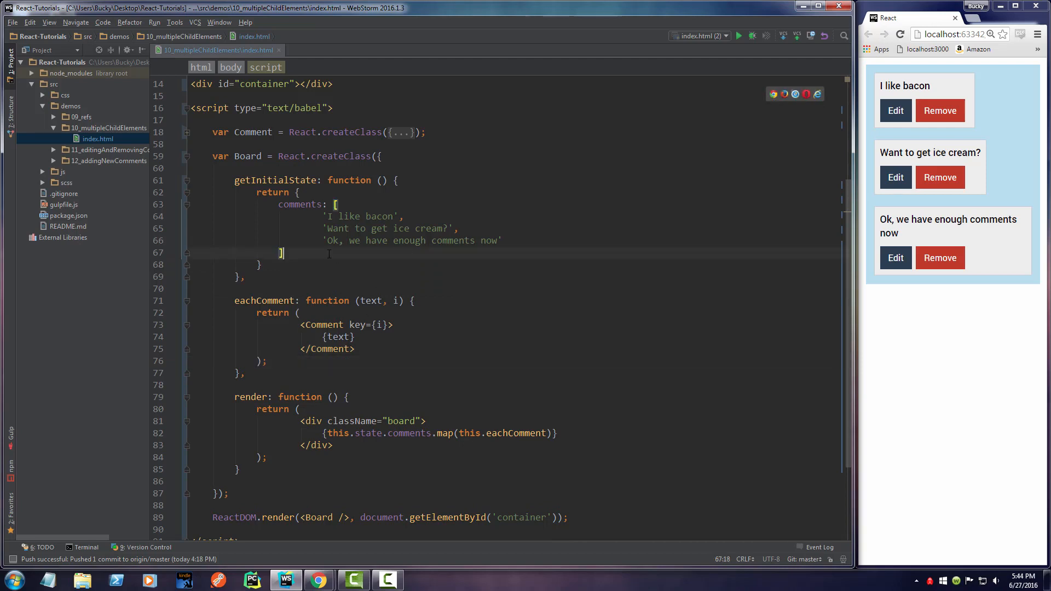
left_click(282, 361)
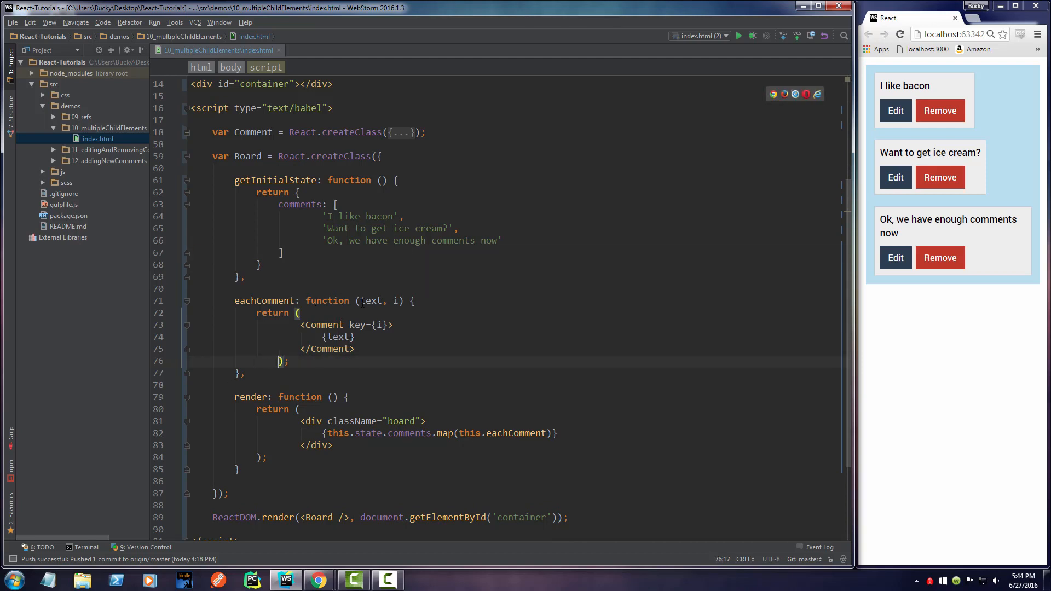
double_click(368, 325)
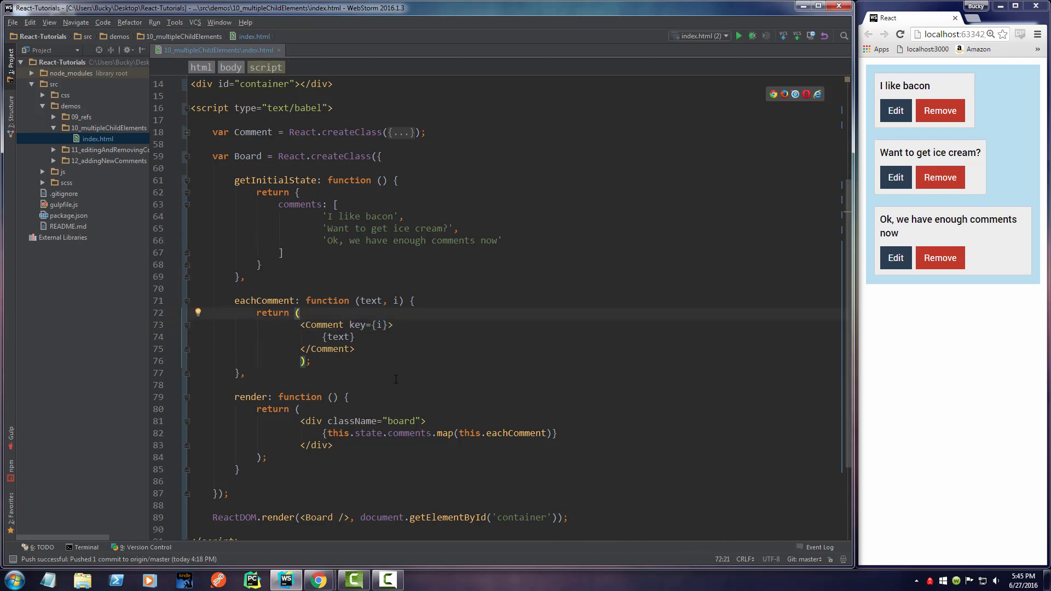
Add an index={i} prop after key={i} on eachComment's Comment element
double_click(366, 325)
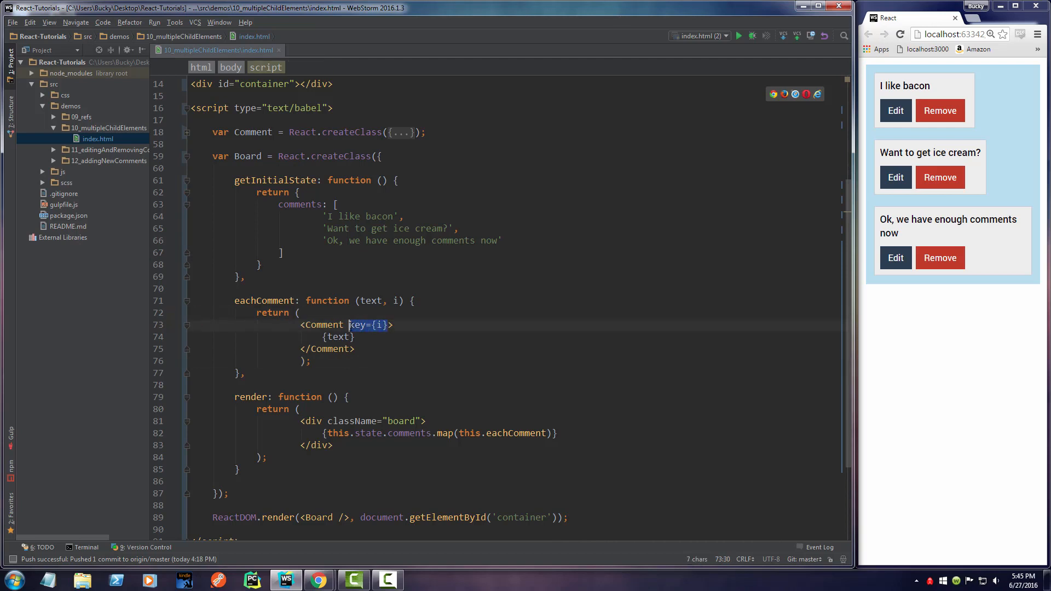
left_click(395, 325)
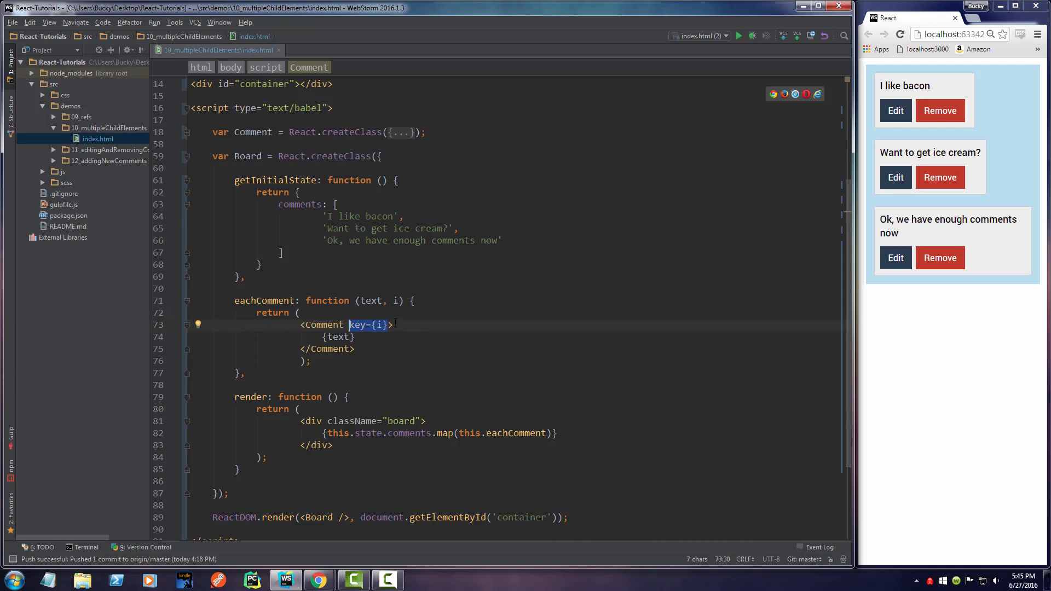
left_click(301, 313)
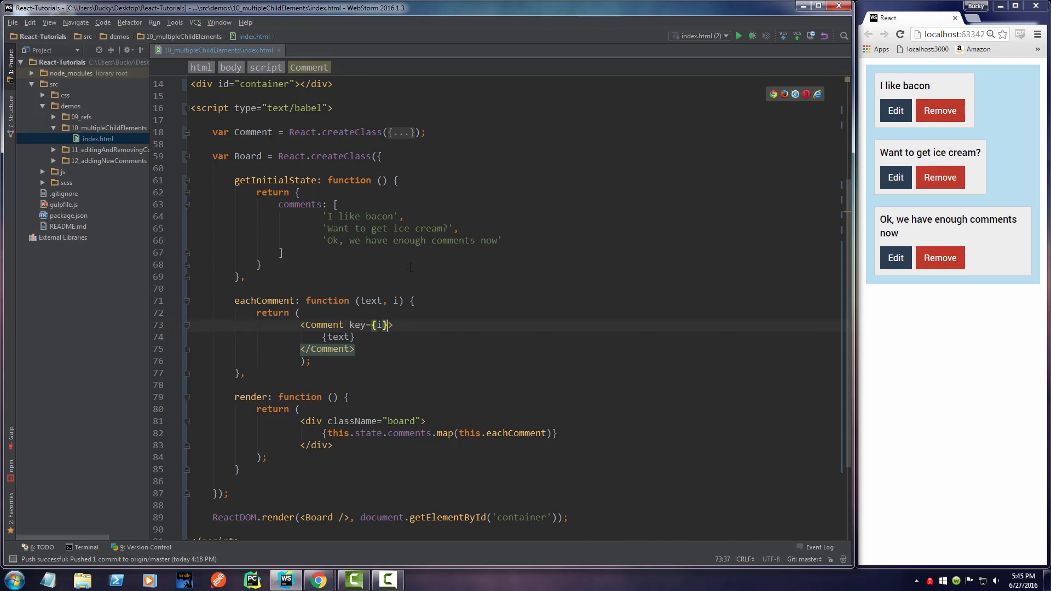
type("\" \"")
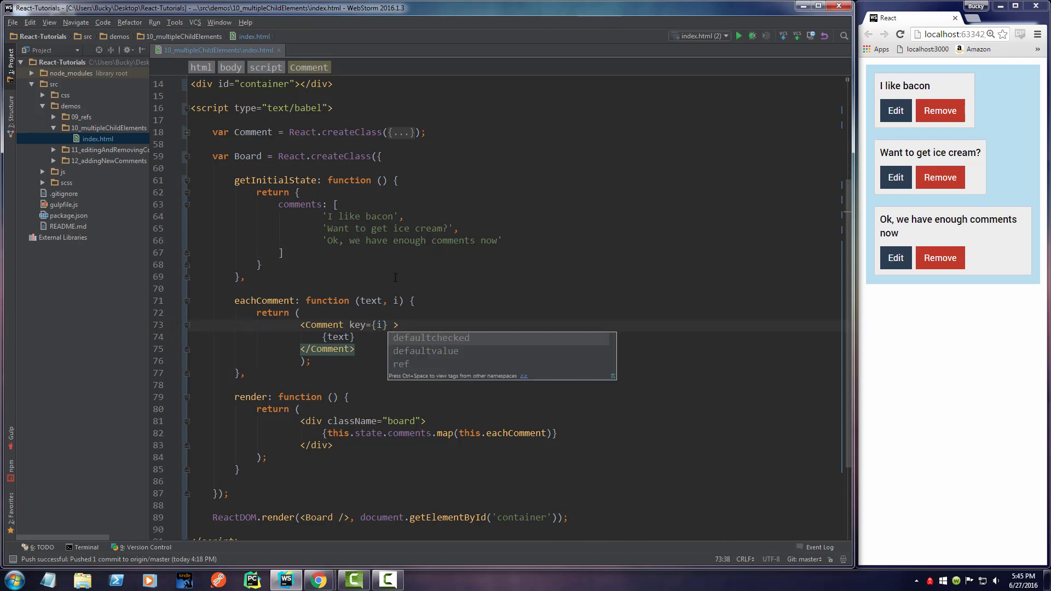
type("index=\"\"")
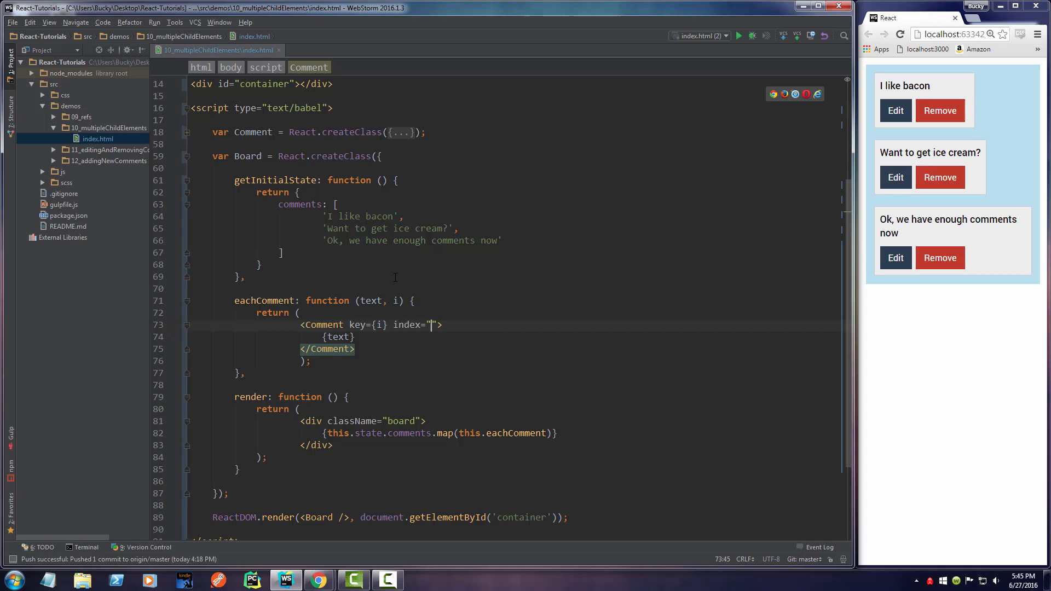
double_click(377, 325)
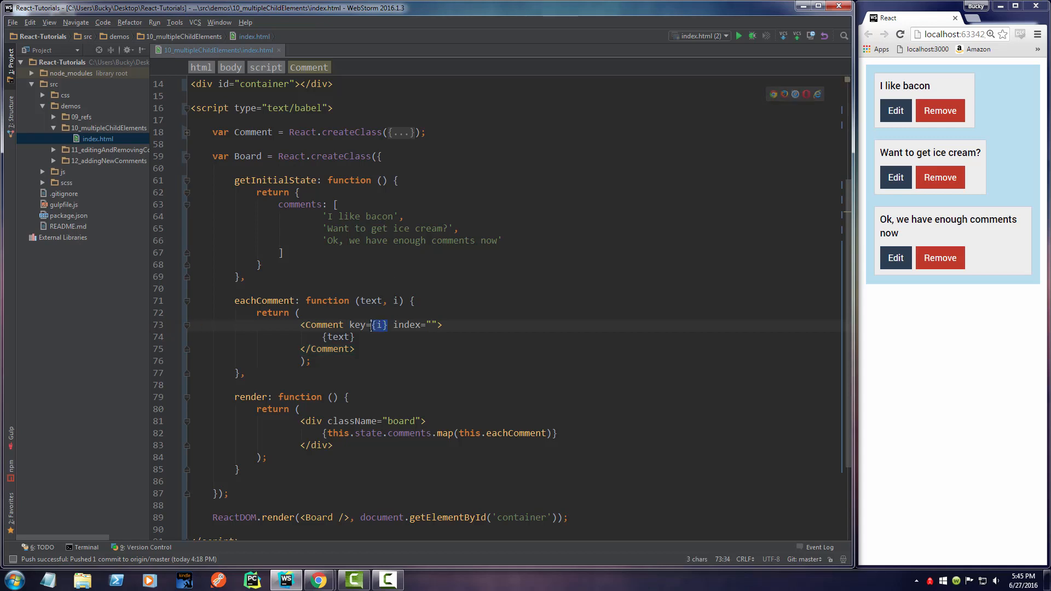
left_click(432, 325)
type("{i}")
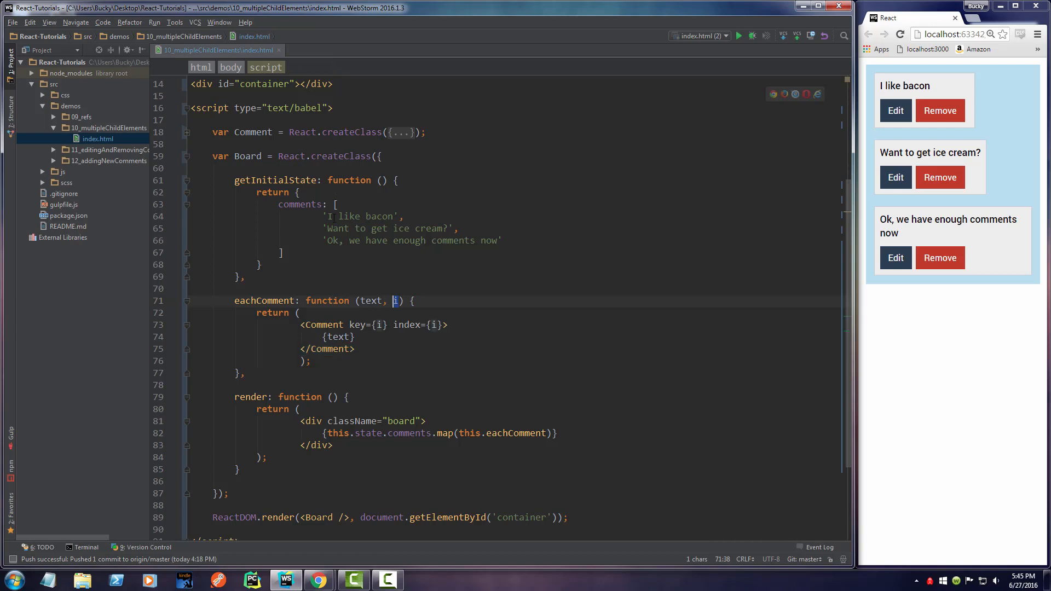
double_click(361, 216)
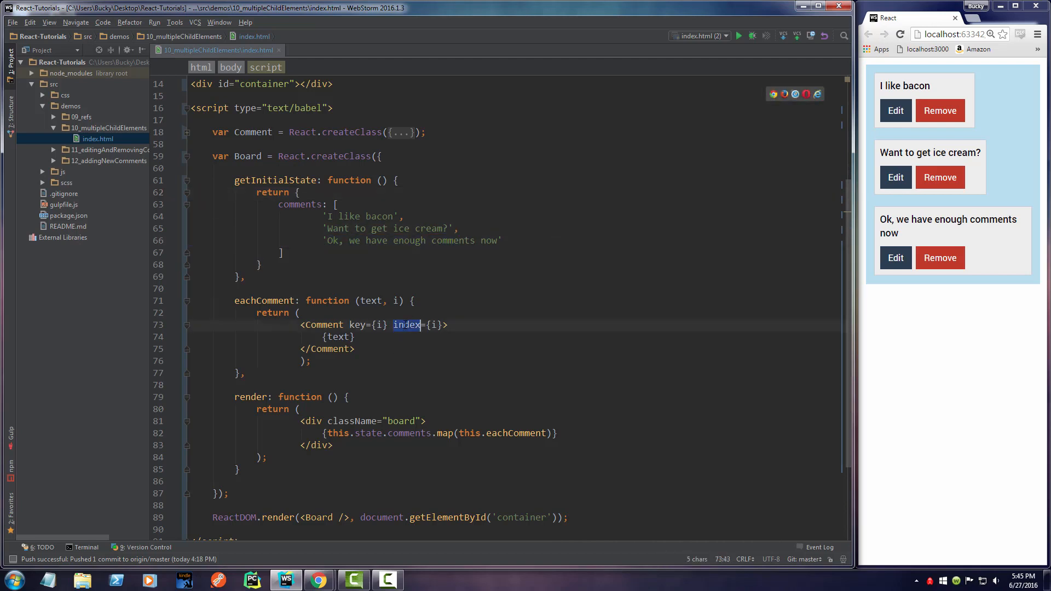
left_click(409, 325)
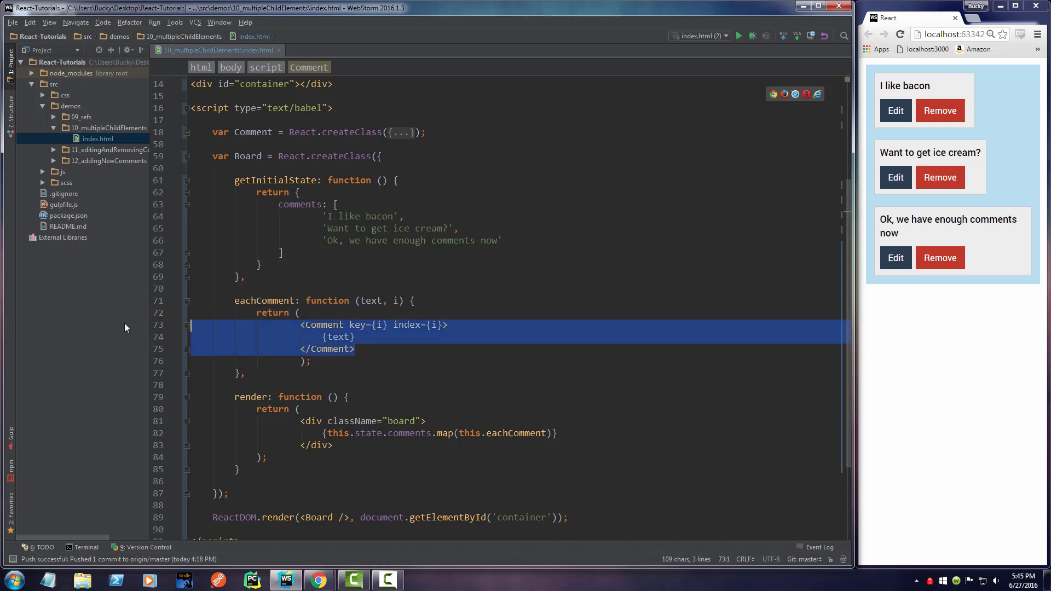
left_click(245, 277)
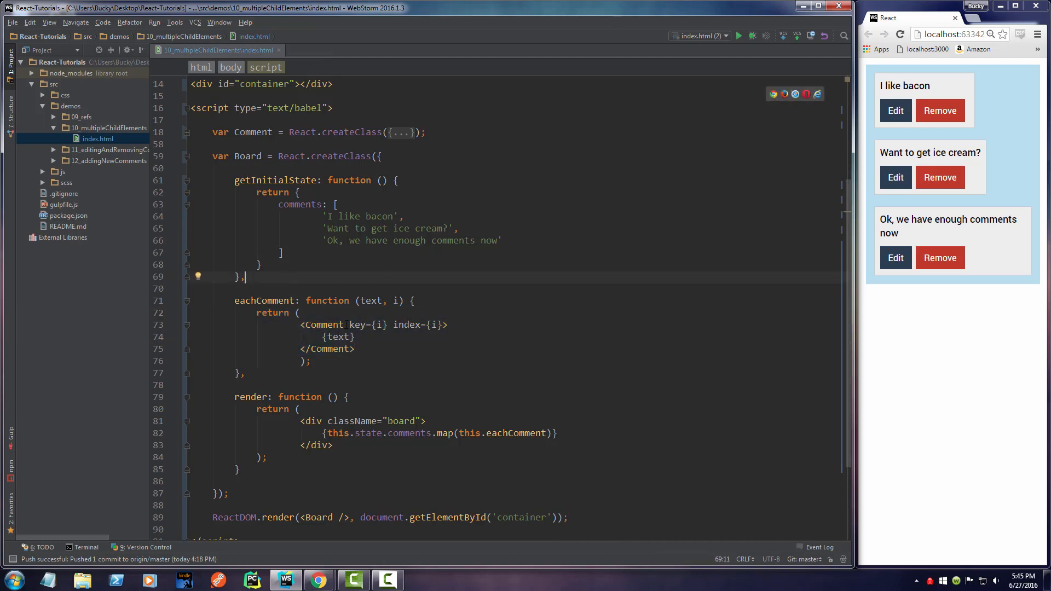
type("bacon=\"\"")
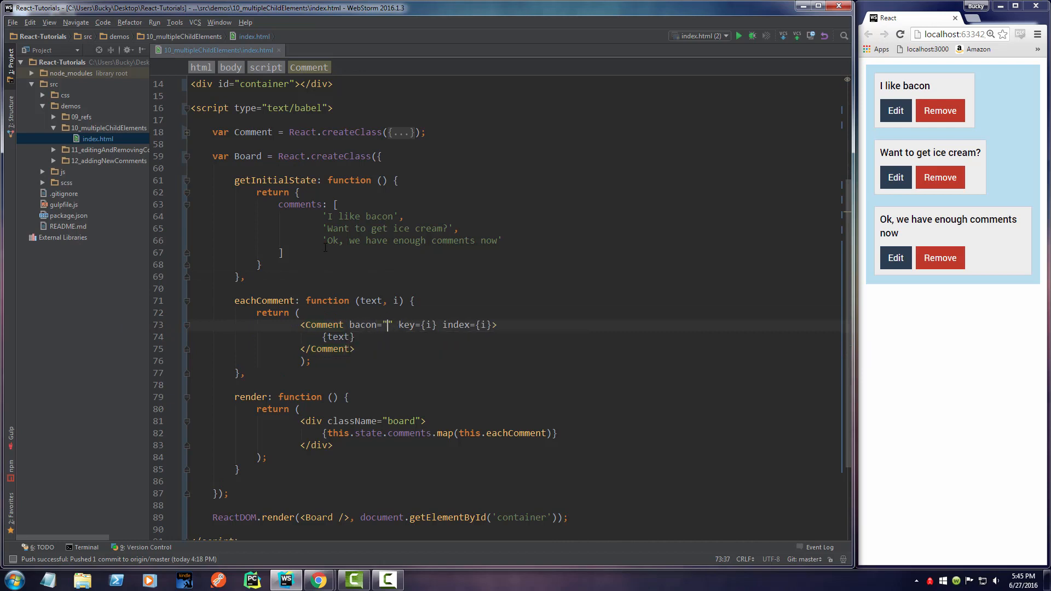
type("dsadsad")
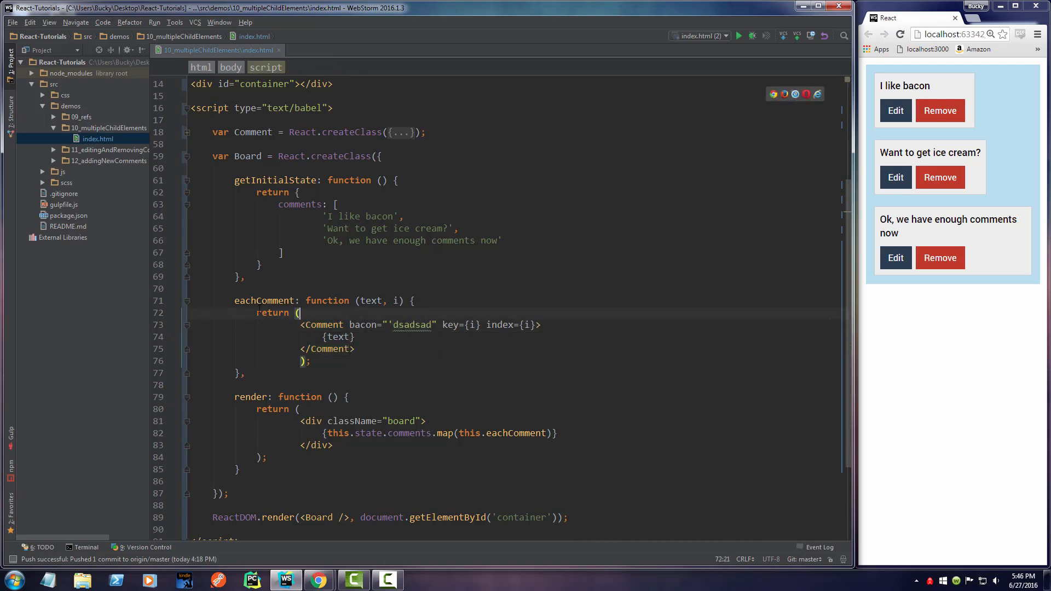
double_click(362, 324)
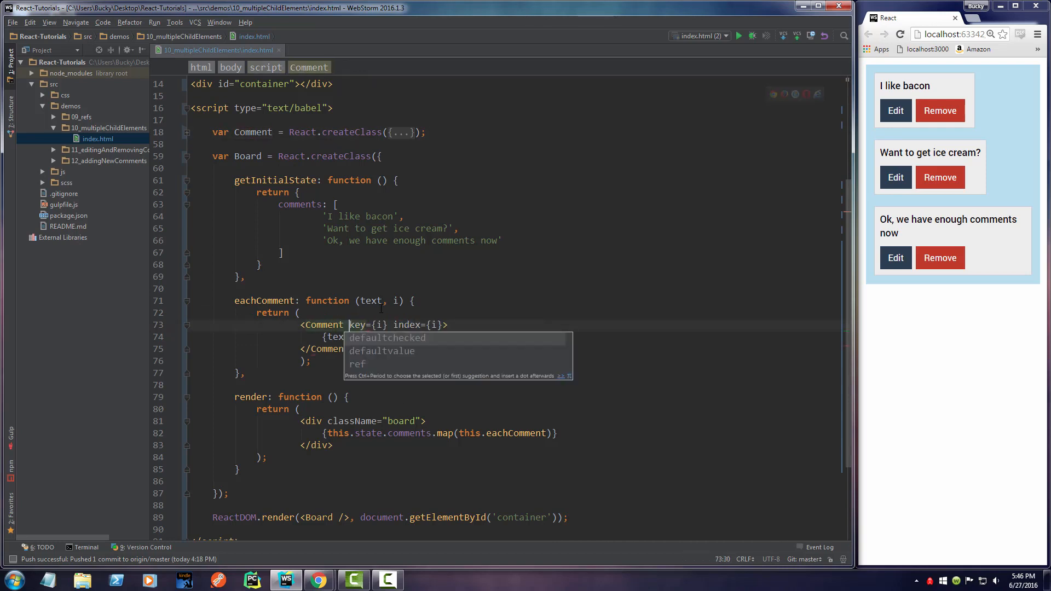
key("Escape")
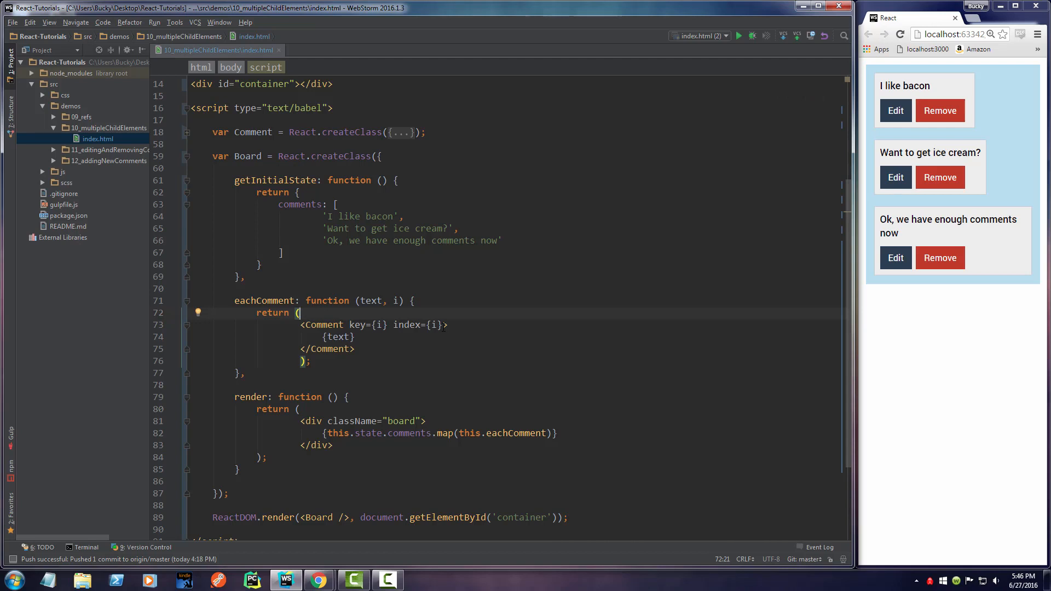
left_click(246, 277)
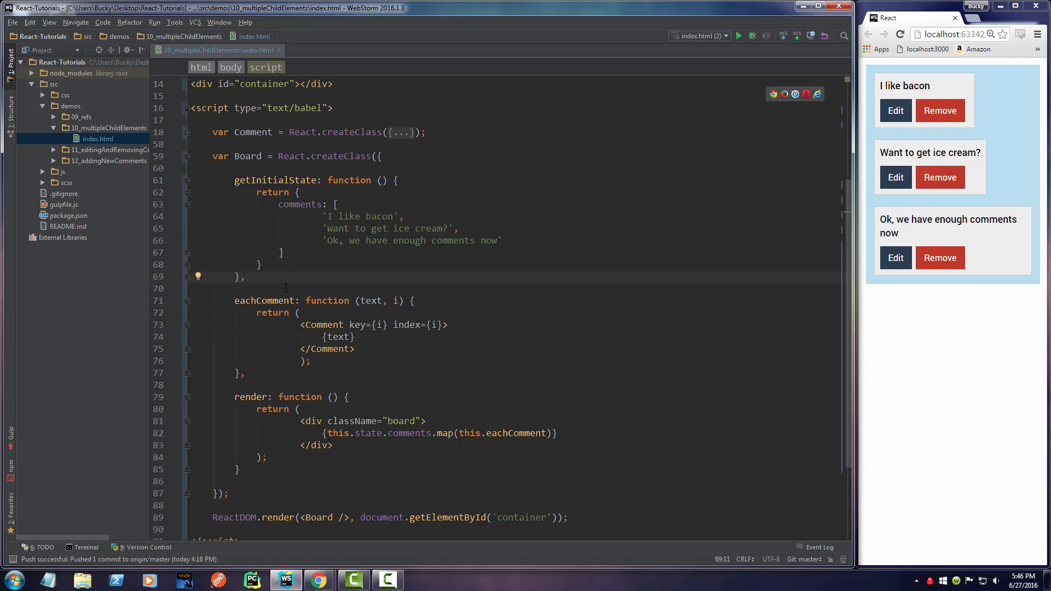
left_click(251, 132)
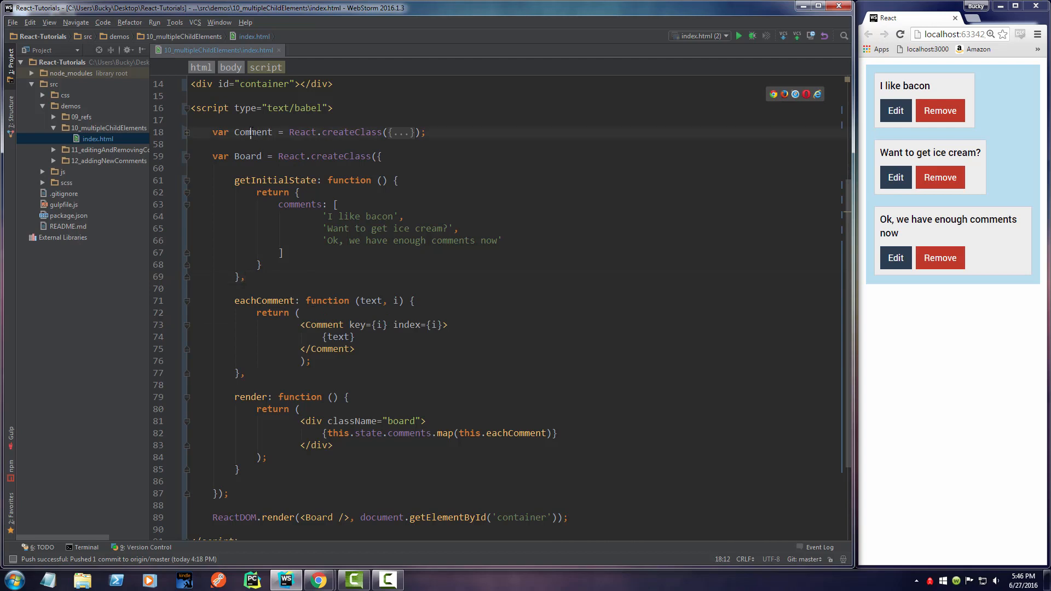
left_click(895, 110)
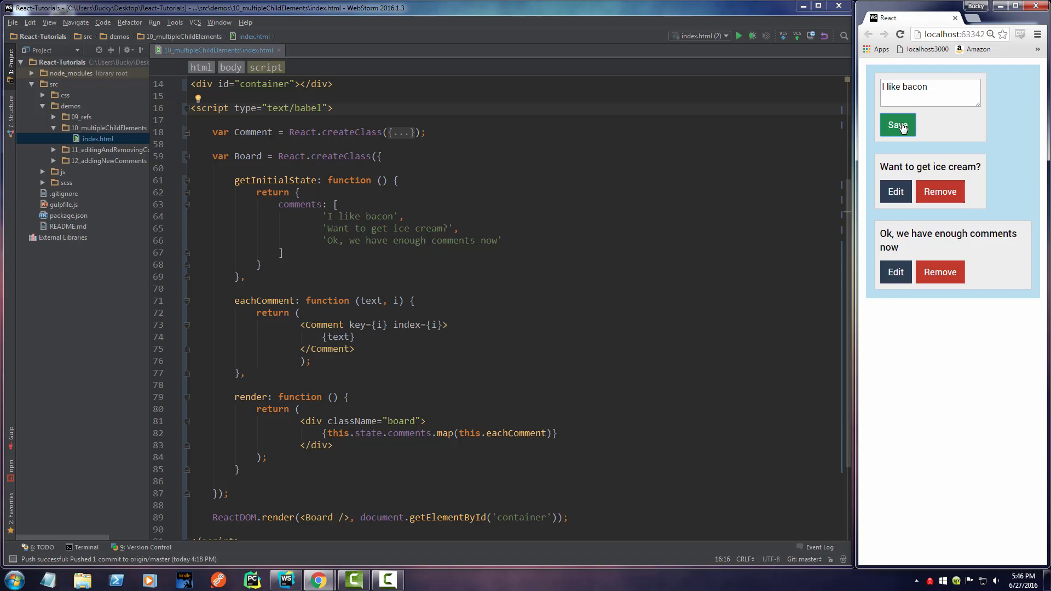
left_click(897, 125)
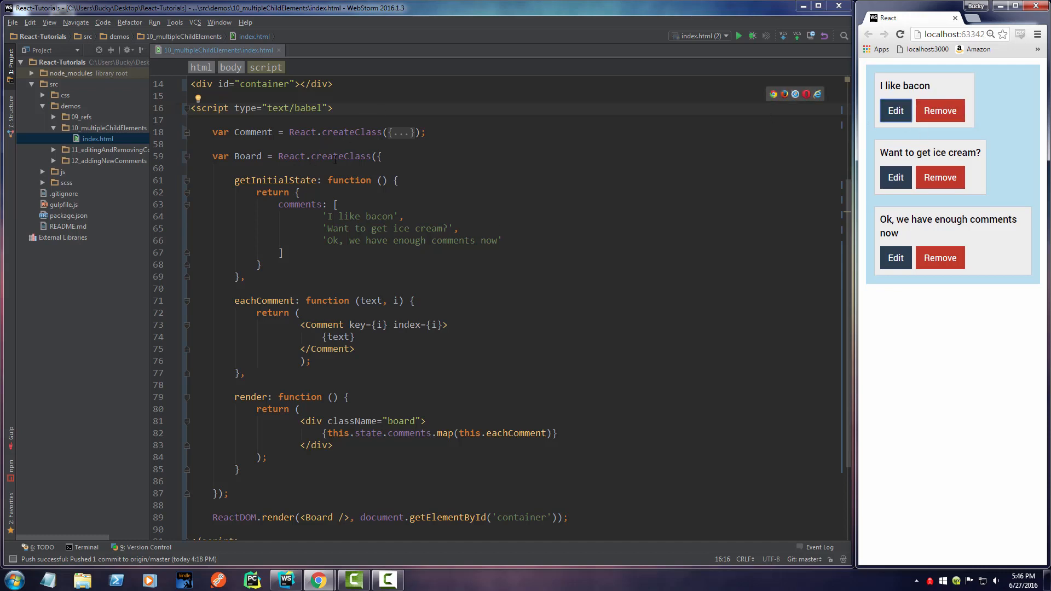
left_click(262, 265)
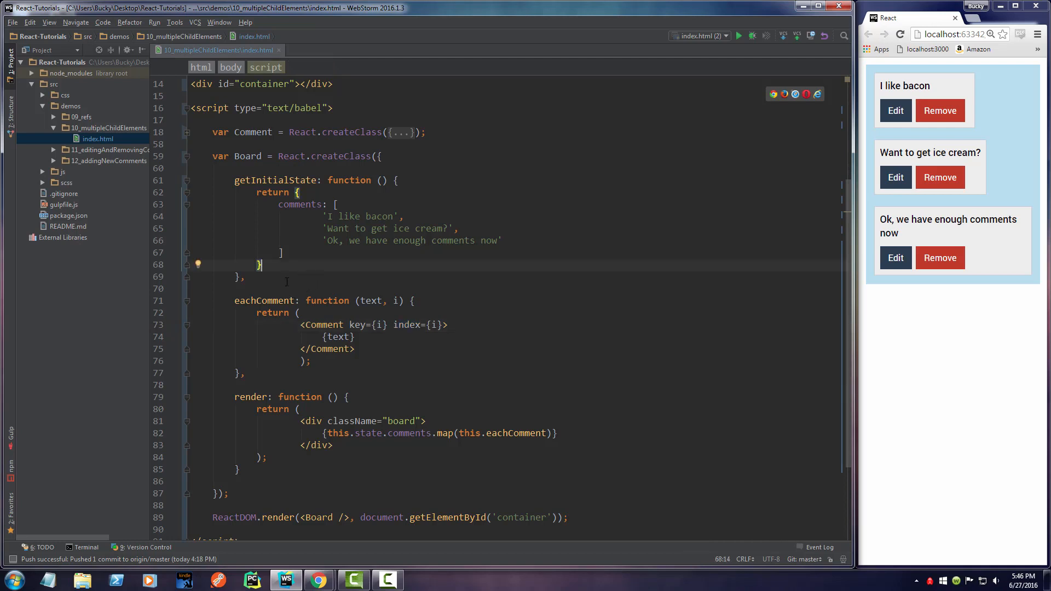
Insert an empty removeComment: function (i) { } method after getInitialState
key("enter")
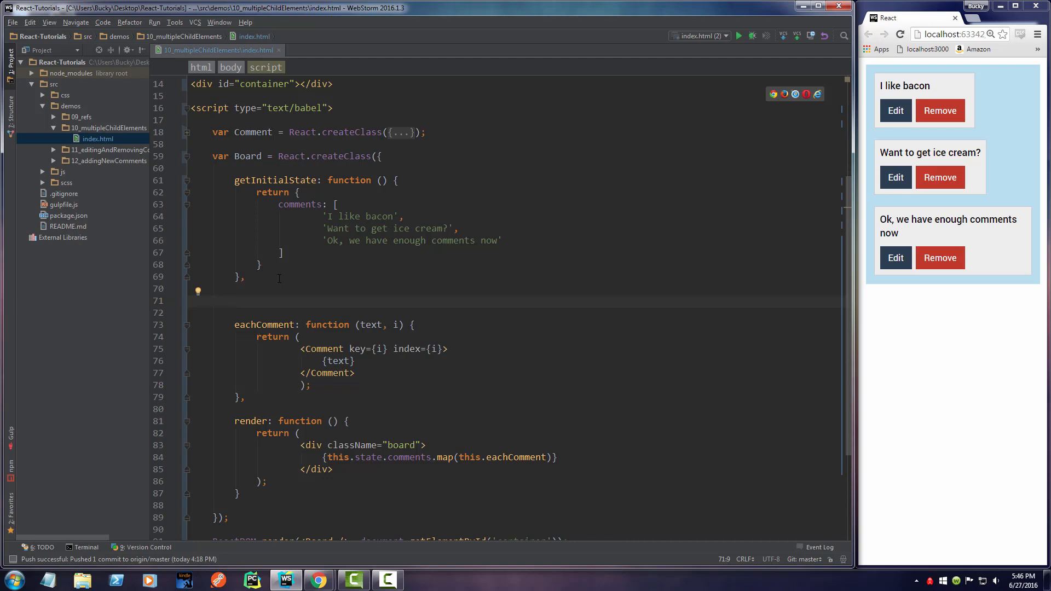
type("removeComment")
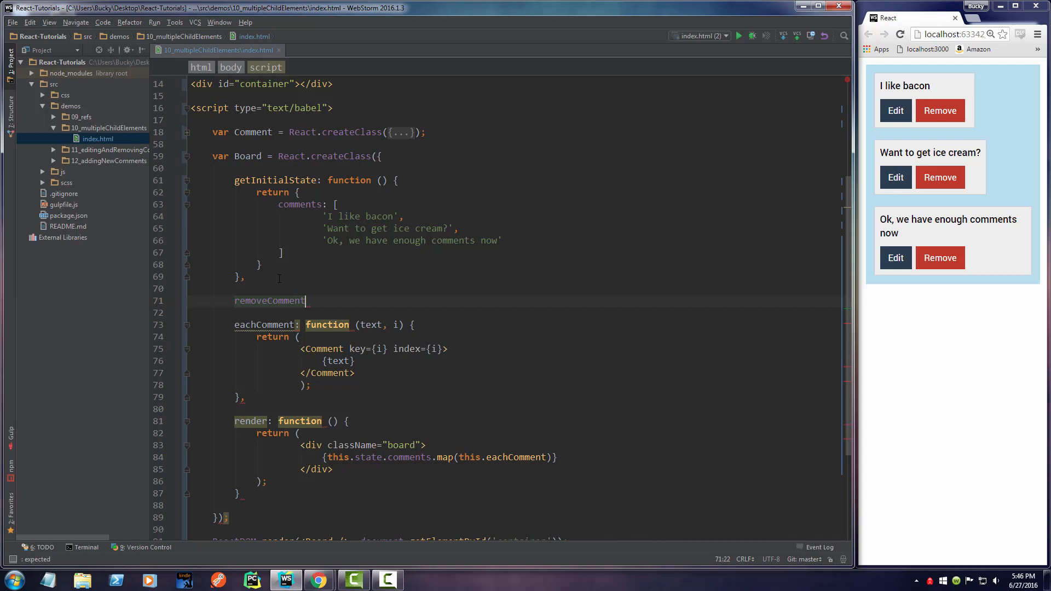
type("() {")
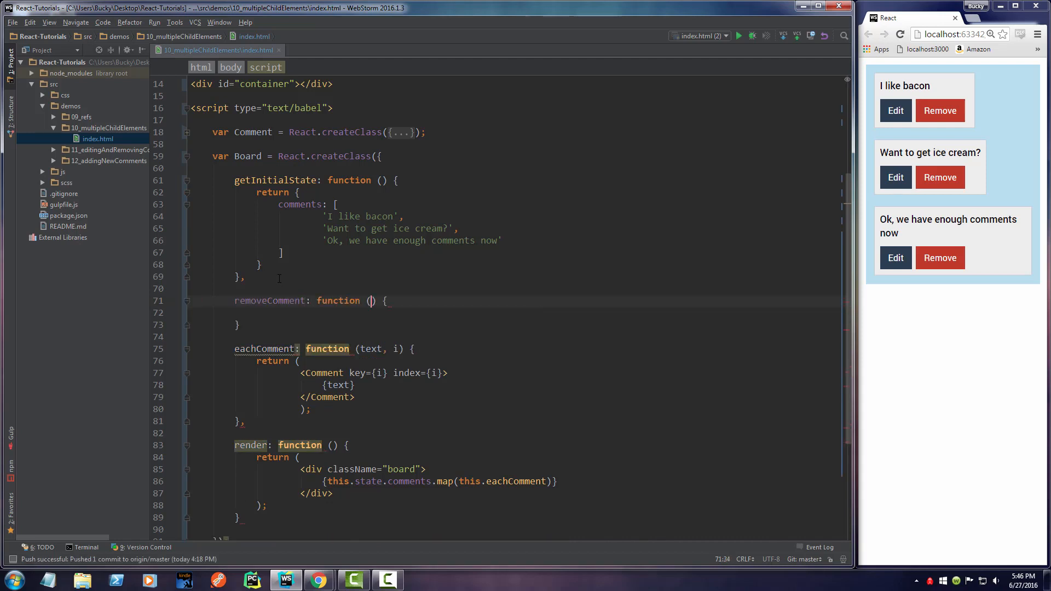
left_click(245, 325)
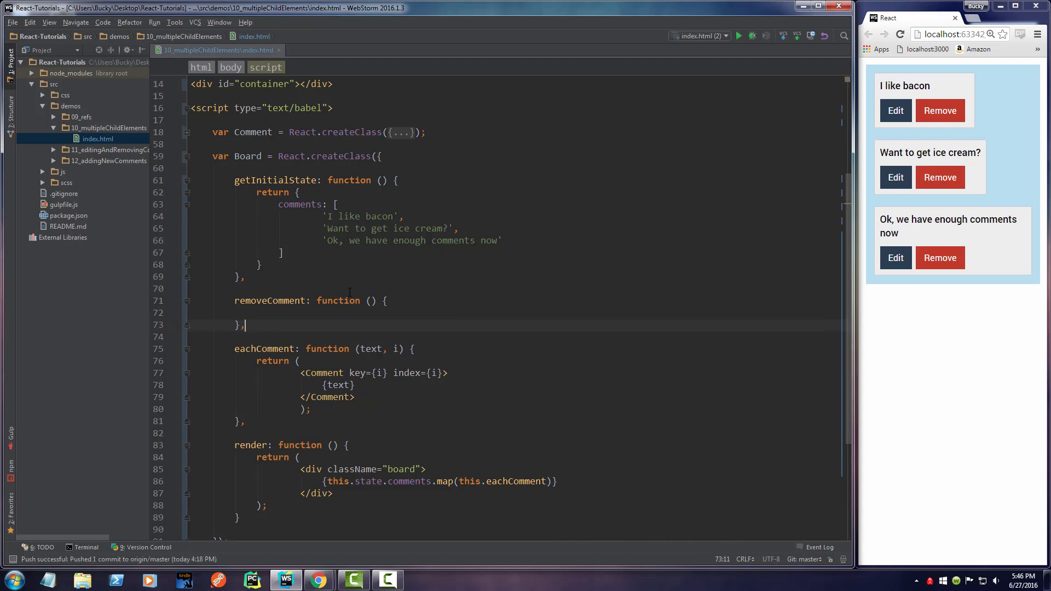
left_click(261, 264)
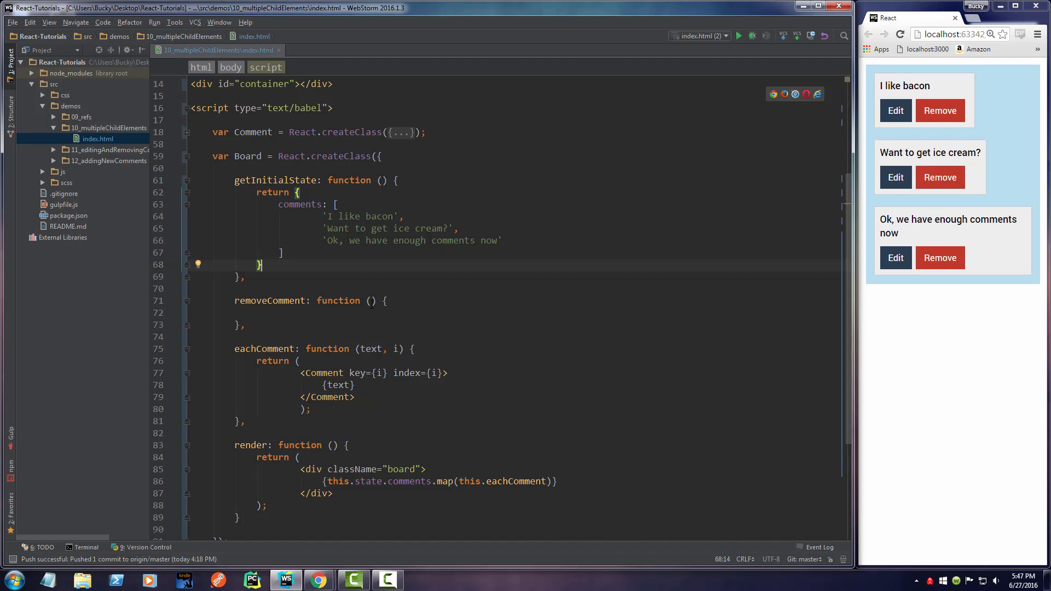
left_click(370, 300)
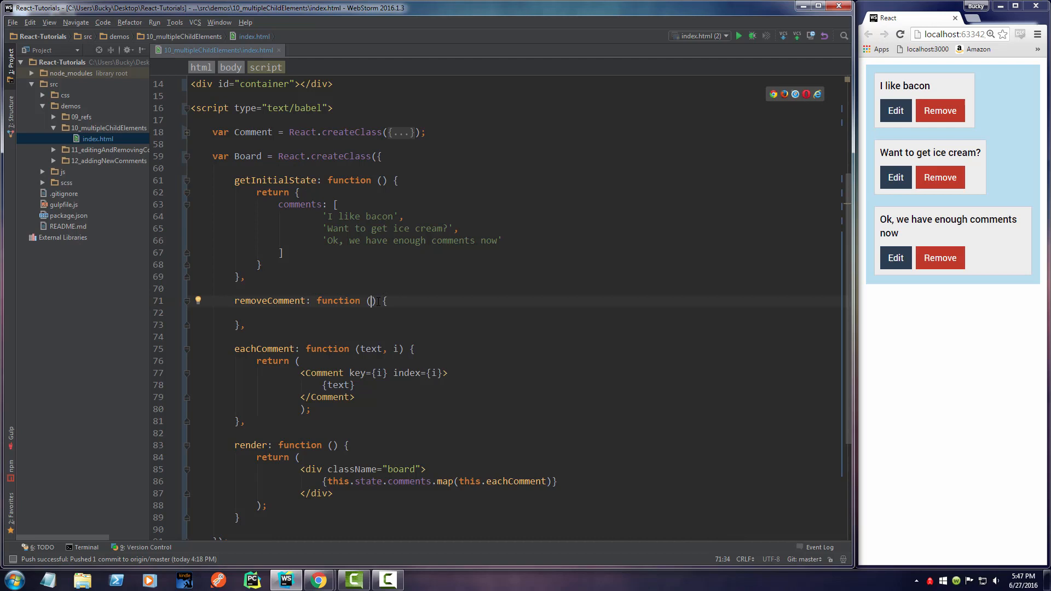
type("i")
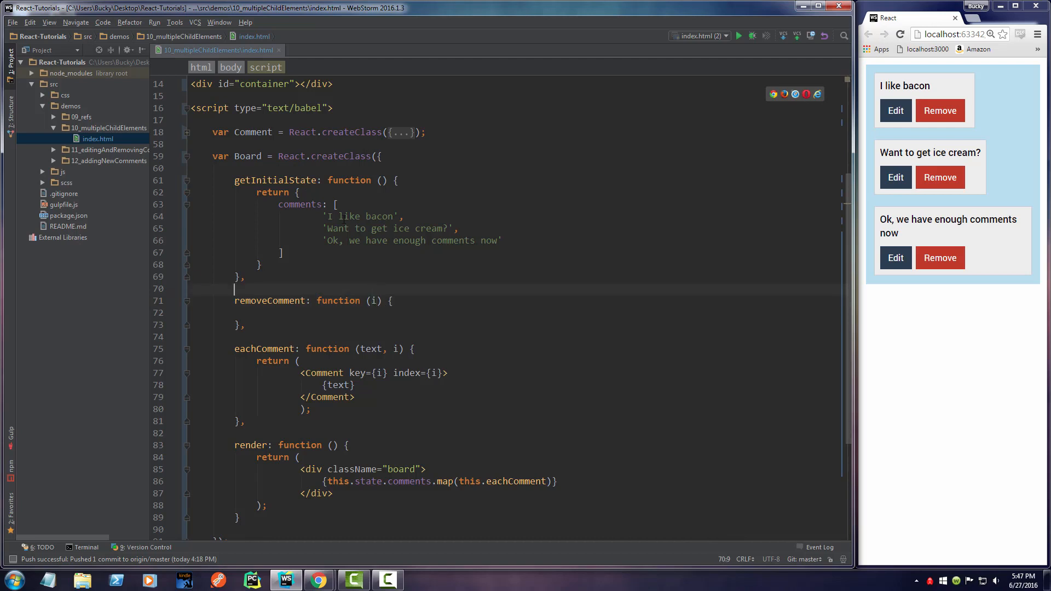
double_click(362, 217)
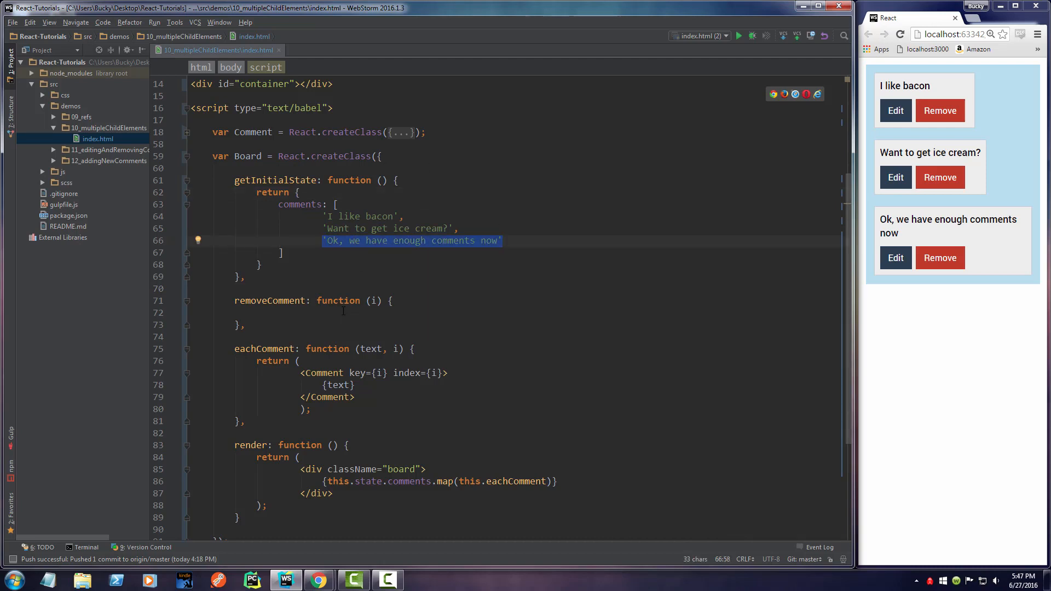
Add console.log('Removing comment: ' + i); inside removeComment, followed by a new line
left_click(256, 313)
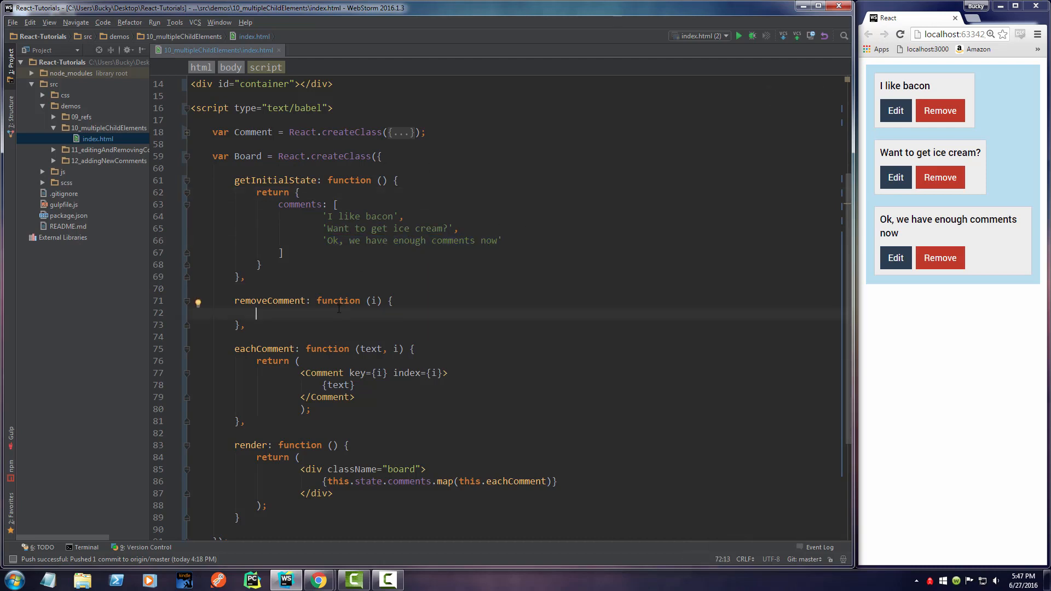
type("console")
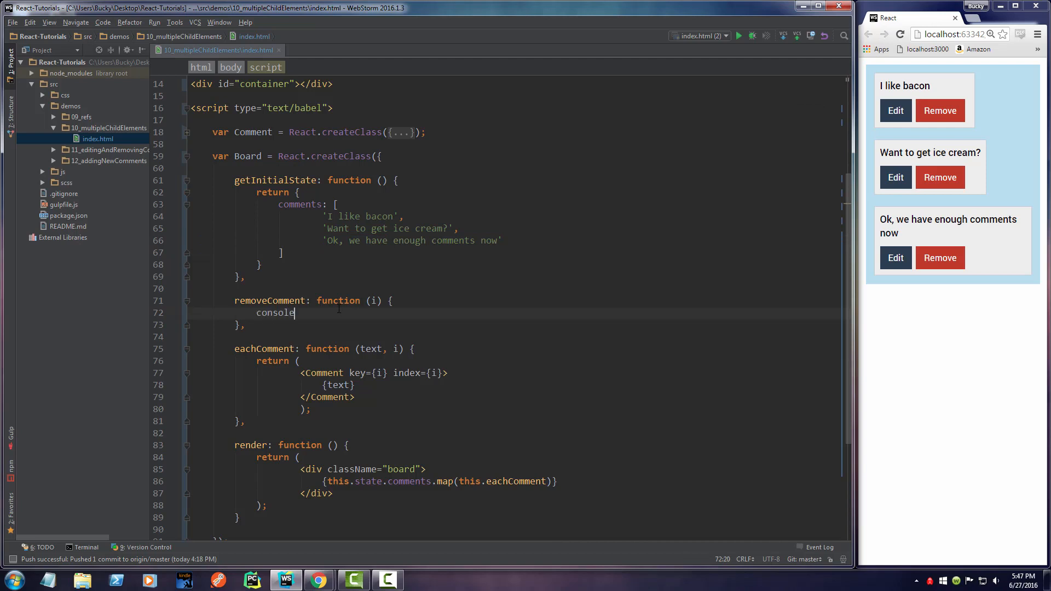
type(".log()")
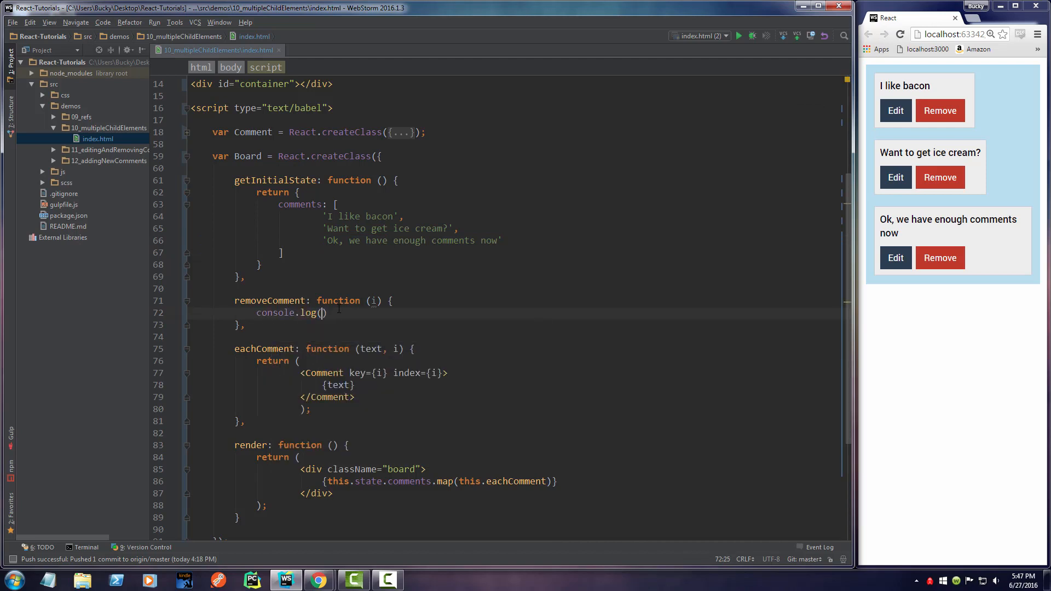
type(";")
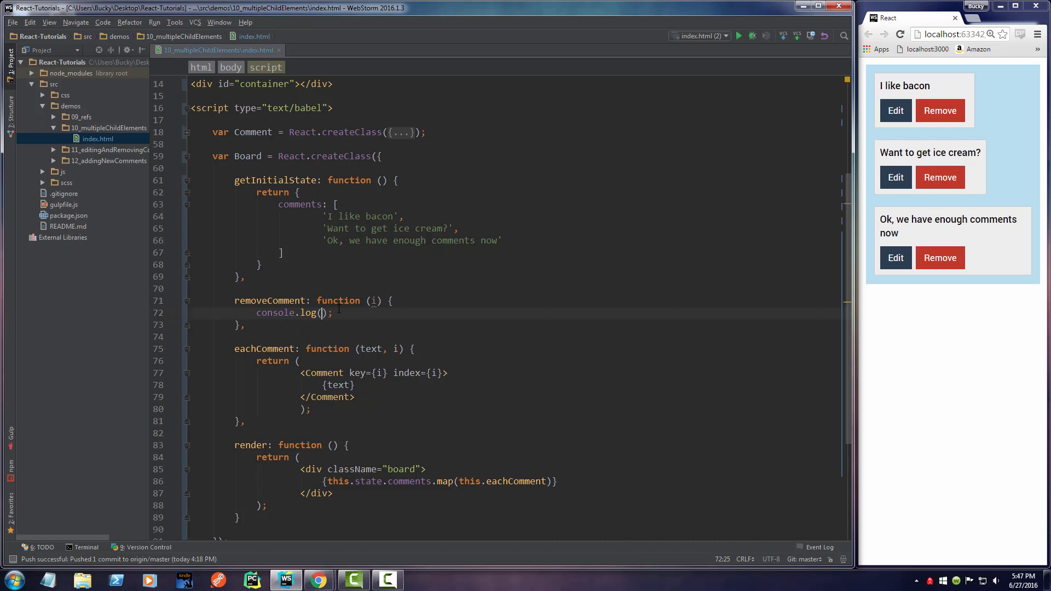
type("''")
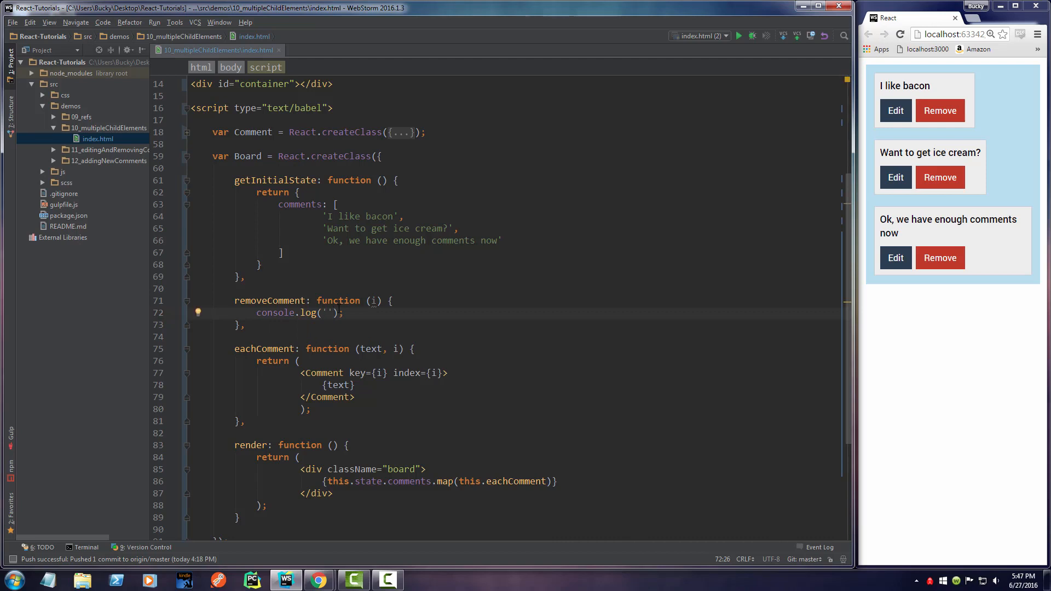
type("Removing")
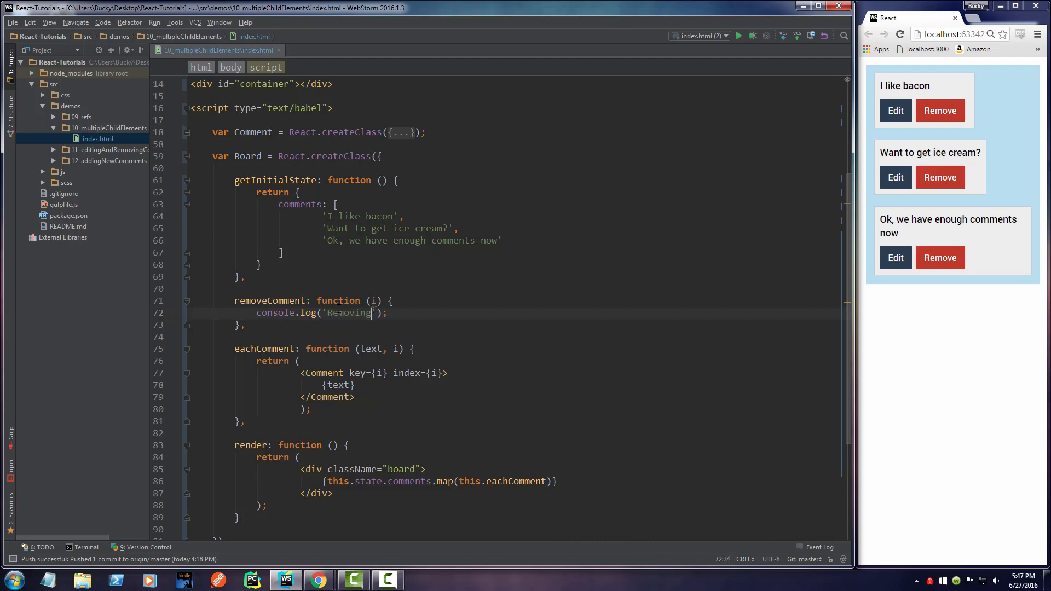
type("comment:")
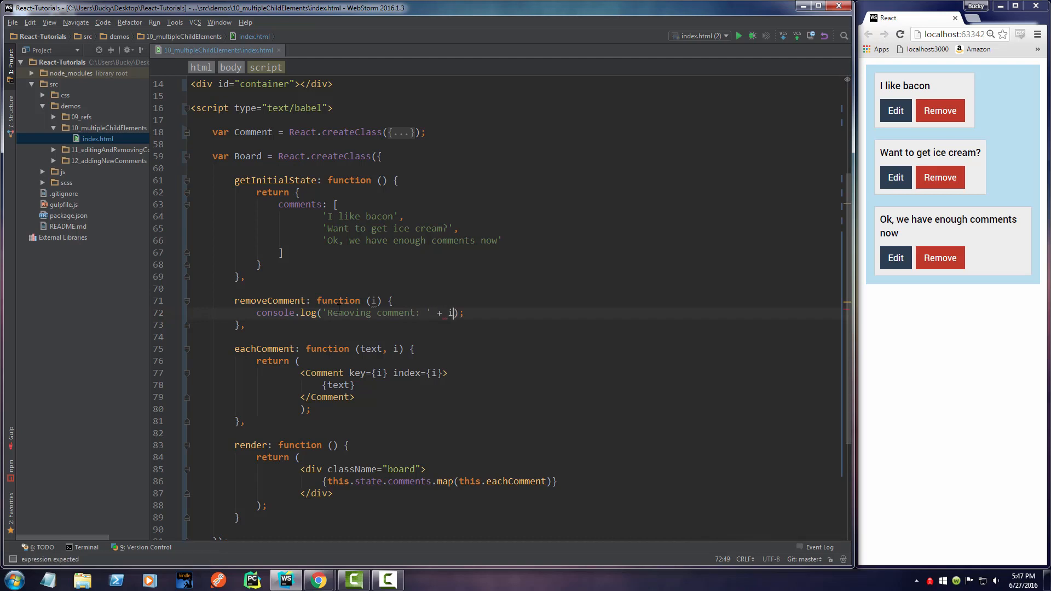
key("Return")
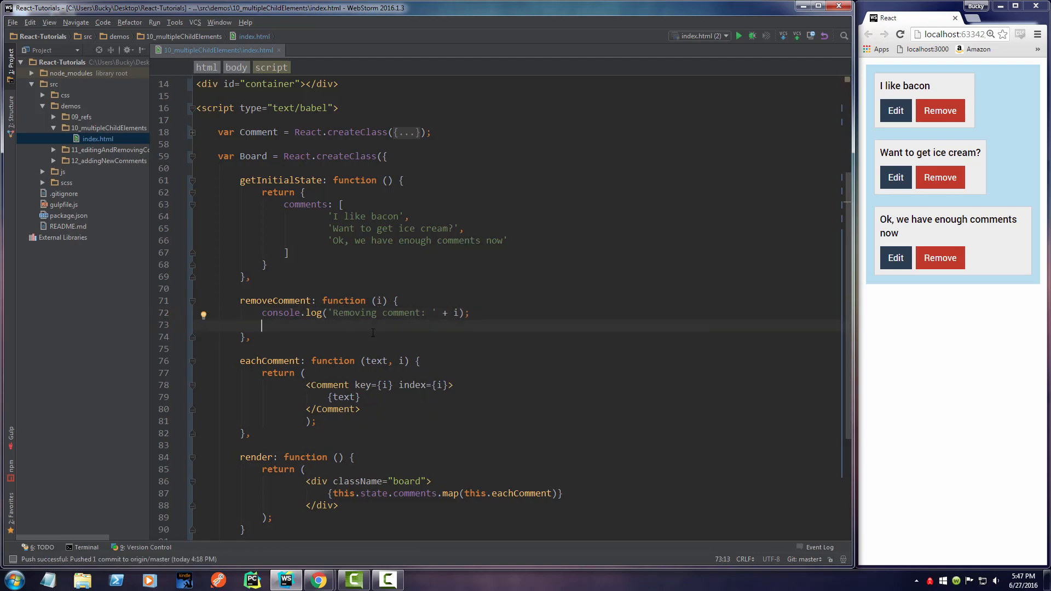
scroll("down", 3)
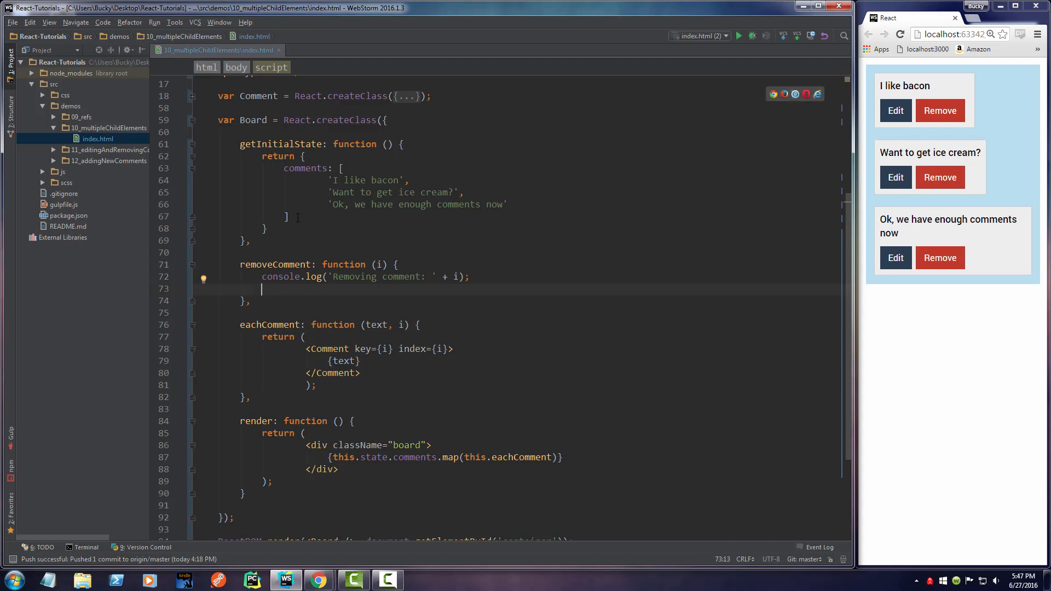
Add var arr = this.state.comments; in removeComment and begin the arr splice line
left_click(306, 156)
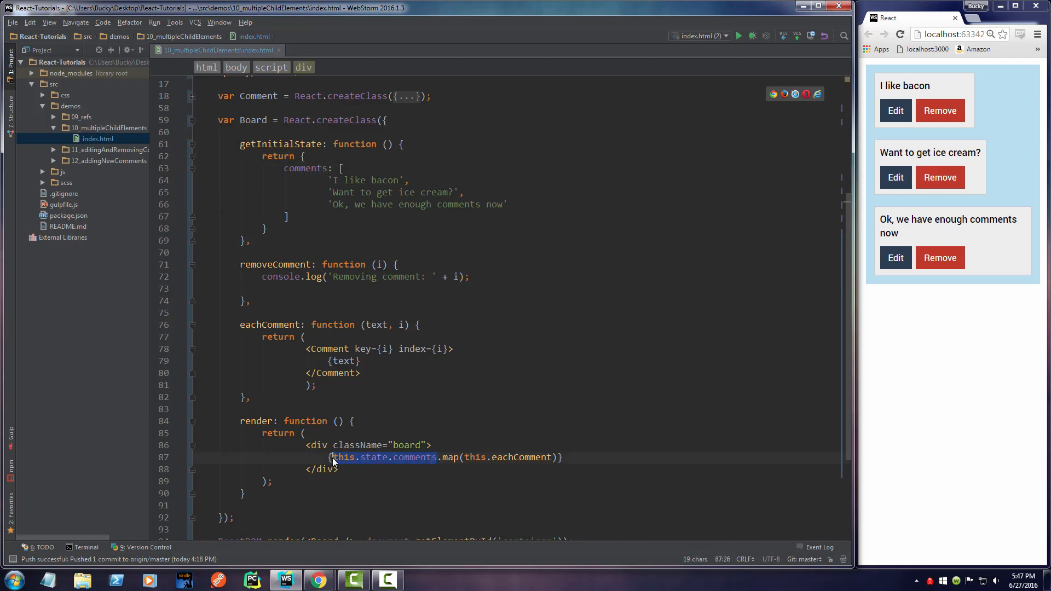
left_click(263, 288)
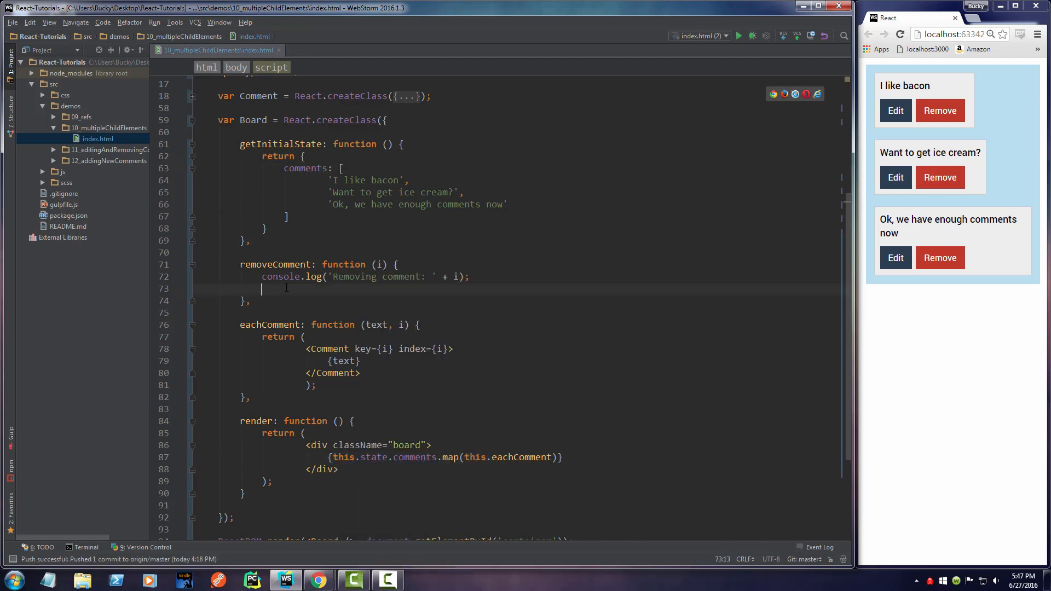
type("var a")
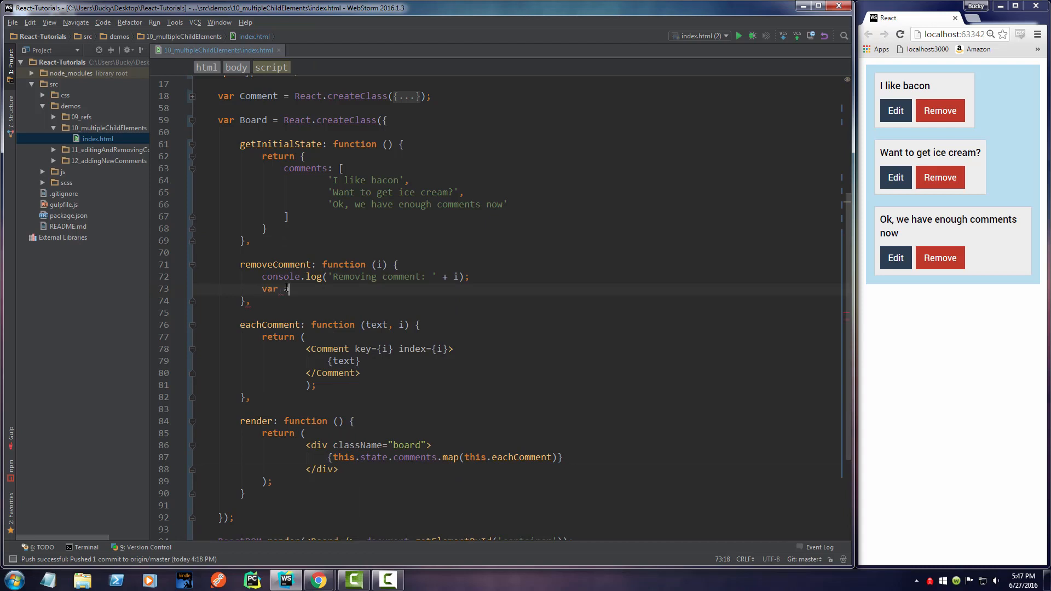
type("rr = this.state.comments")
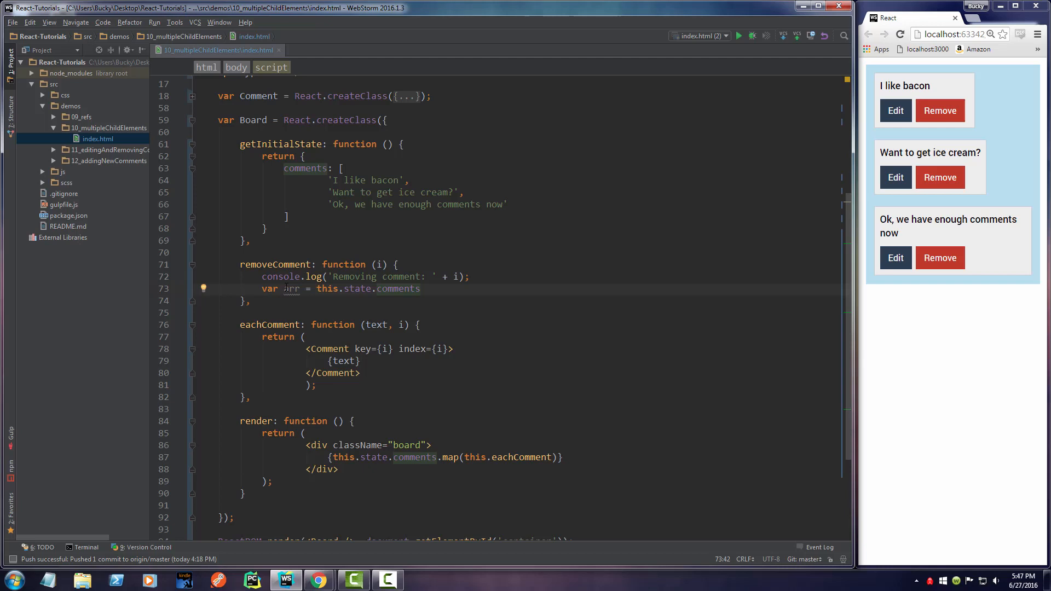
type(";")
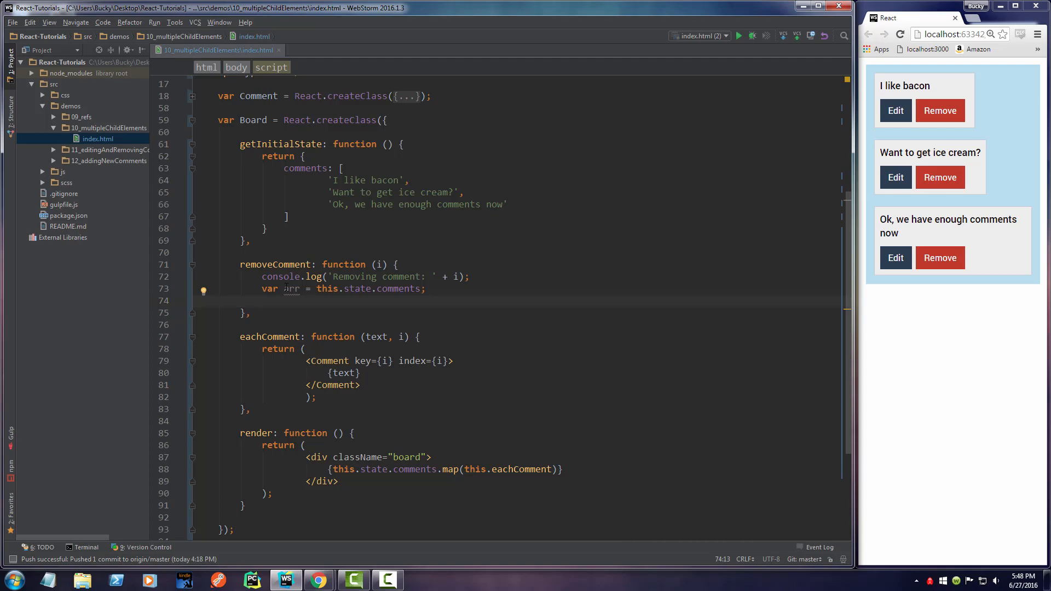
type("arr.splic")
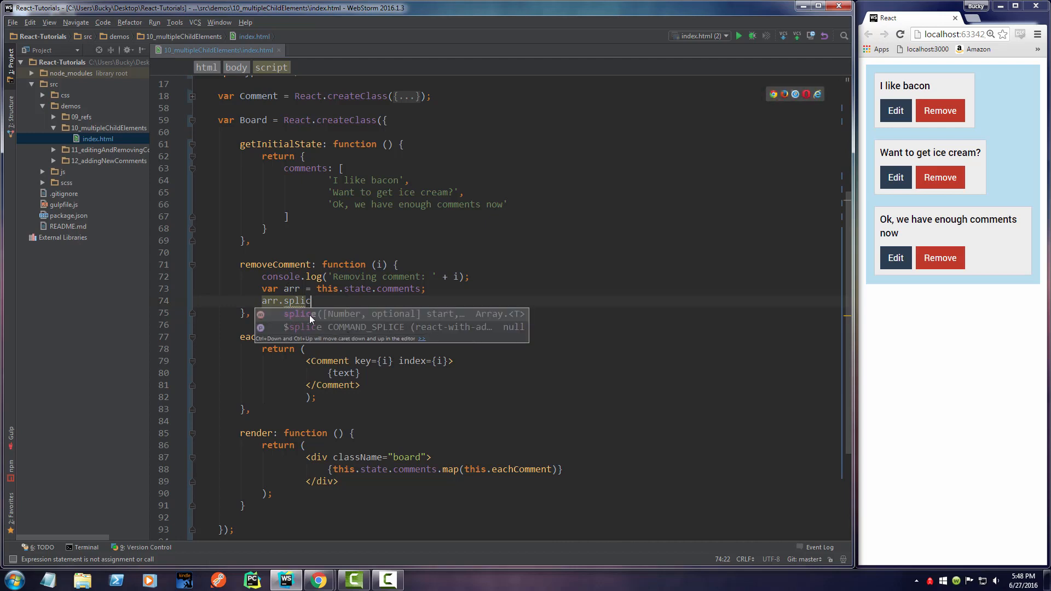
mouse_move(404, 323)
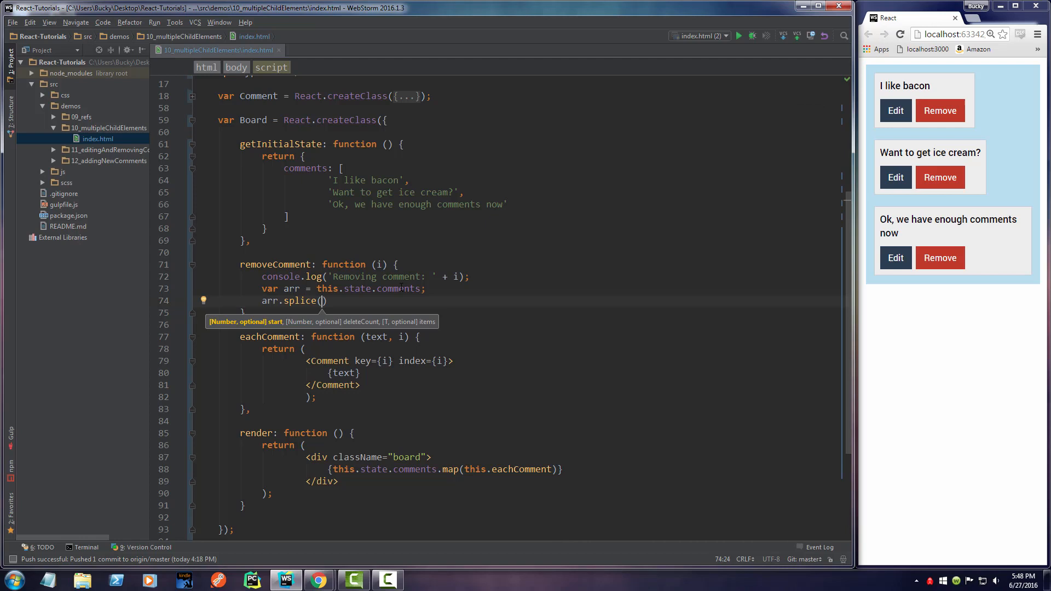
Complete the line as arr.splice(i, 1); and start a new line below it
type("i")
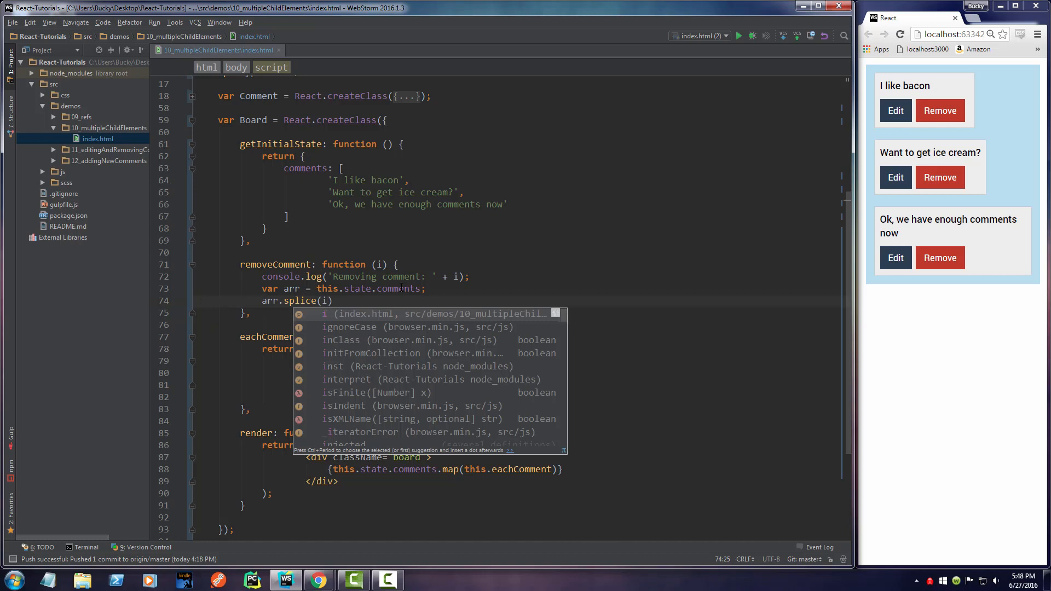
scroll("down", 3)
type(", ")
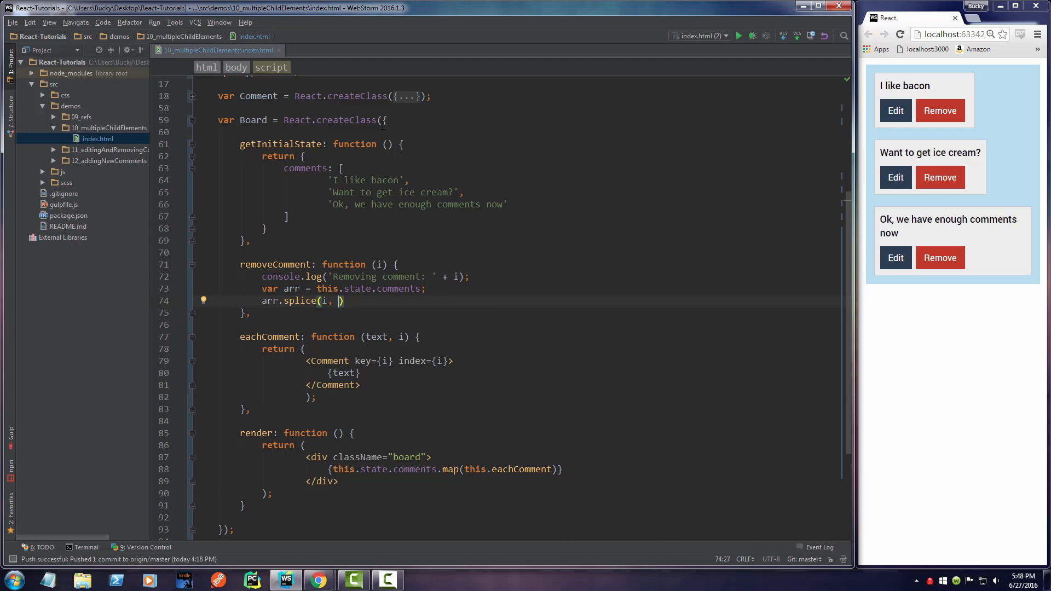
type("1")
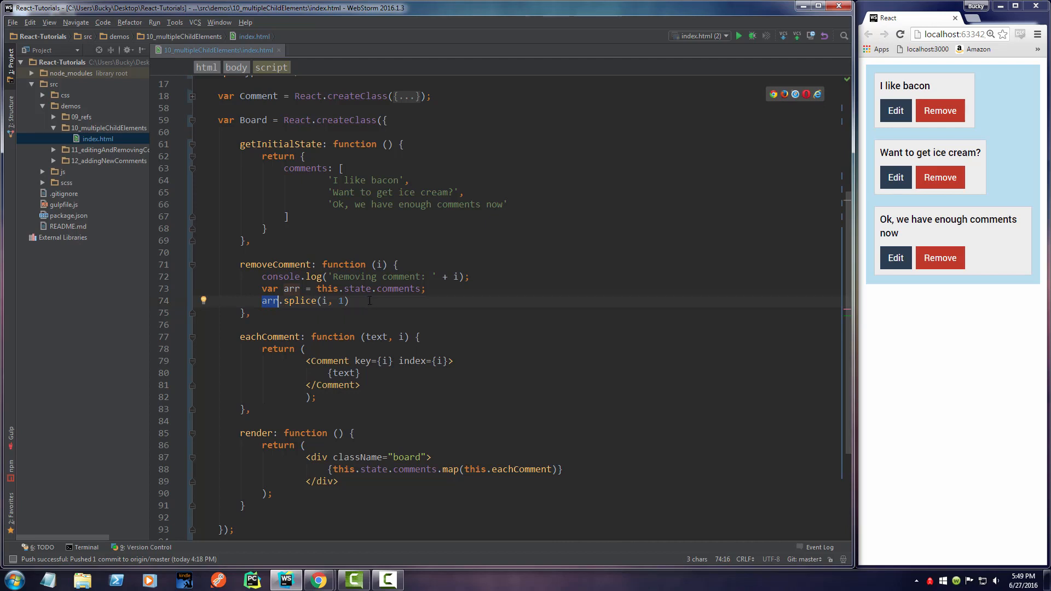
type(";")
key("enter")
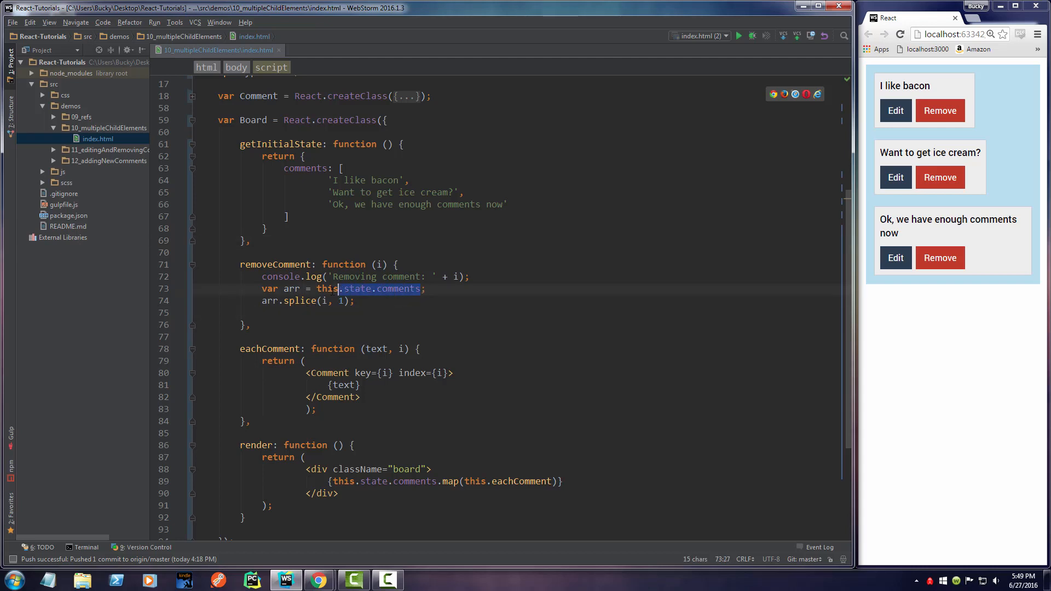
Write this.setState({comments: arr}) on the line after arr.splice(i, 1)
left_click(263, 313)
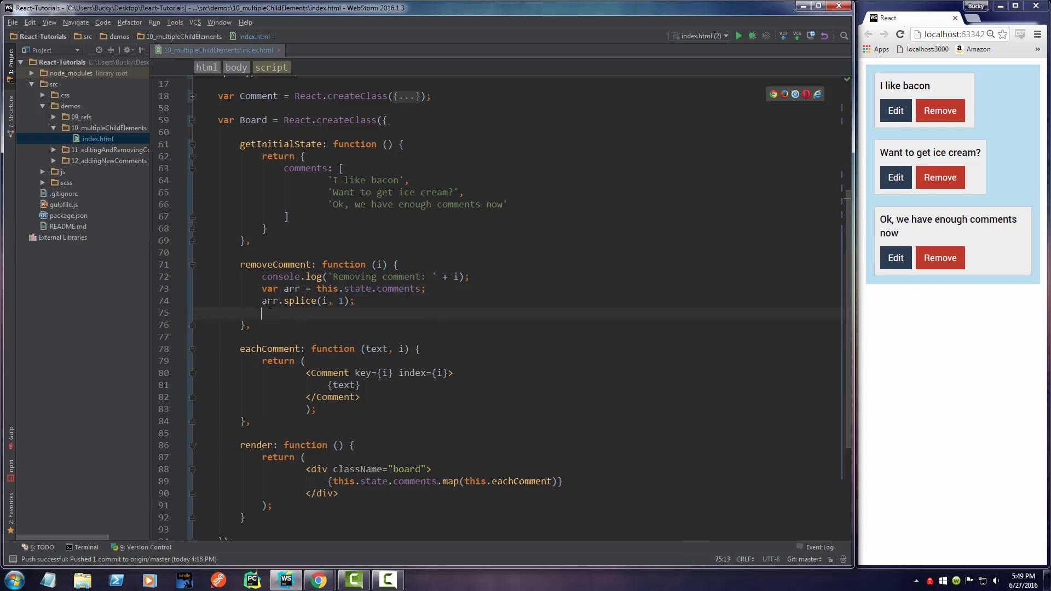
double_click(269, 301)
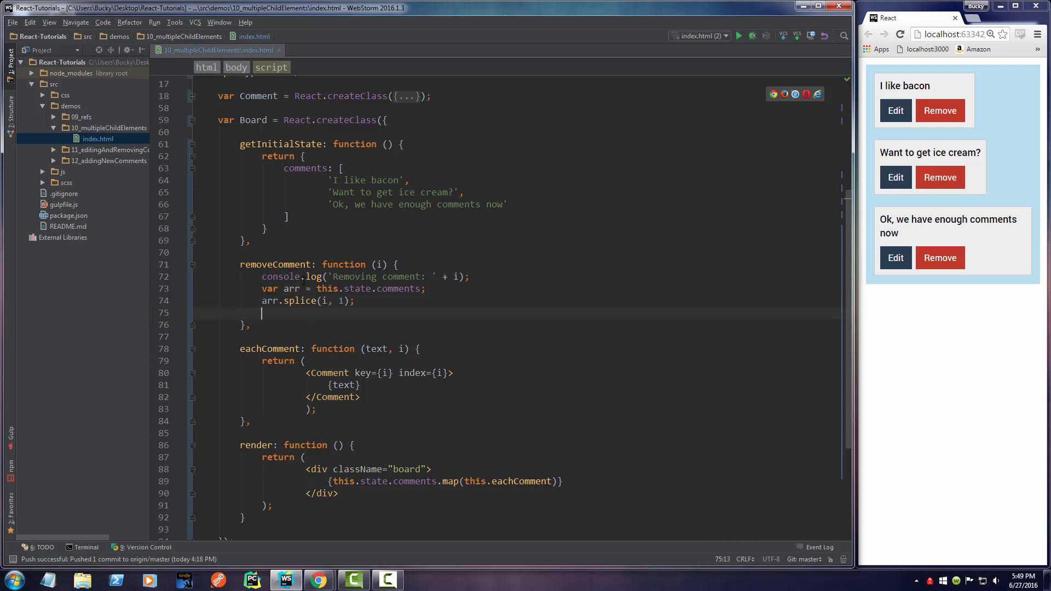
type("this.set")
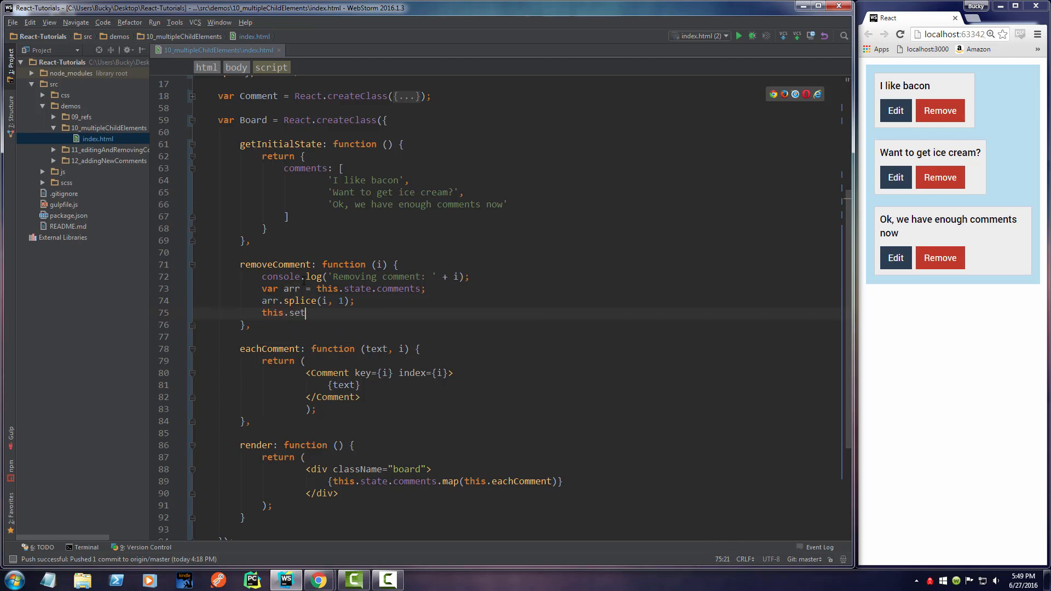
type("State(")
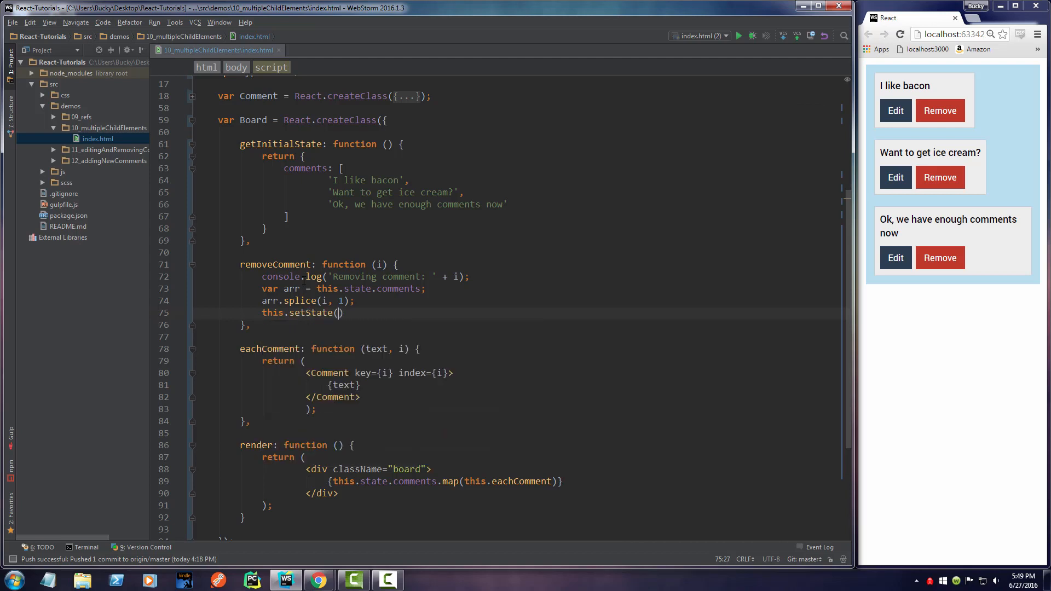
type("{")
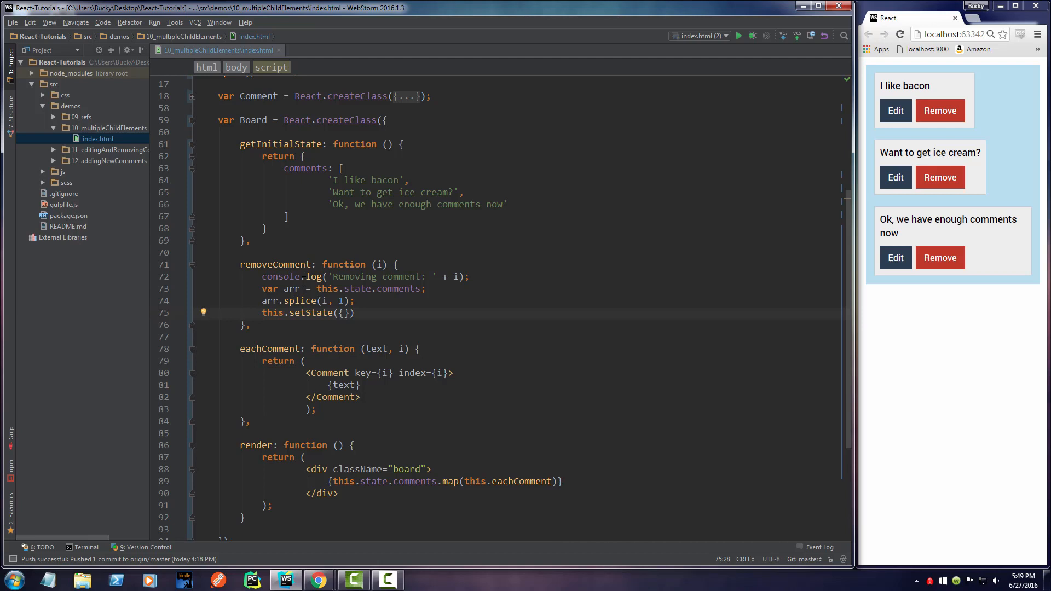
double_click(397, 289)
type("comments")
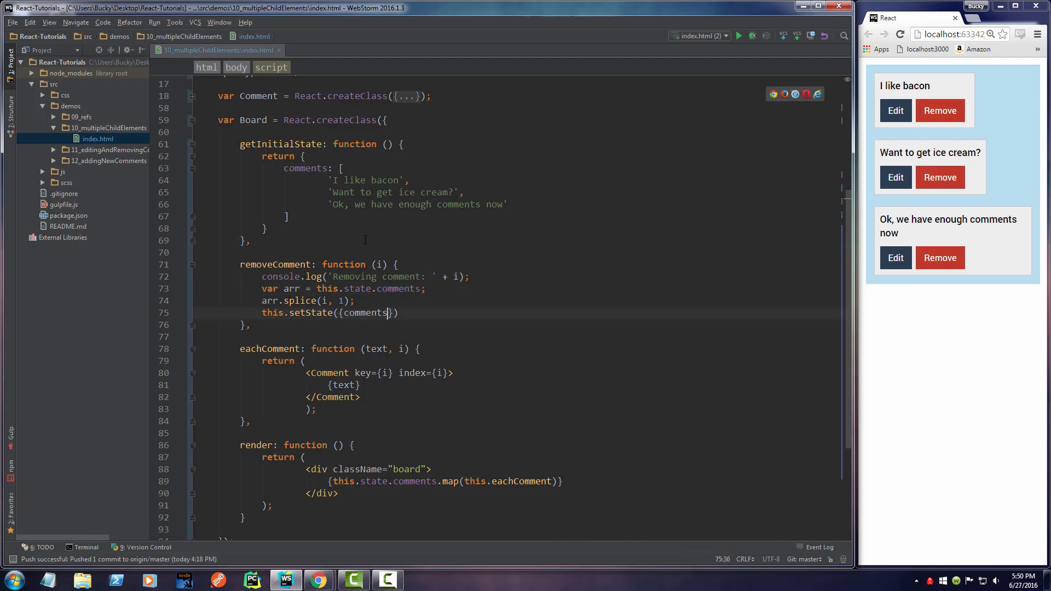
left_click(252, 241)
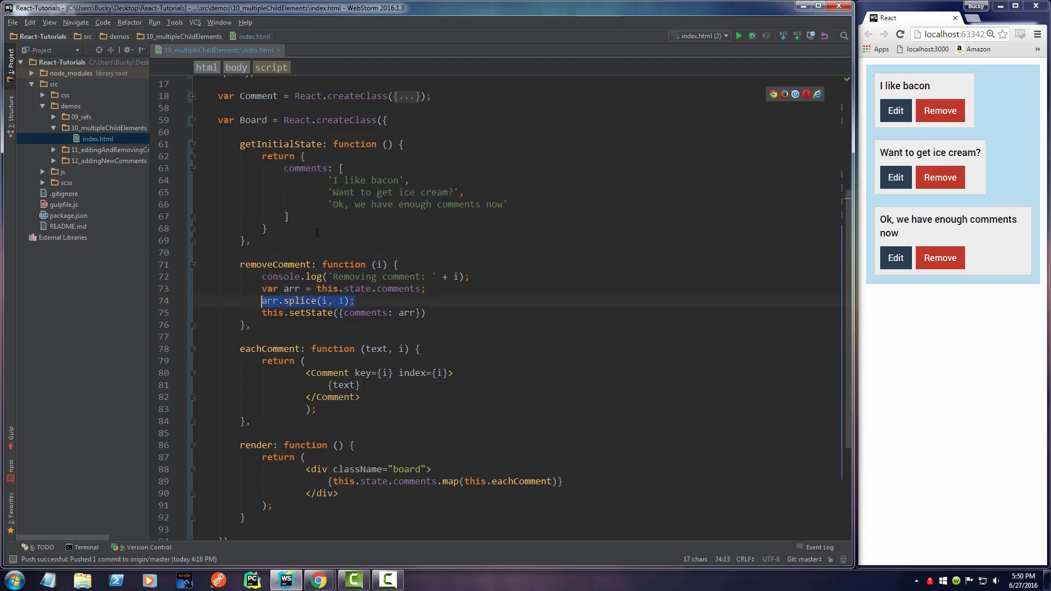
left_click(265, 229)
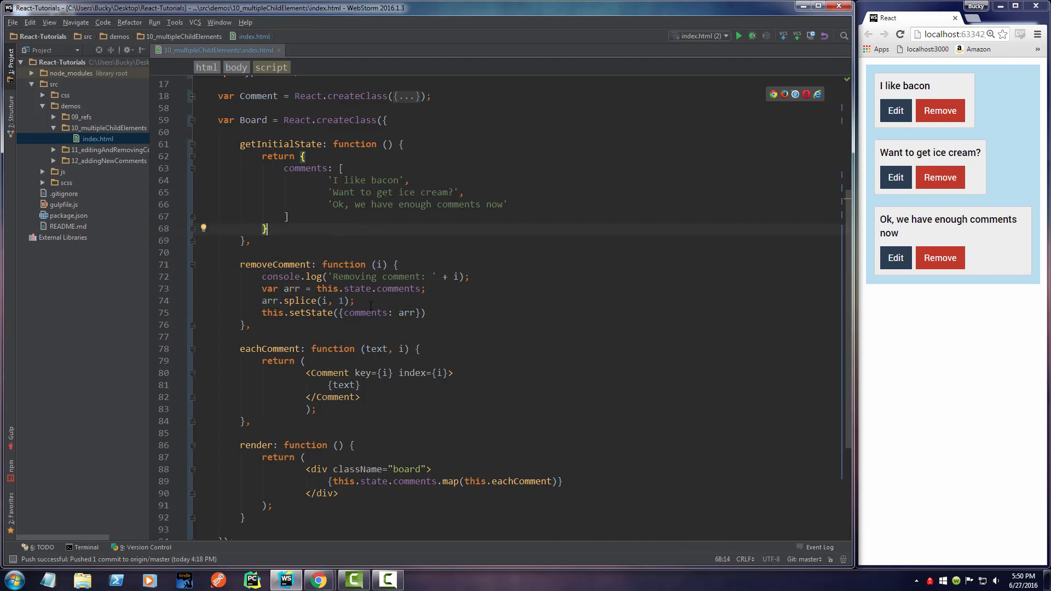
left_click(357, 300)
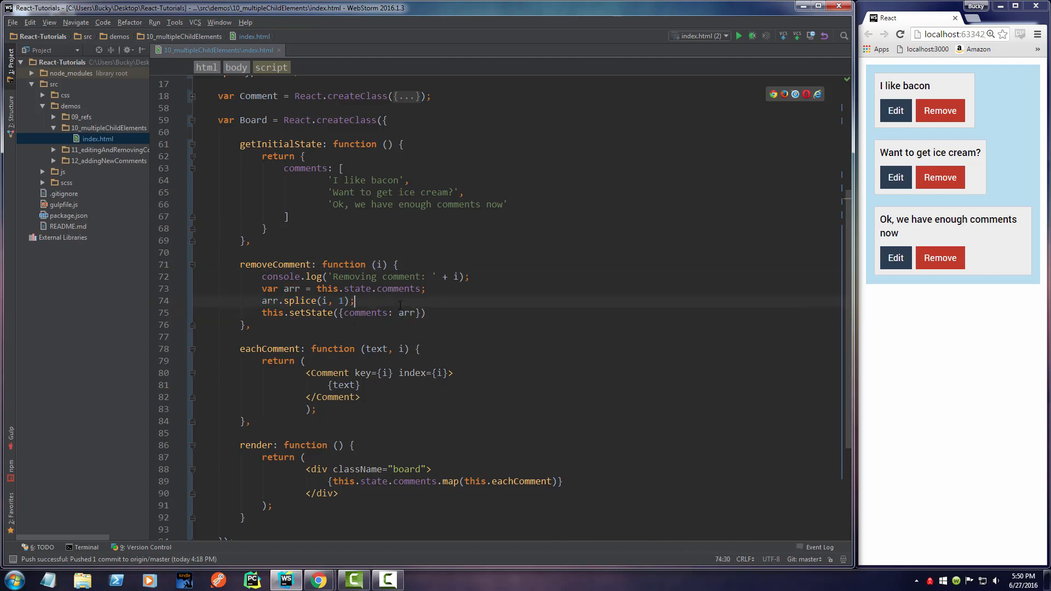
left_click(248, 240)
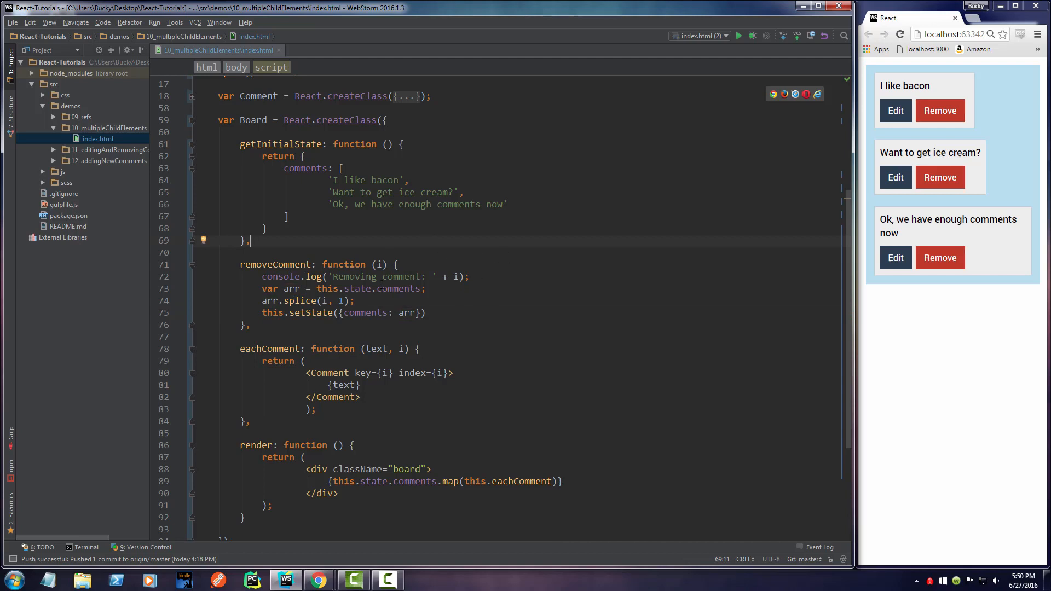
Add blank lines below removeComment, then test editing a comment to 'gfgfdgfdgfdsg' in Chrome
key("enter")
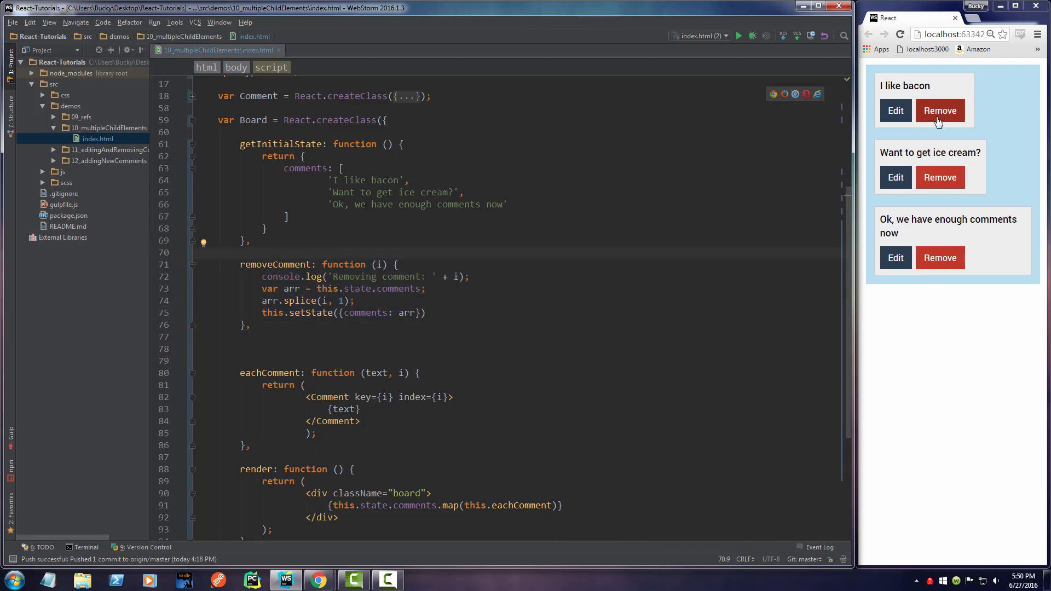
left_click(263, 348)
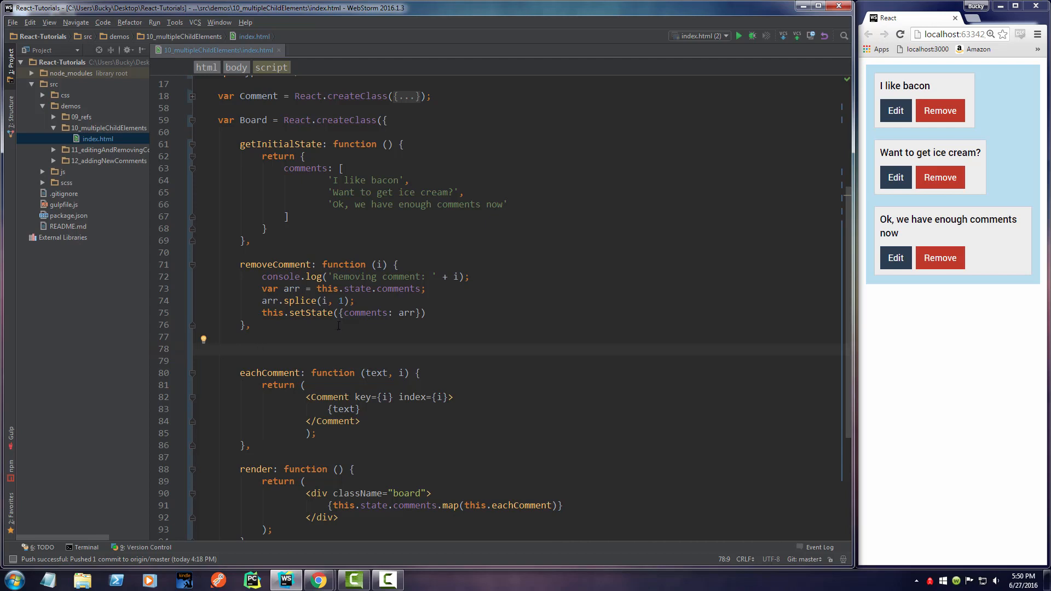
left_click(895, 110)
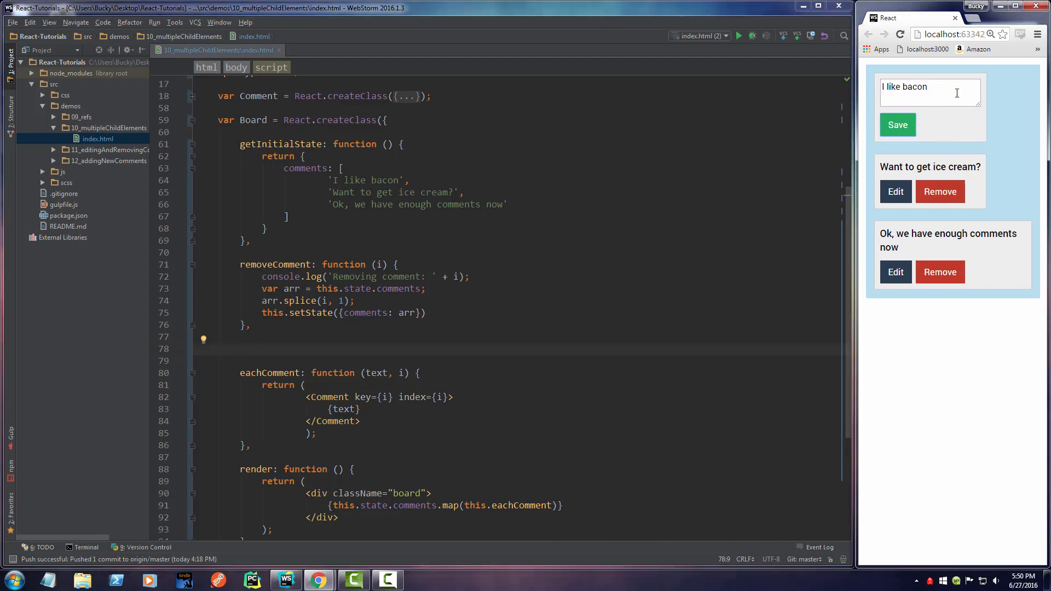
type("gfgfdgfdgfdsg")
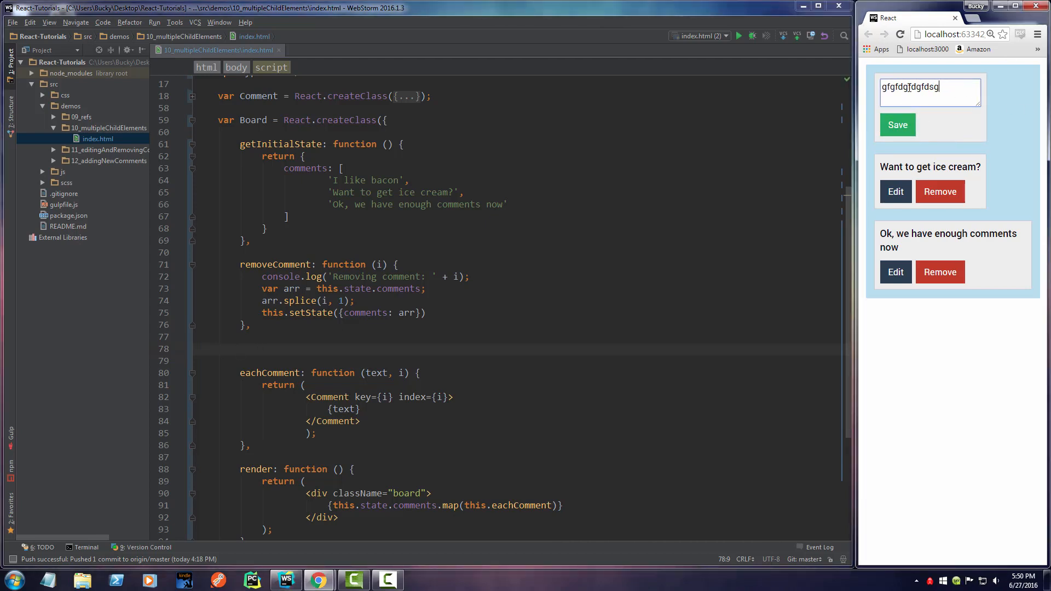
left_click(897, 125)
type("fds")
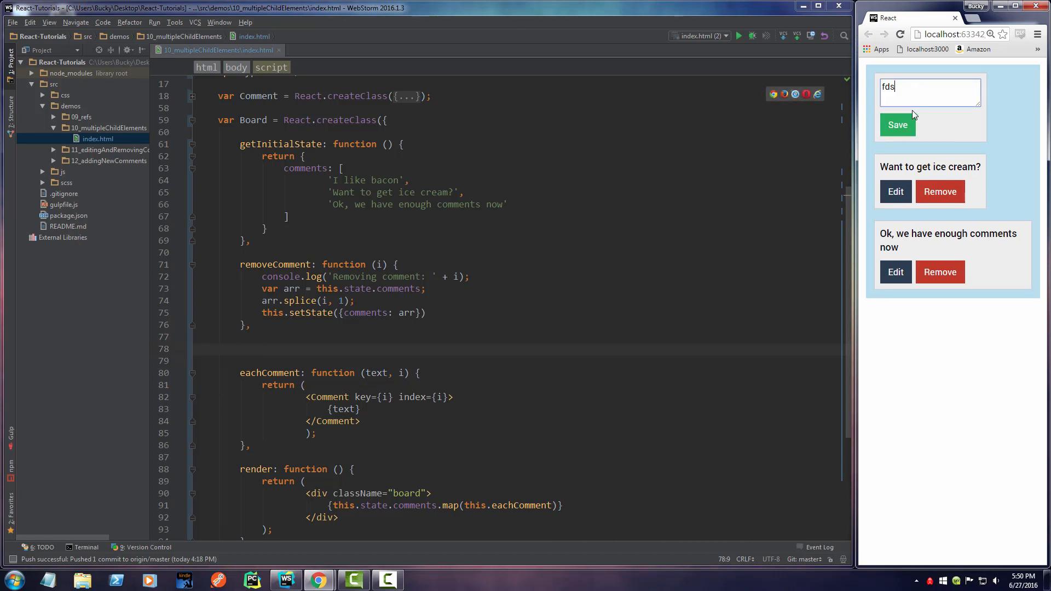
left_click(897, 125)
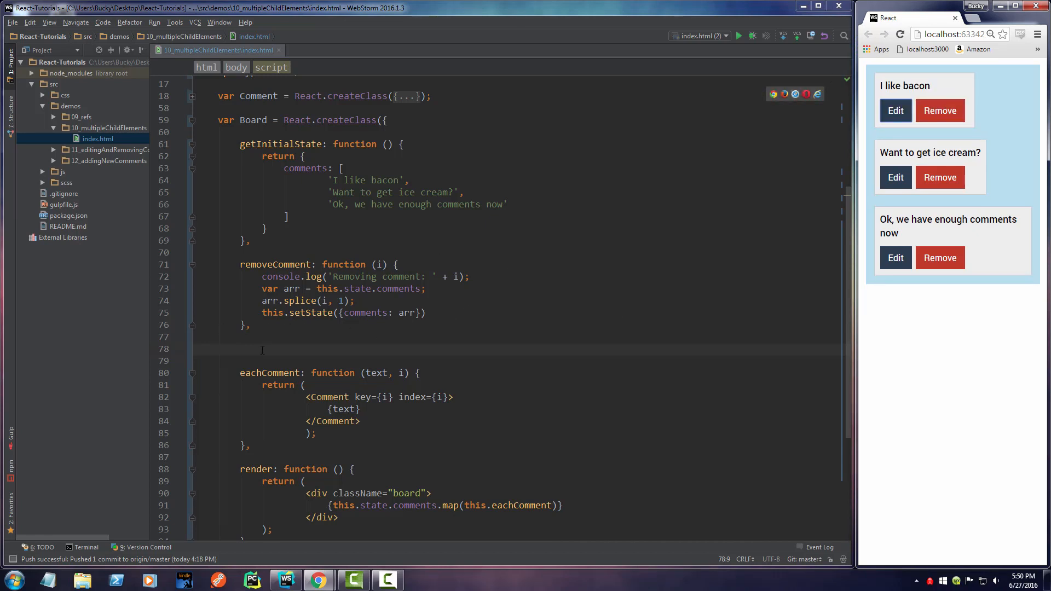
left_click(240, 349)
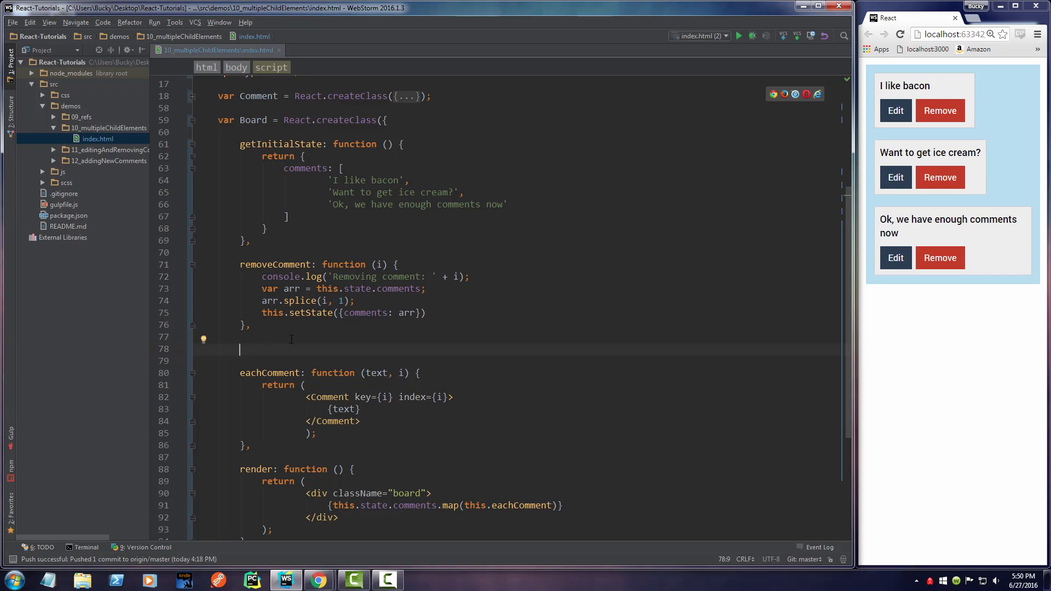
Write an updateComment function whose body logs 'Removing comment: ' + i
type("updated")
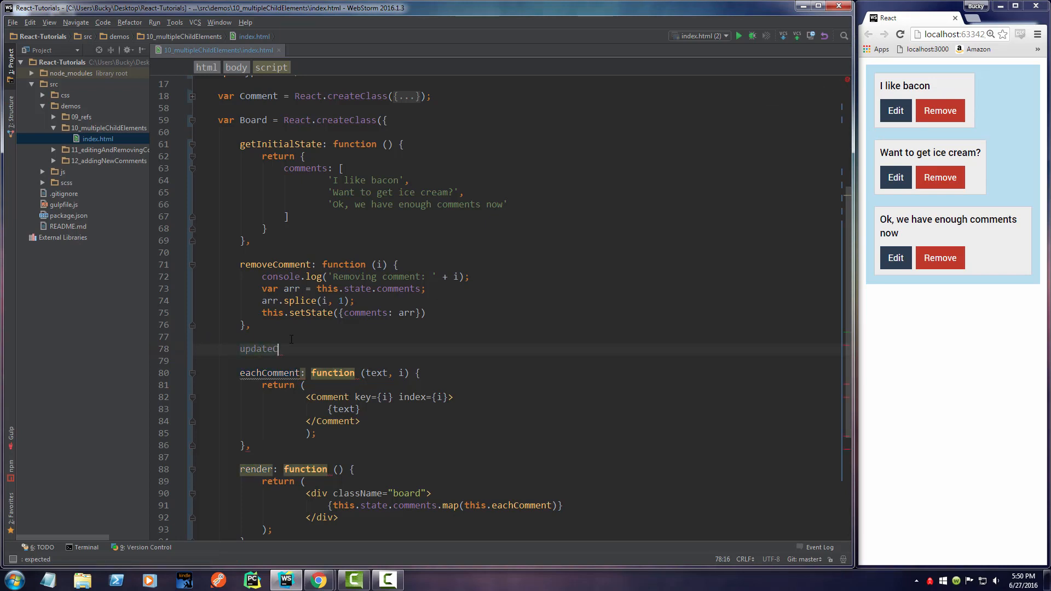
type("Comment")
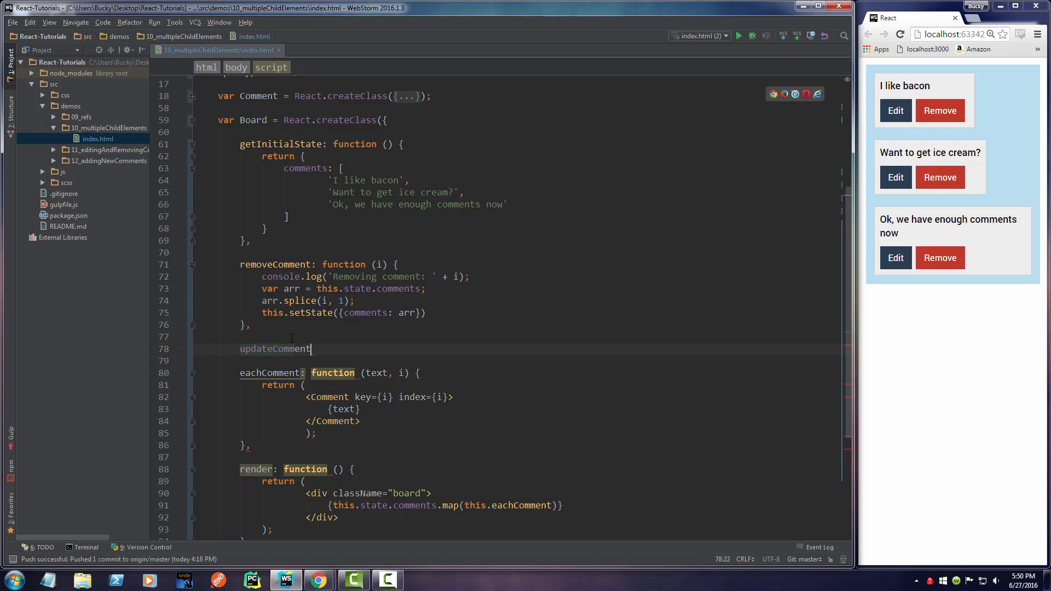
type(": function () {")
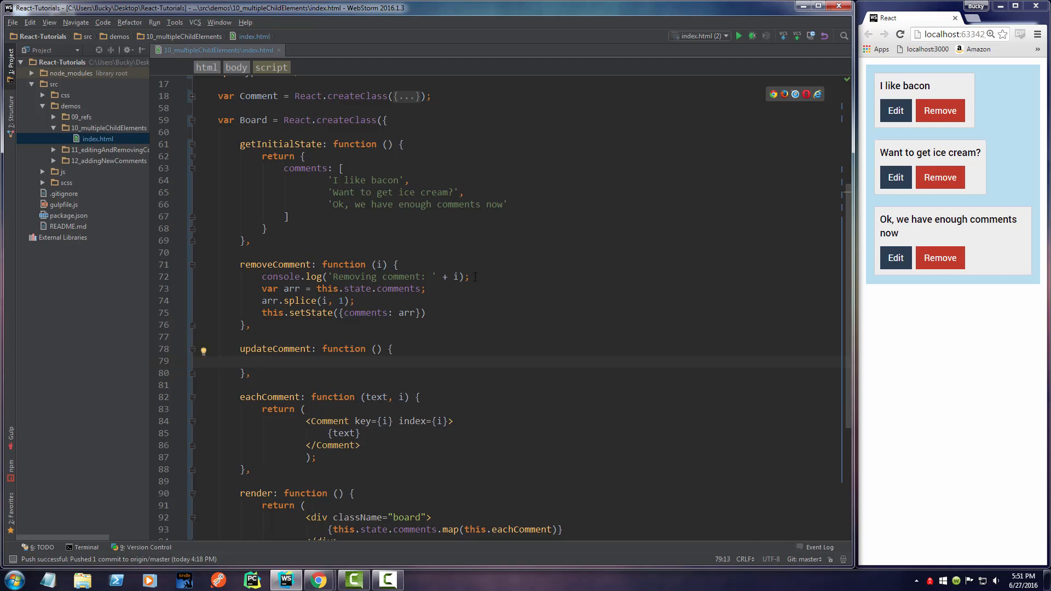
type("console.log('Removing comment: ' + i);")
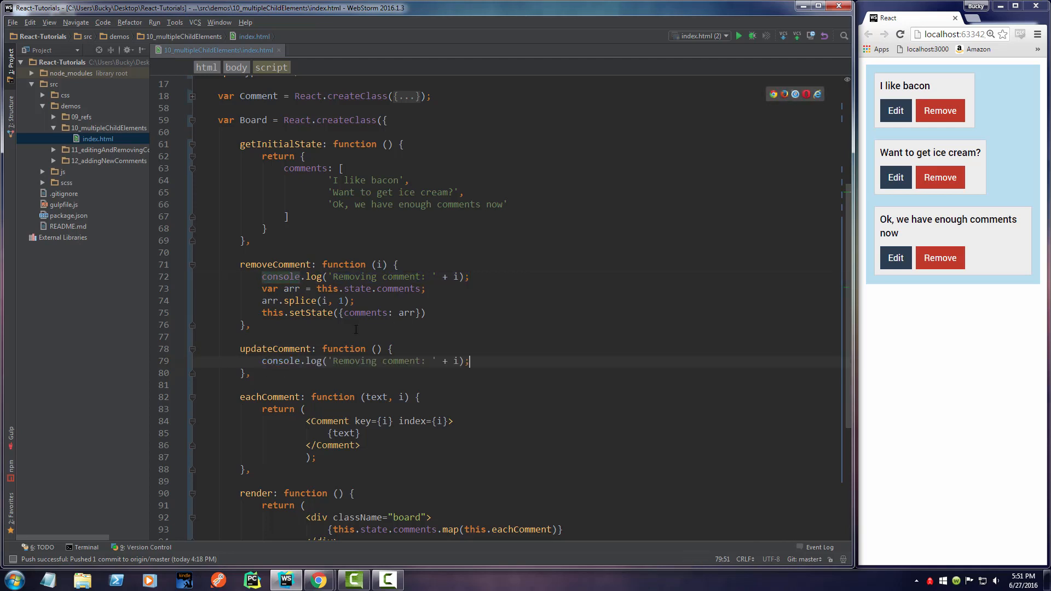
left_click(377, 349)
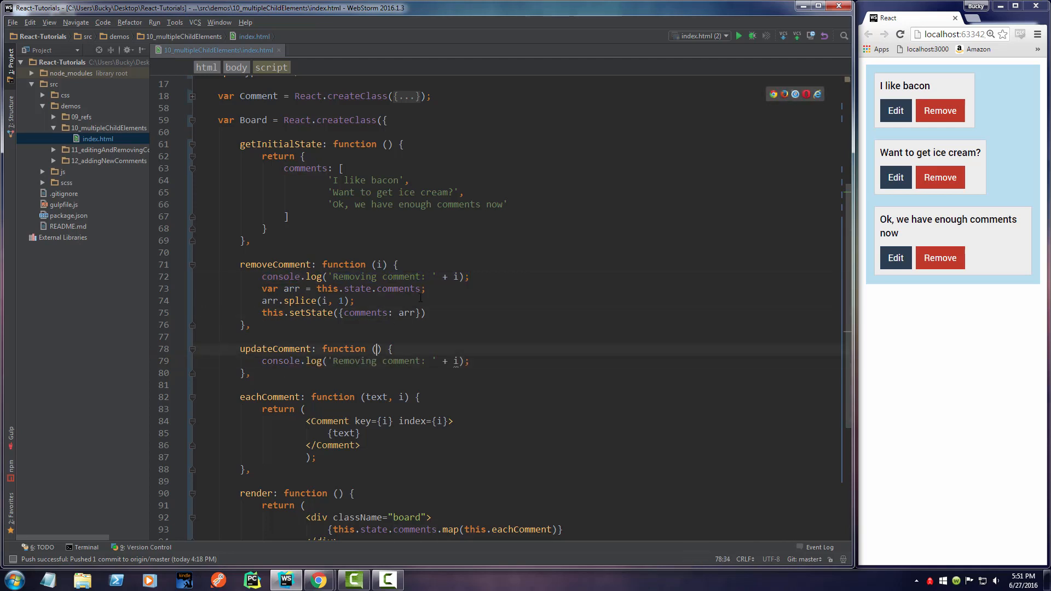
scroll("down", 3)
type("i")
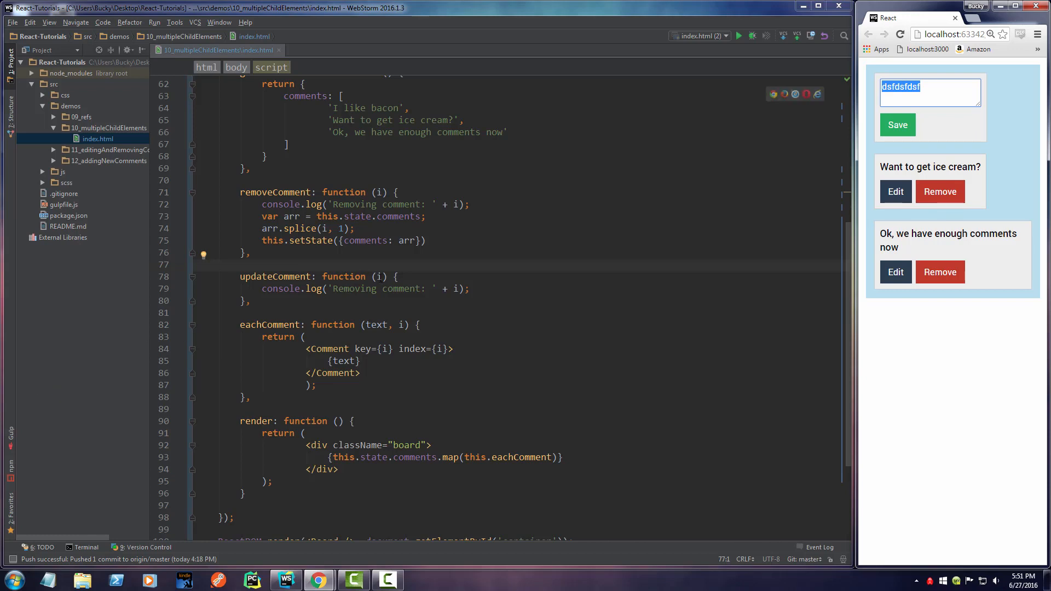
Type 'new' after removeComment and replace the comment box text with 'Bucky is awesome'
left_click(251, 251)
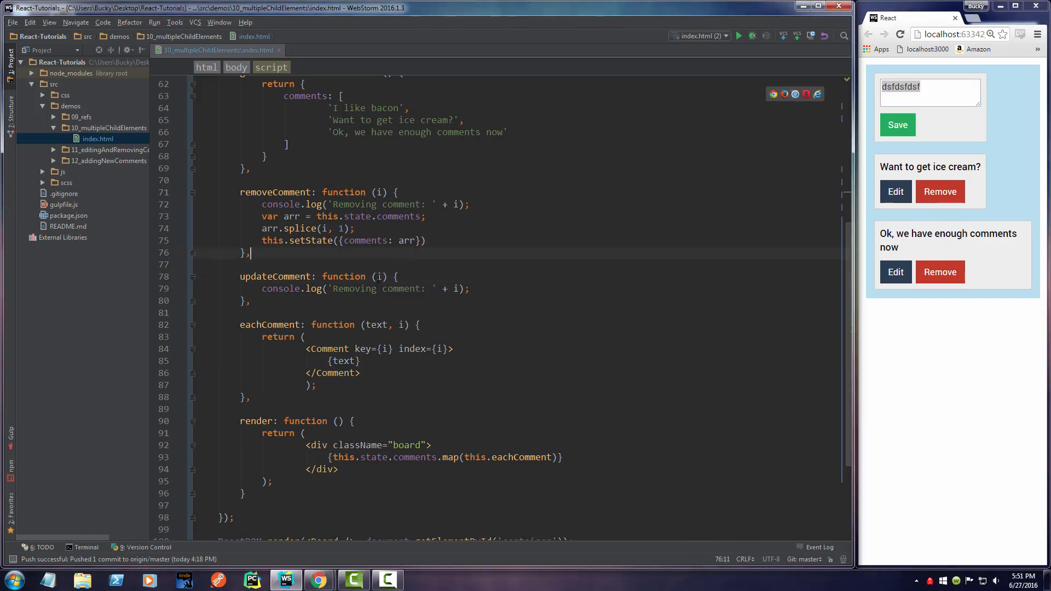
type("newText,")
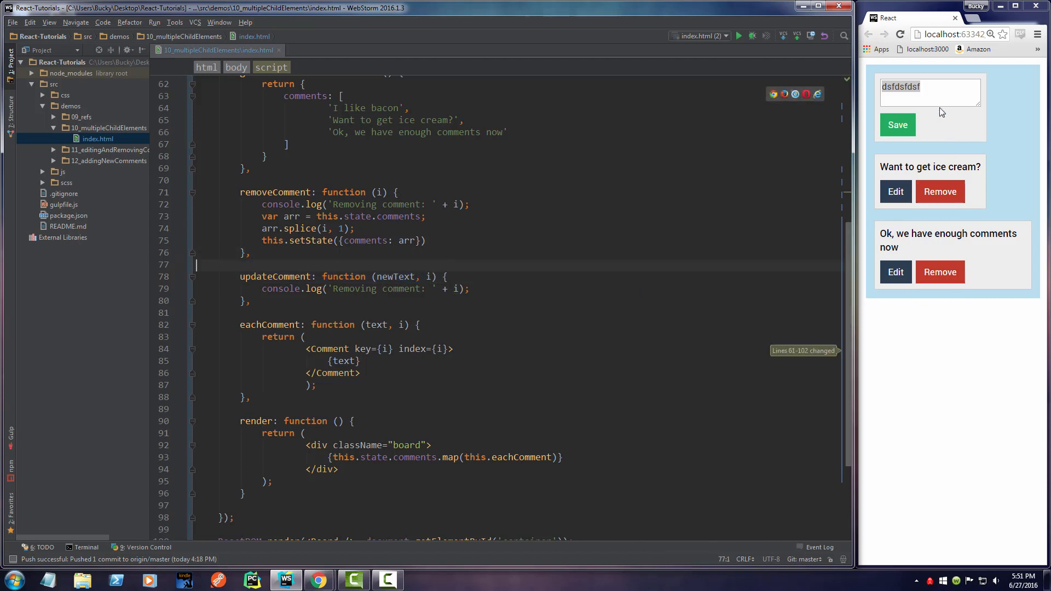
triple_click(930, 92)
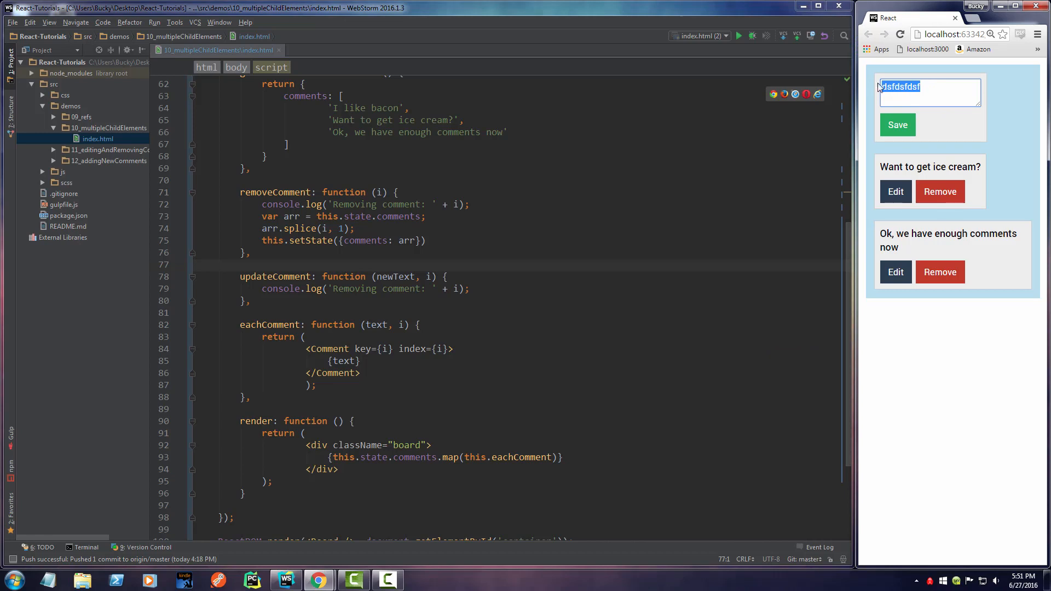
type("Bucky is awesome")
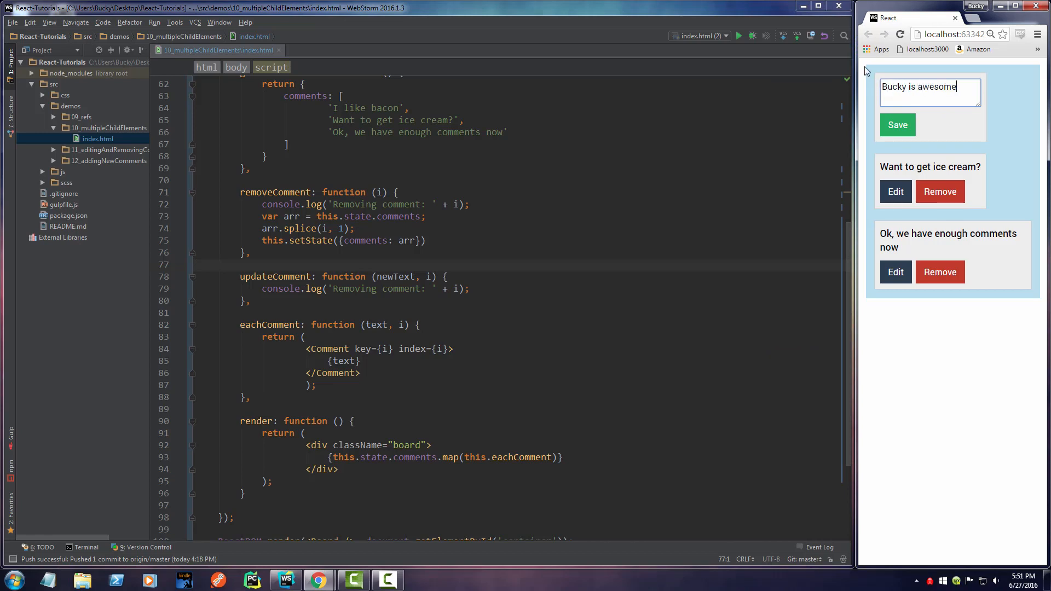
Change updateComment's log message from 'Removing' to 'Updating comment', dropping the index
double_click(395, 276)
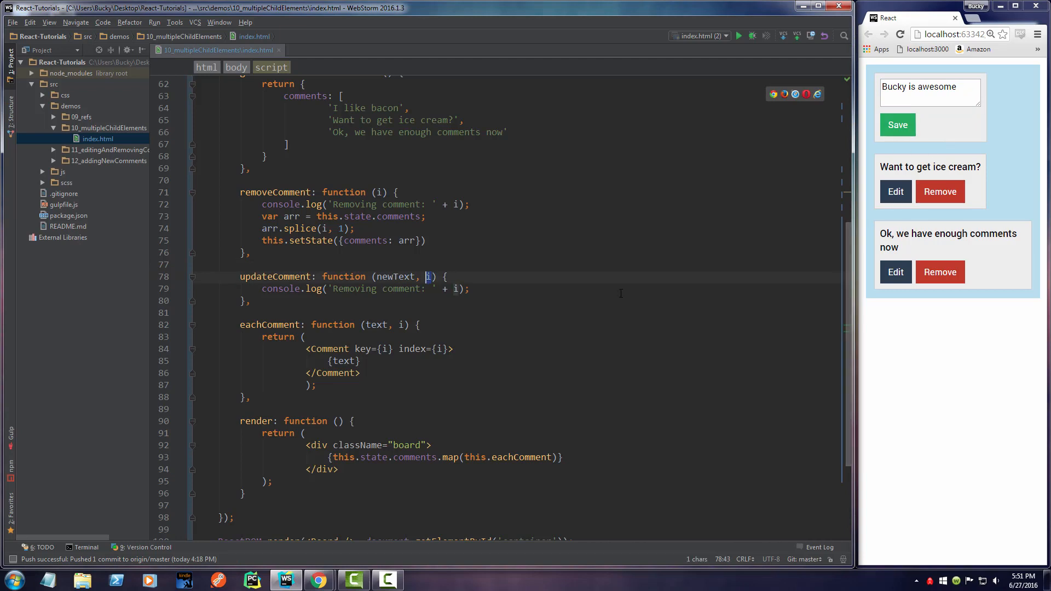
double_click(353, 288)
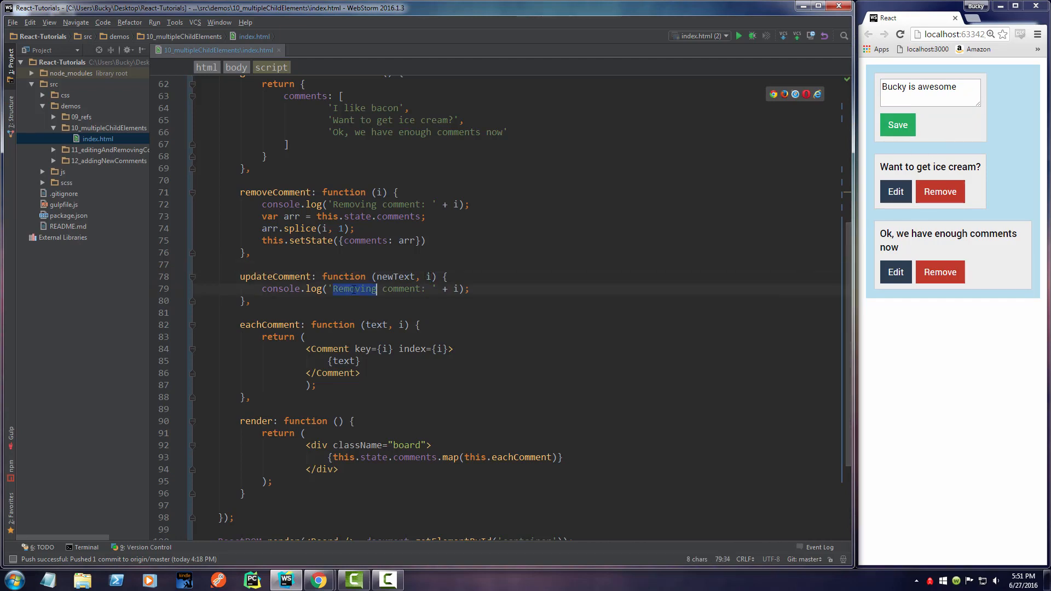
type("Updating")
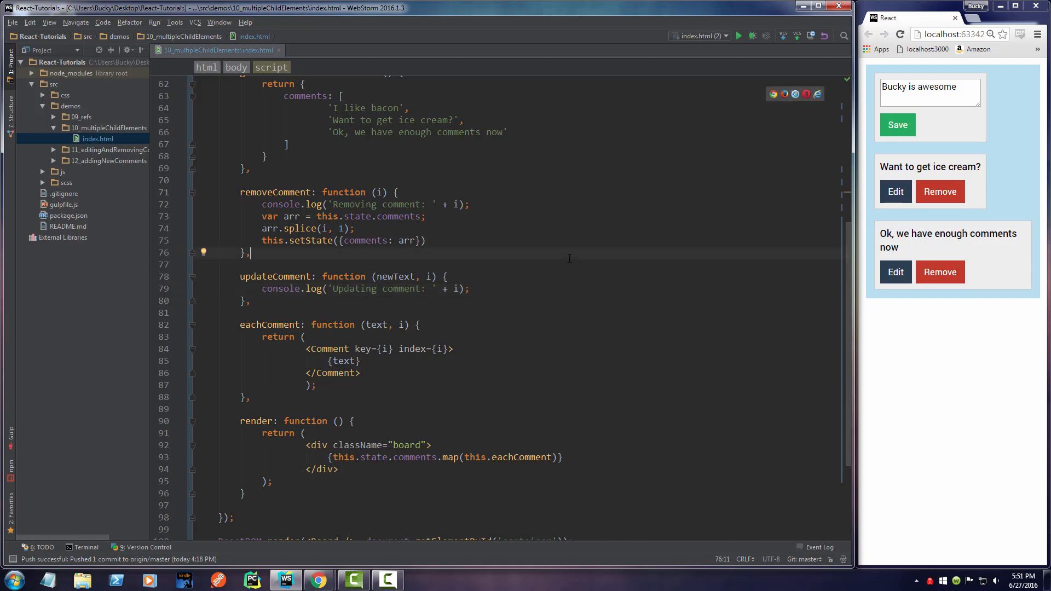
double_click(445, 289)
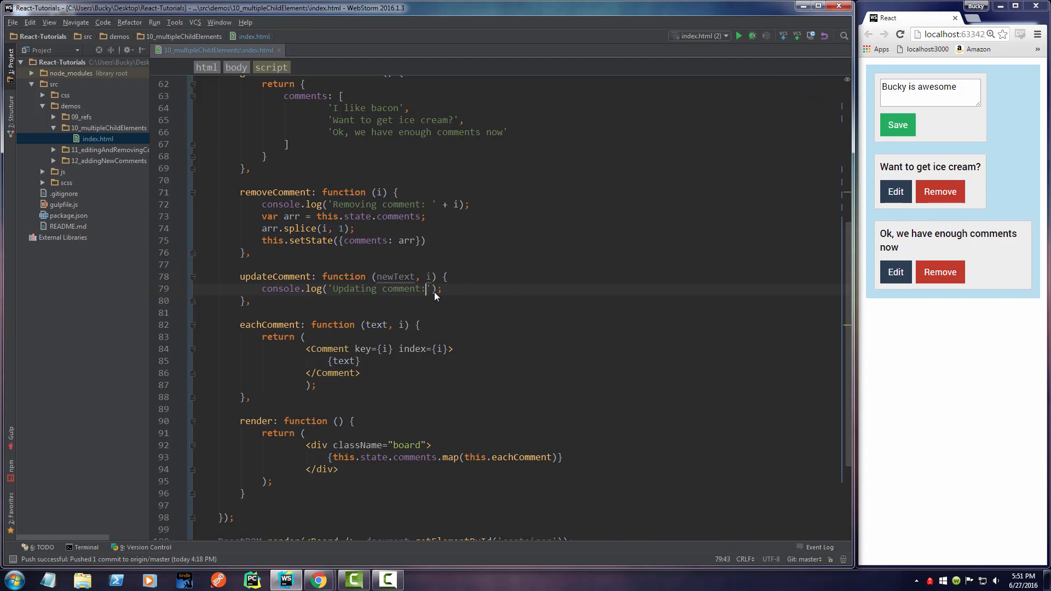
key("enter")
type("var arr = this.state.comments;")
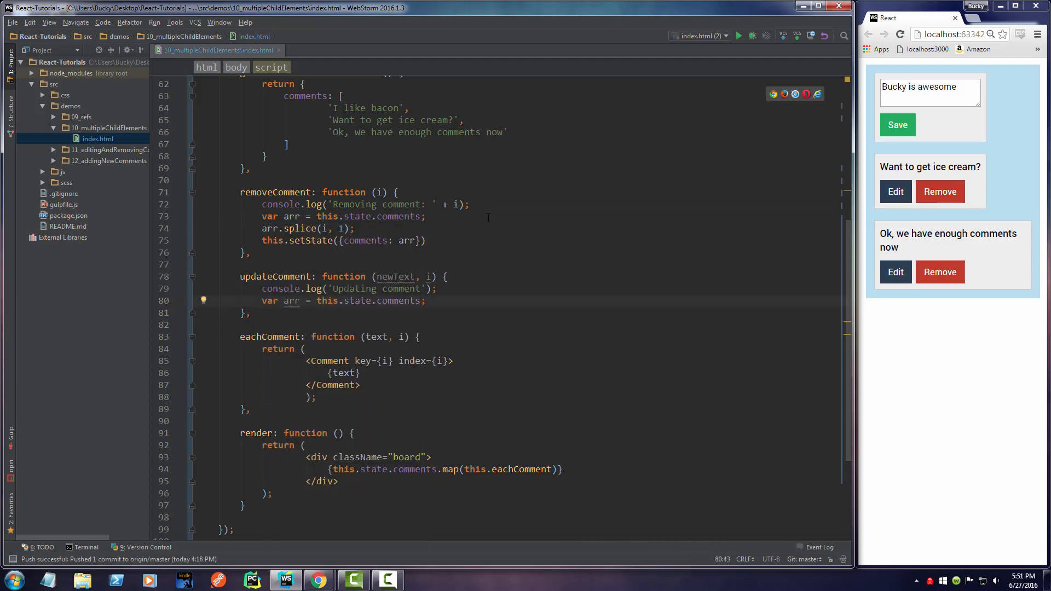
Add arr[i] = newText; followed by this.setState({comments: arr}); inside updateComment
key("enter")
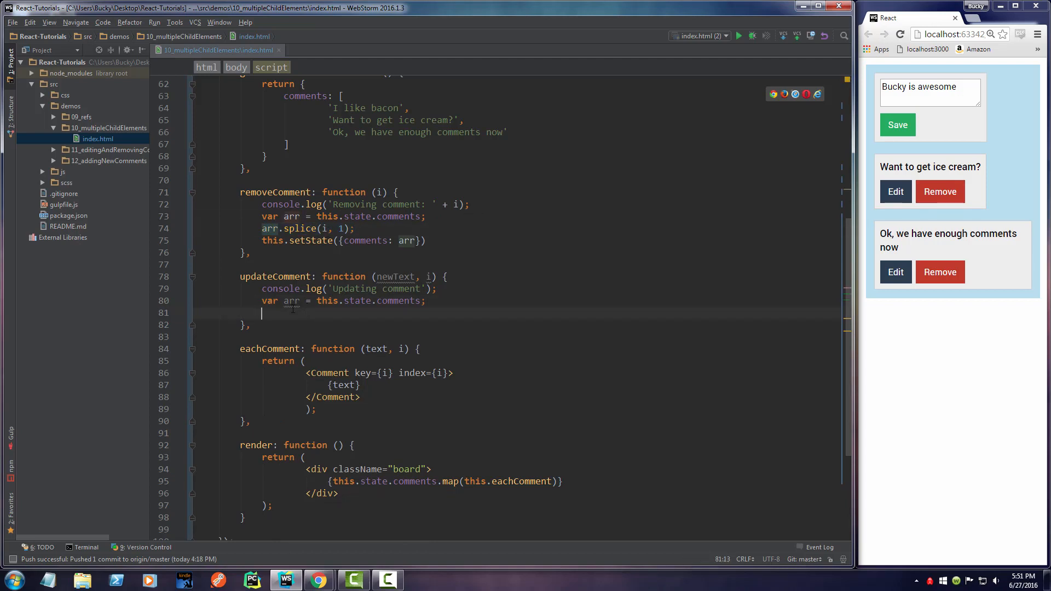
type("arr[]")
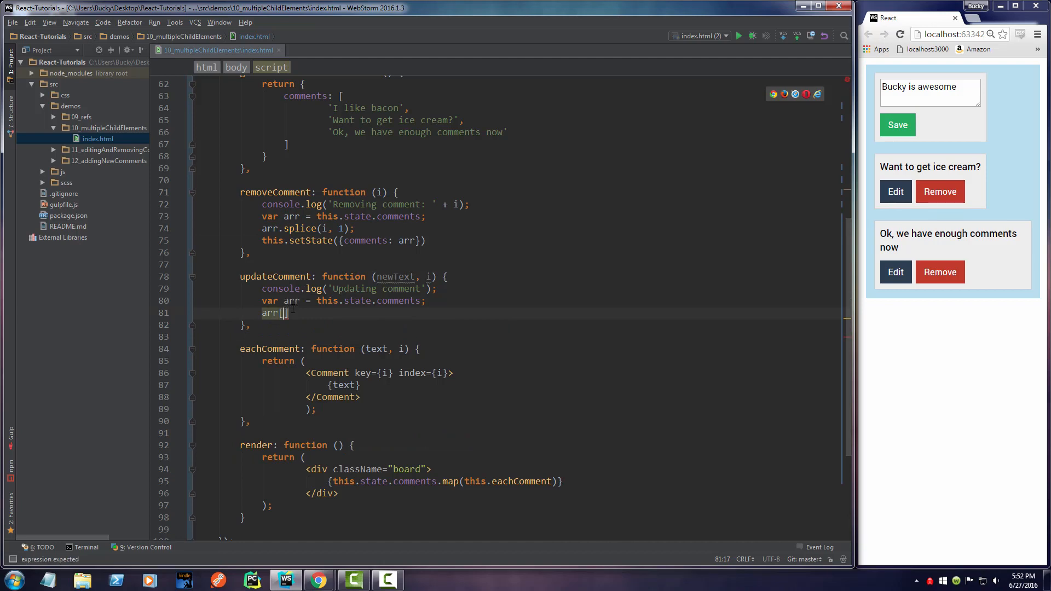
type("i")
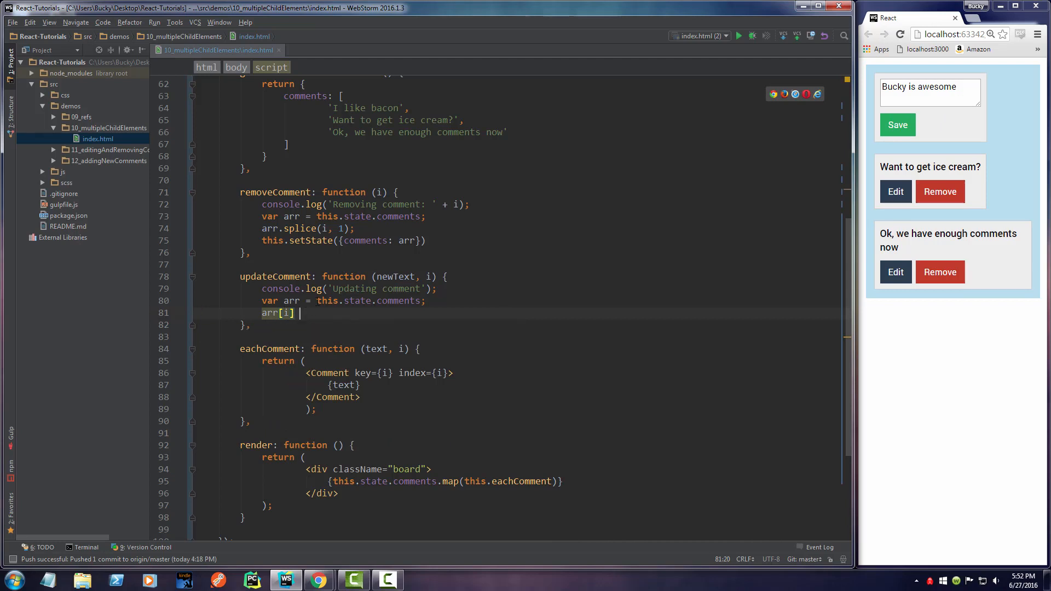
type("=")
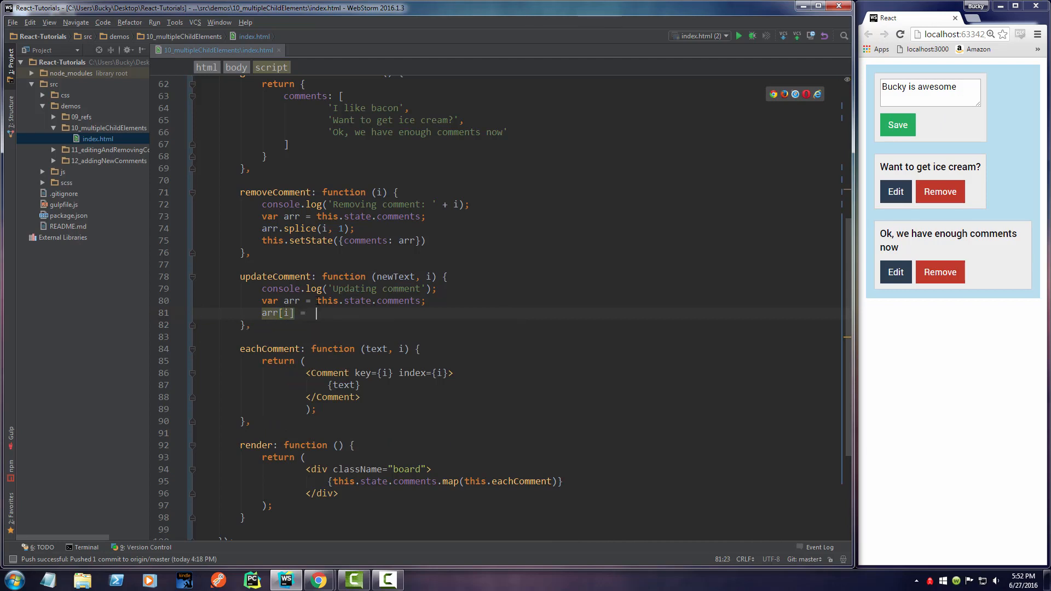
type("newText;")
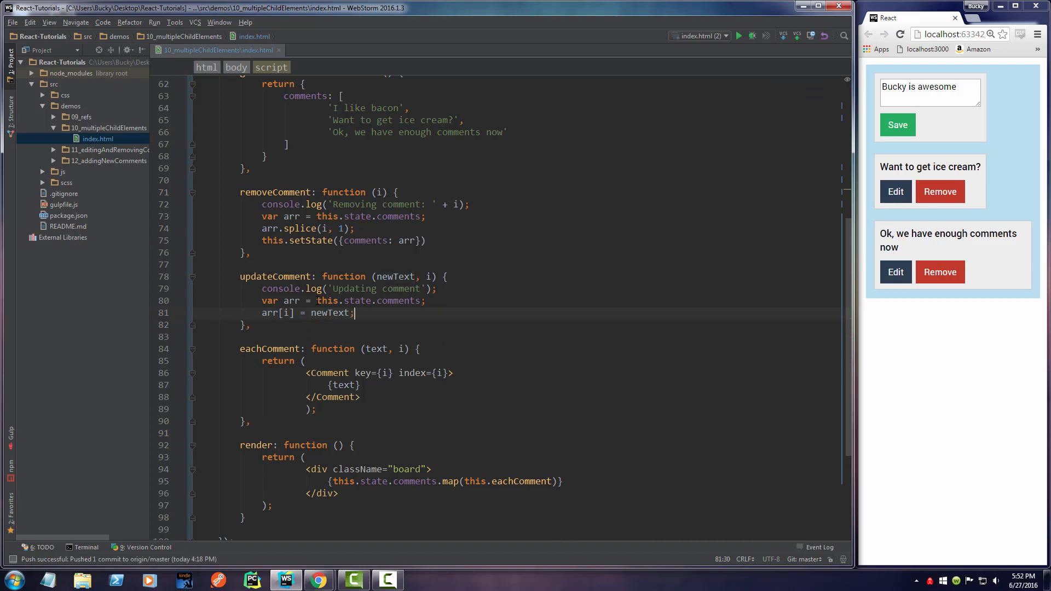
key("enter")
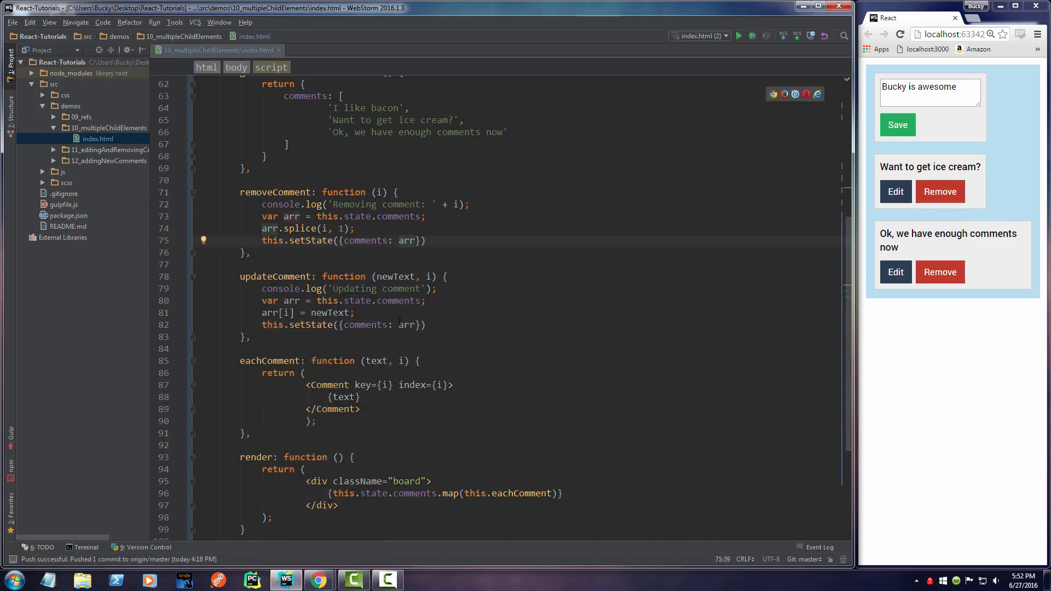
left_click(354, 313)
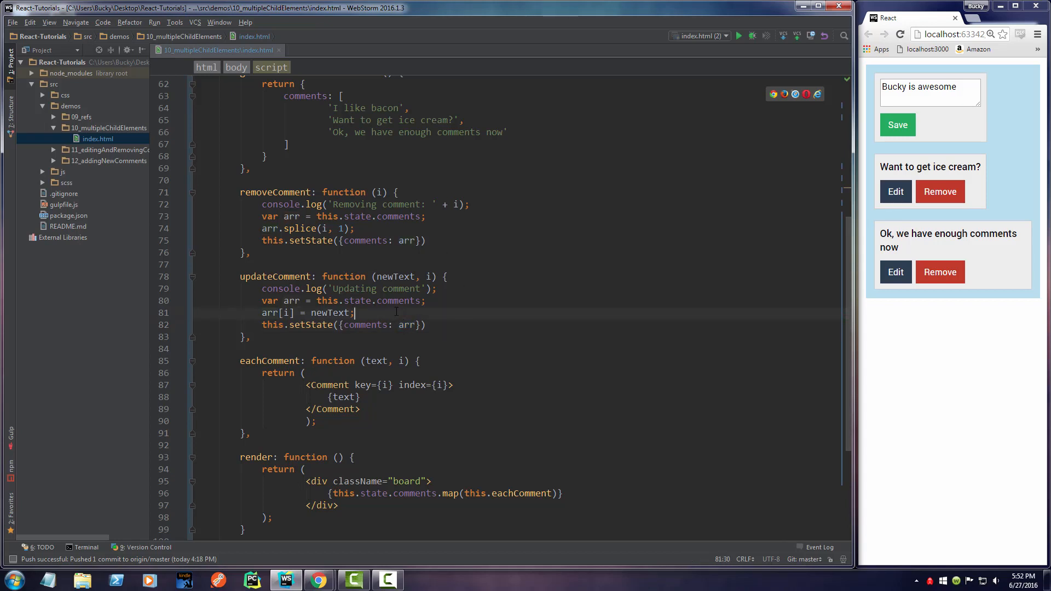
left_click(251, 253)
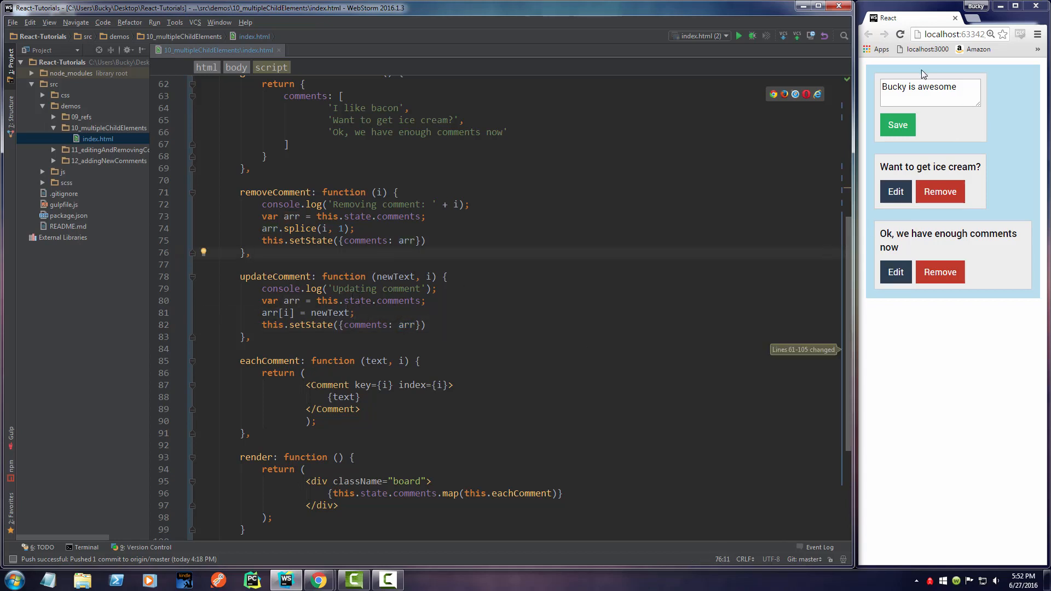
mouse_move(498, 352)
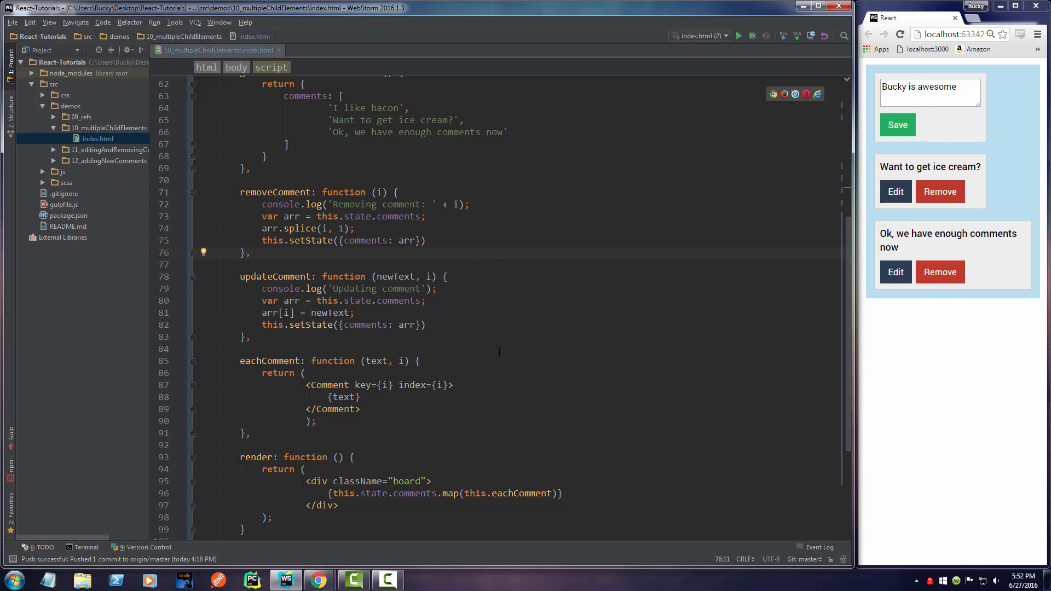
mouse_move(400, 324)
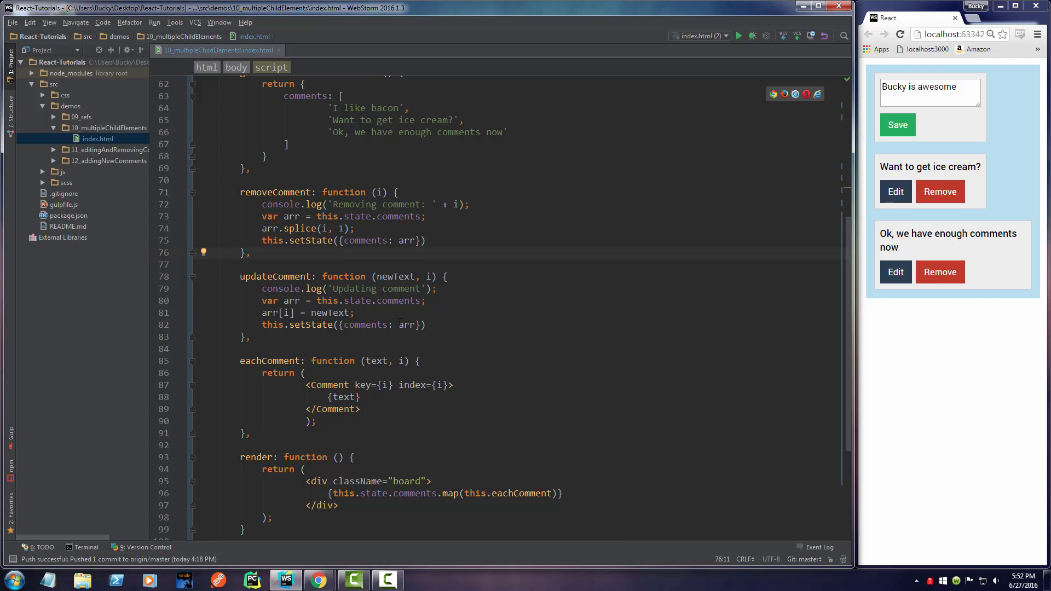
scroll("down", 3)
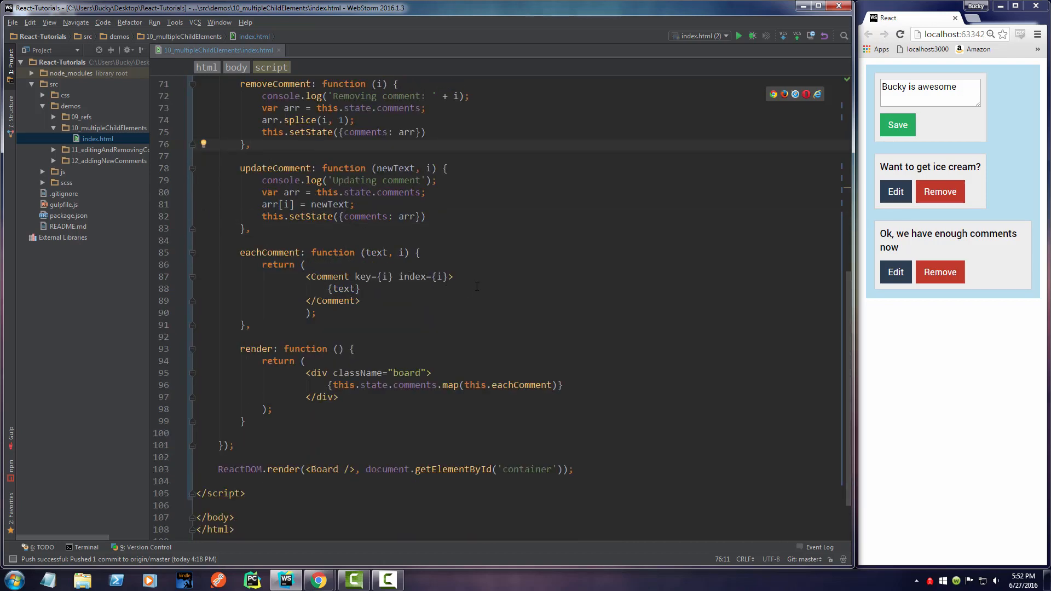
scroll("up", 3)
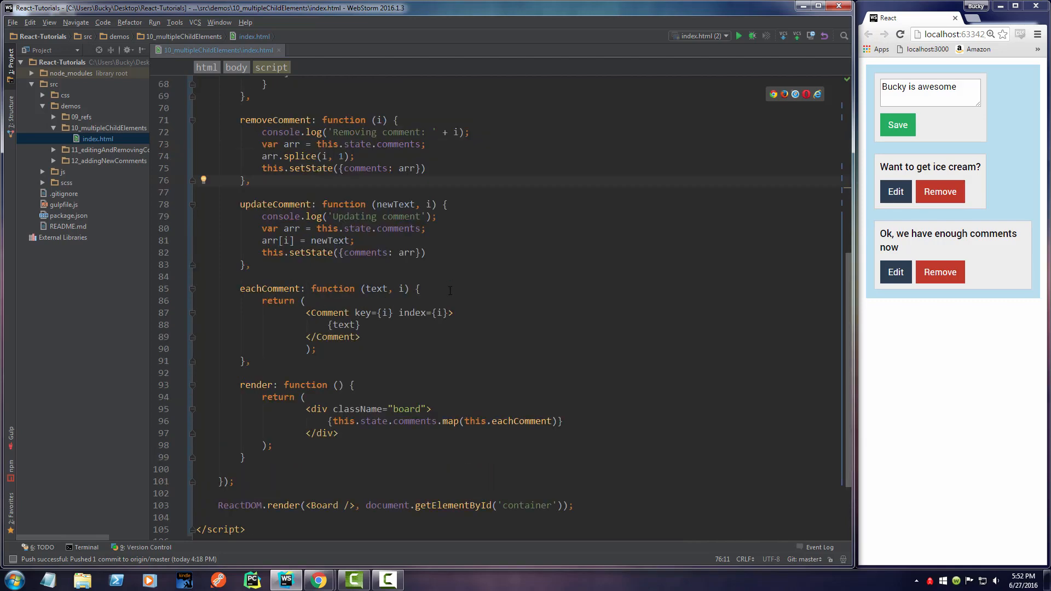
scroll("up", 3)
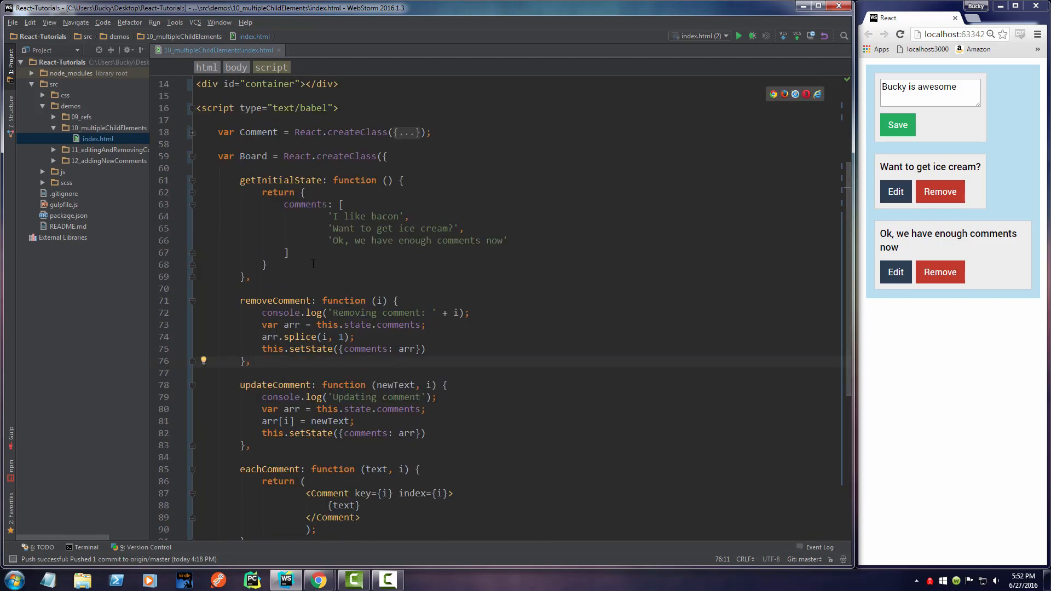
scroll("down", 3)
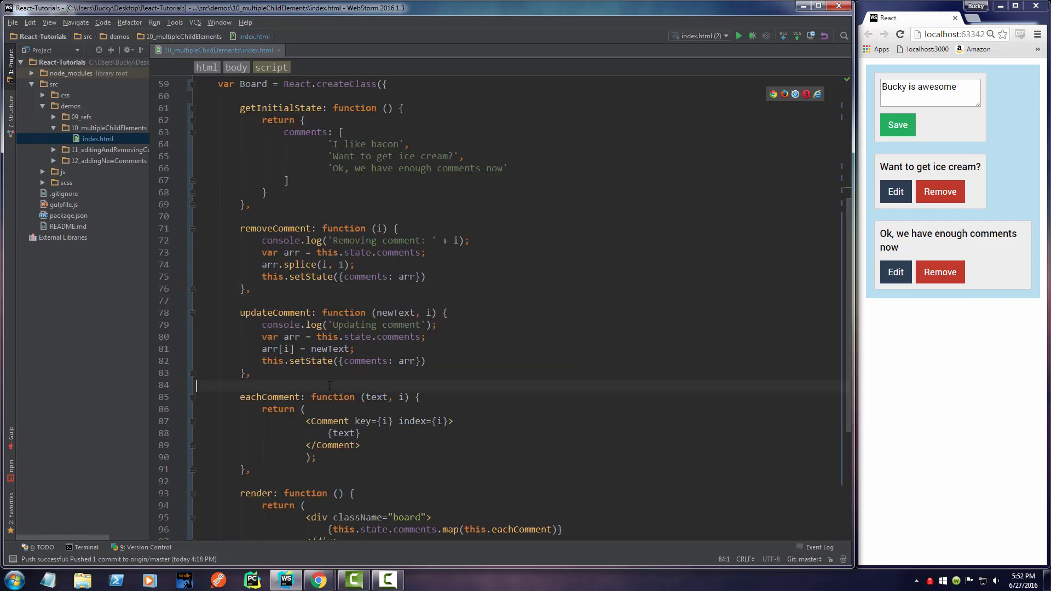
scroll("up", 3)
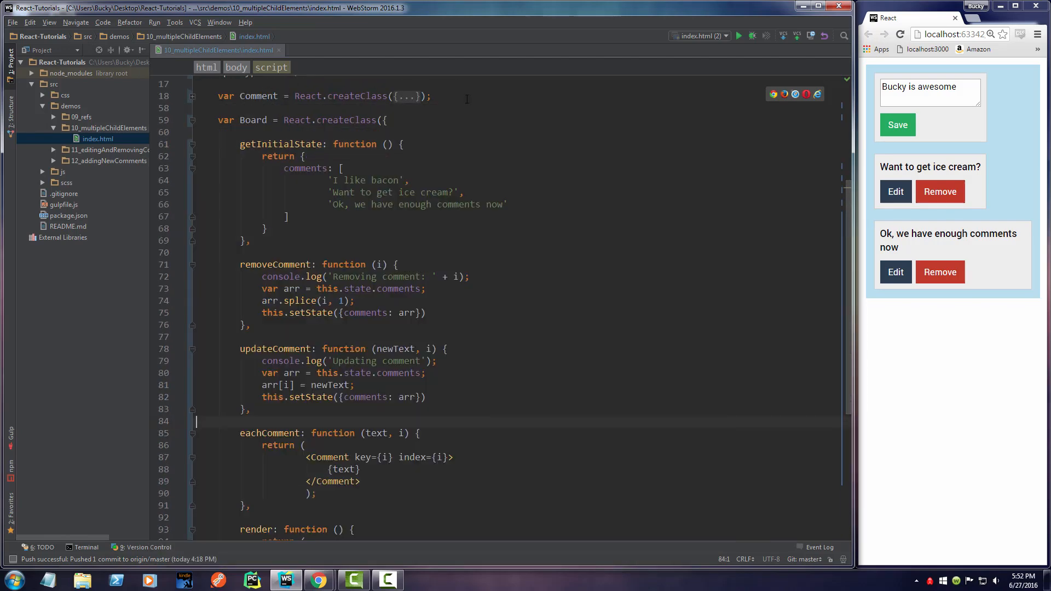